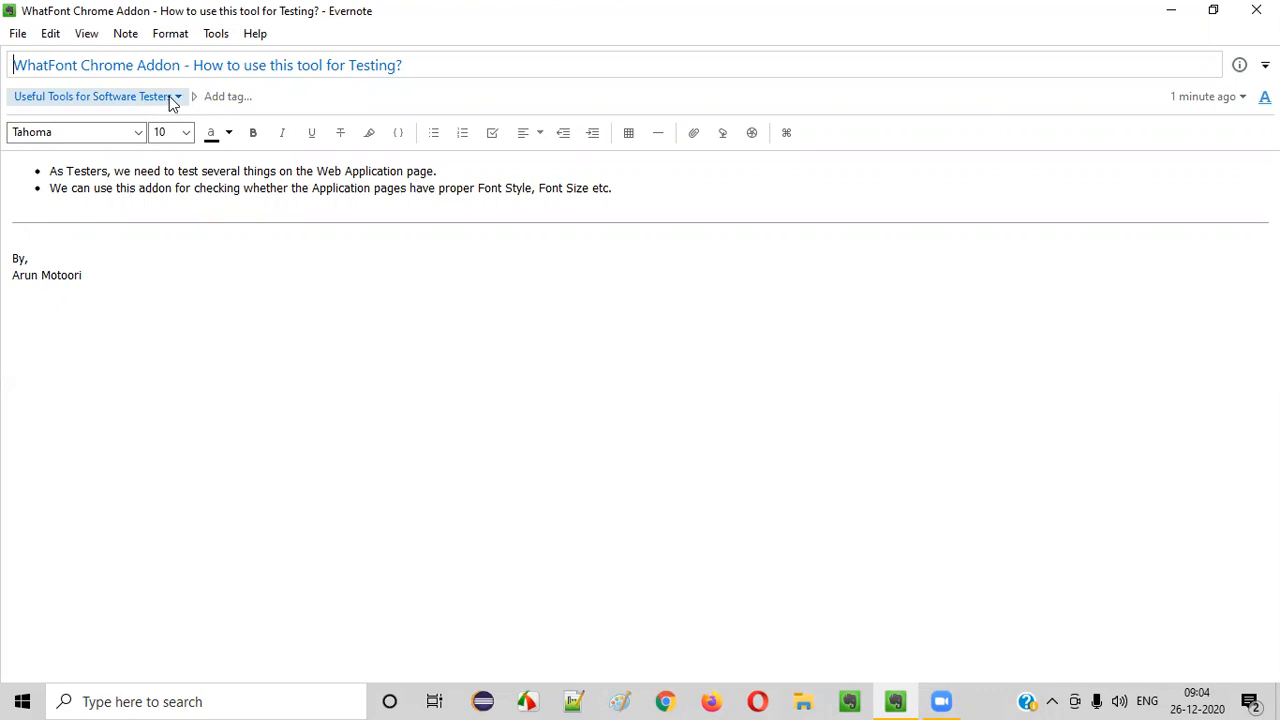
Step: Leave the WhatFont note and switch to the Chrome window showing the tutorialsninja demo store
{"action": "double_click", "coordinate": [44, 64]}
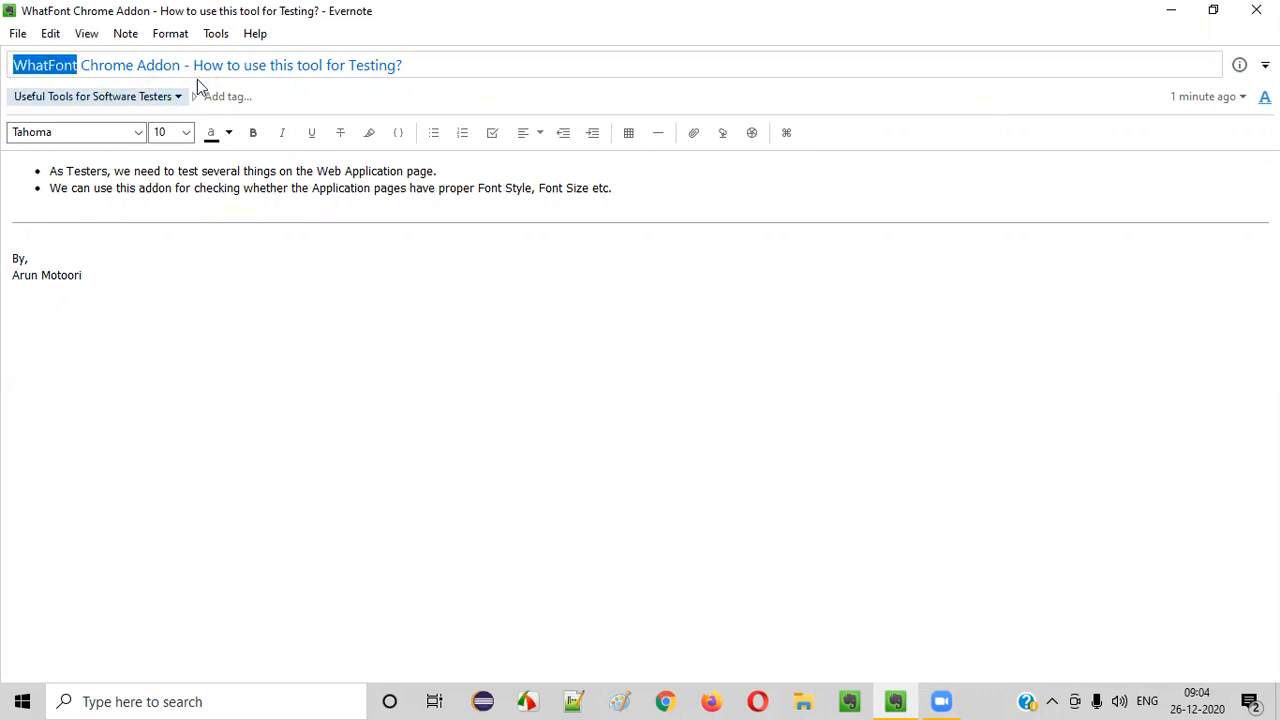
{"action": "mouse_move", "coordinate": [130, 68]}
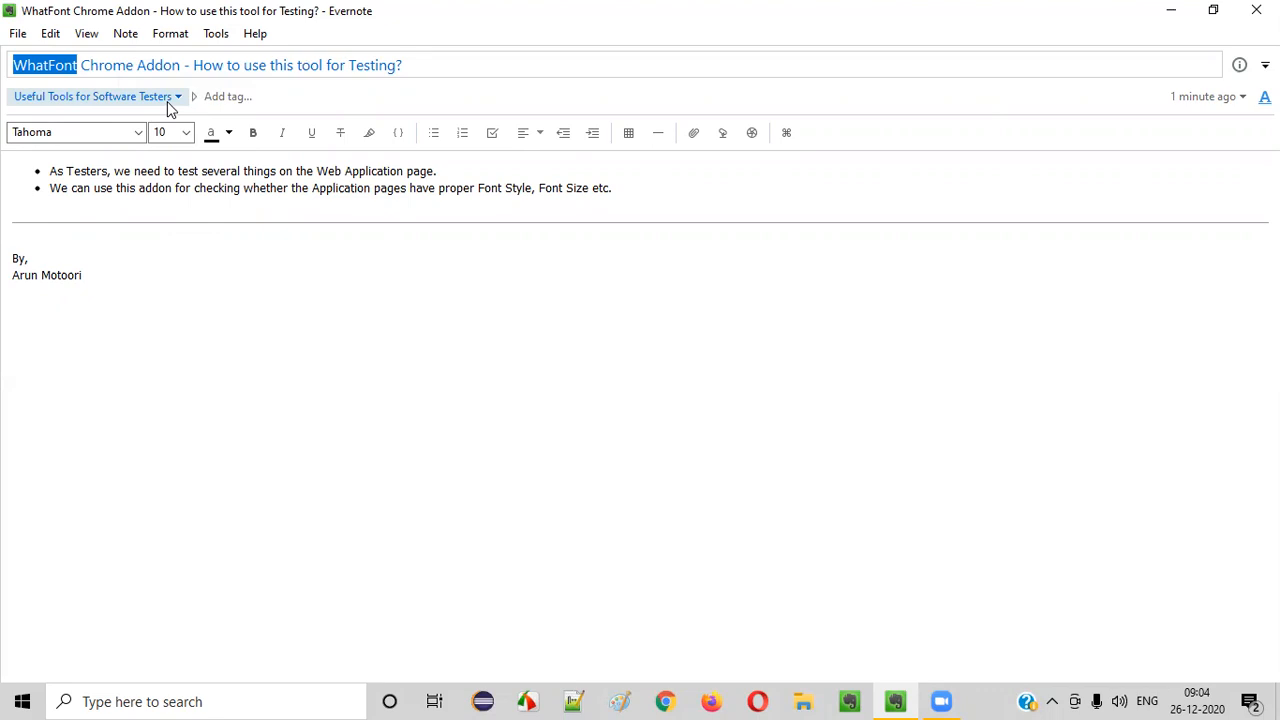
{"action": "left_click", "coordinate": [396, 204]}
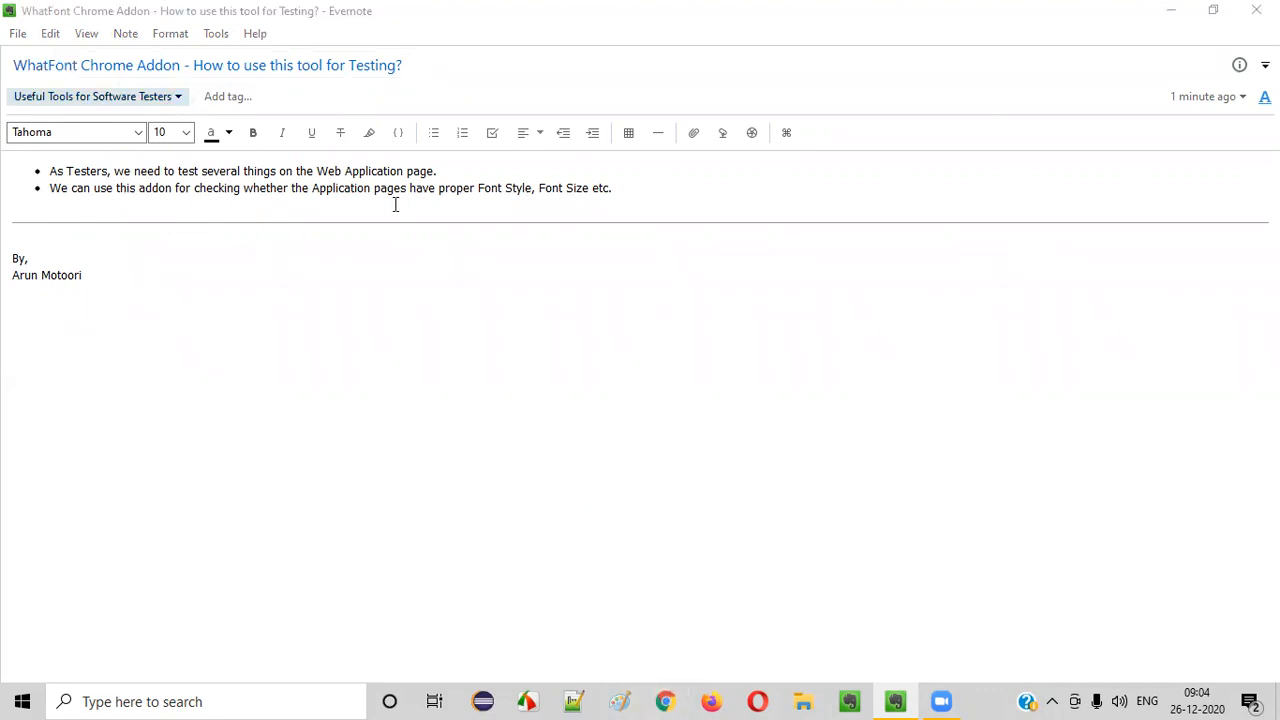
{"action": "left_click", "coordinate": [664, 700]}
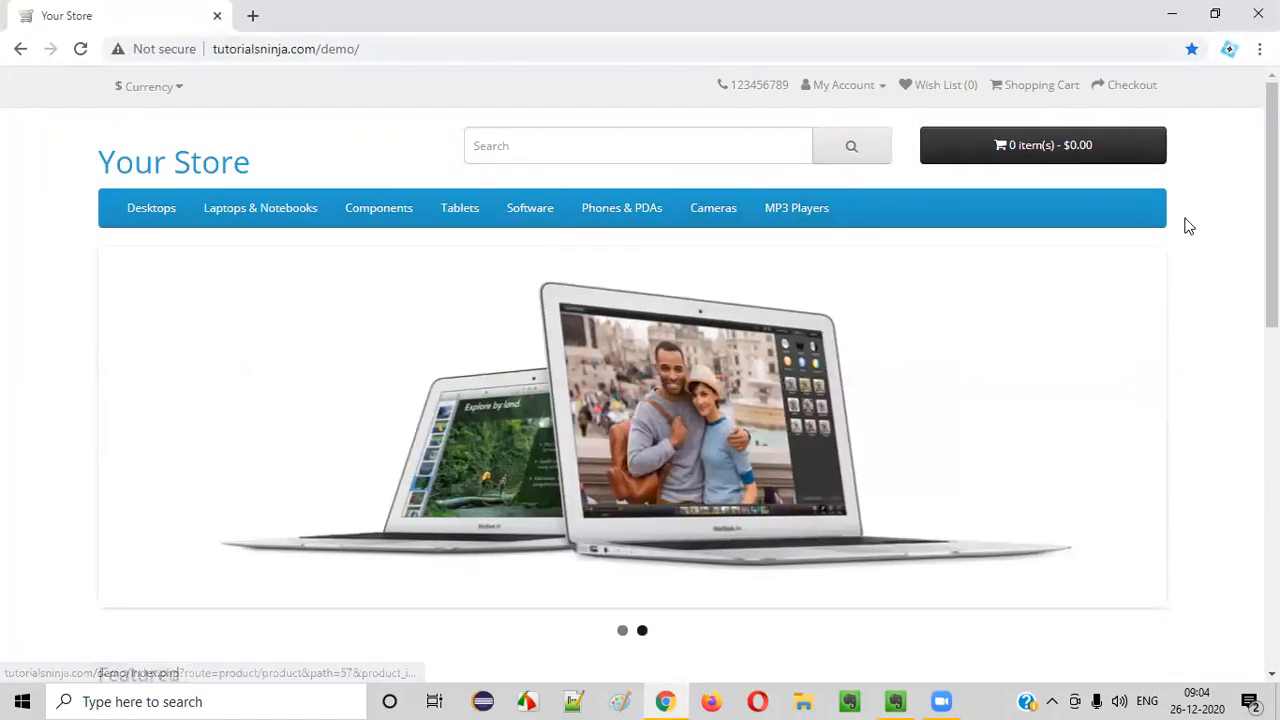
Step: Open the iPhone product from the Featured section and select its description paragraph
{"action": "scroll", "scroll_direction": "down", "scroll_amount": 3}
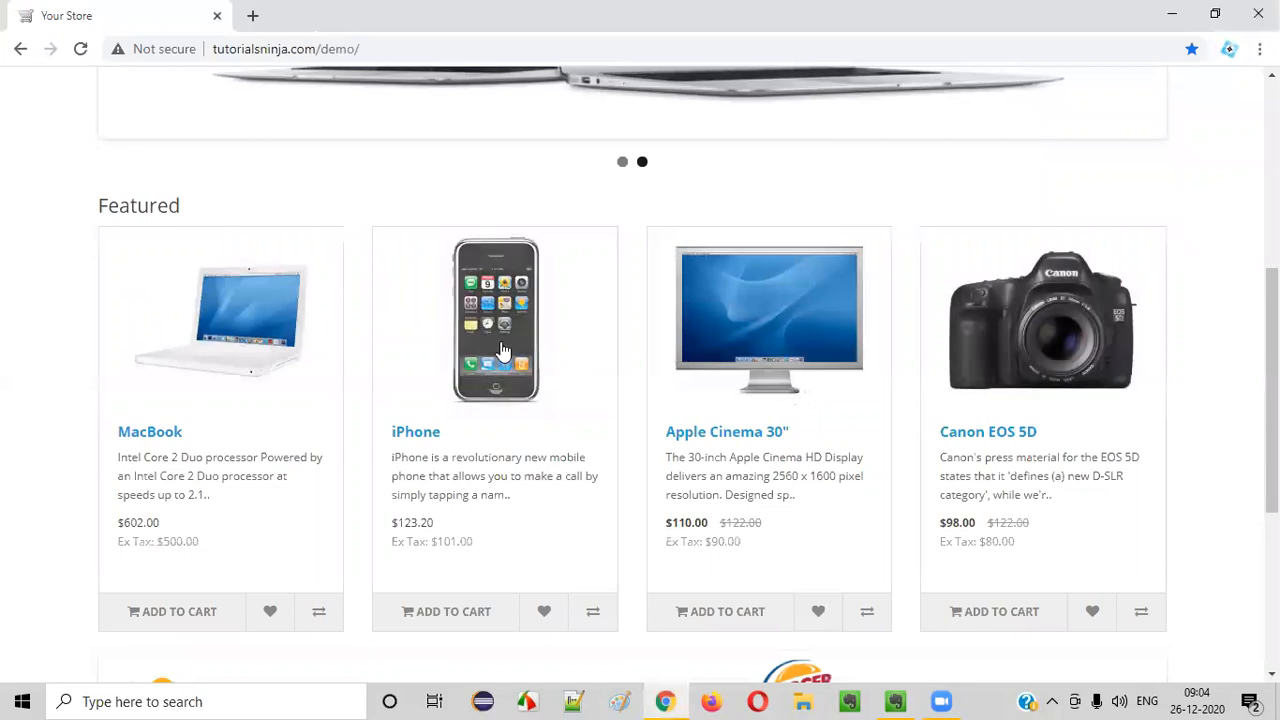
{"action": "left_click", "coordinate": [496, 320]}
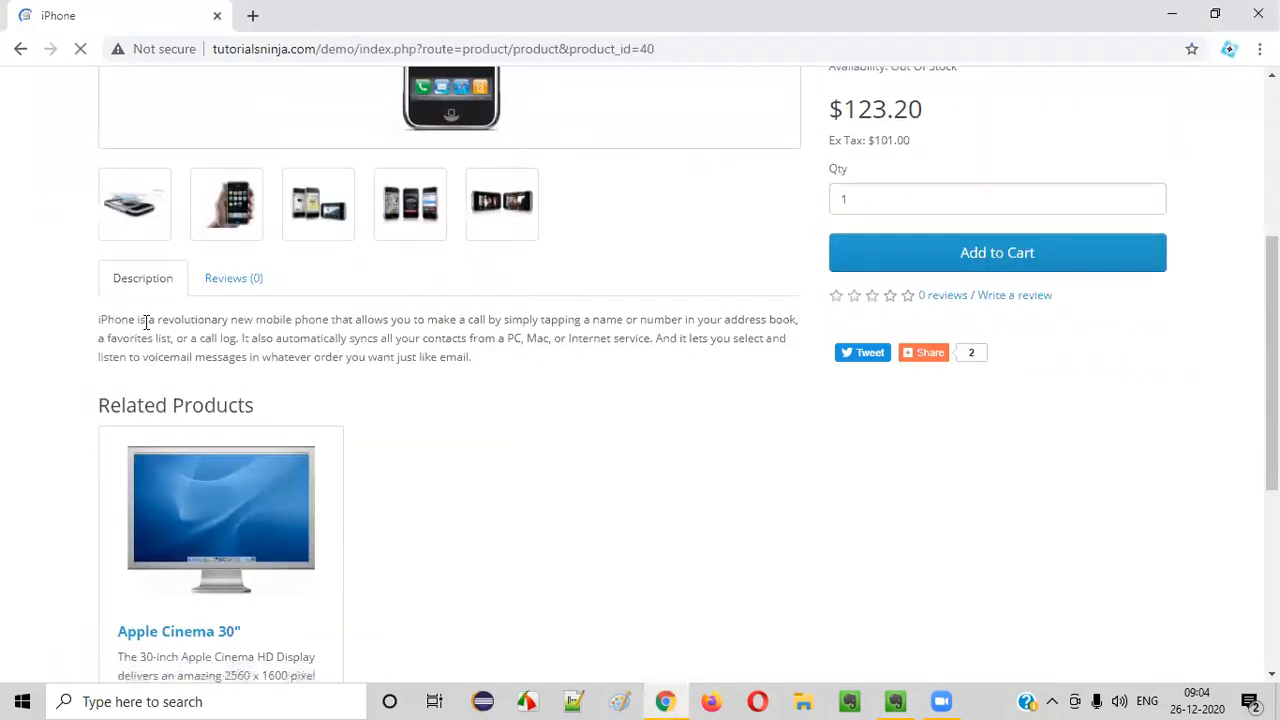
{"action": "left_click_drag", "start_coordinate": [98, 320], "coordinate": [470, 356]}
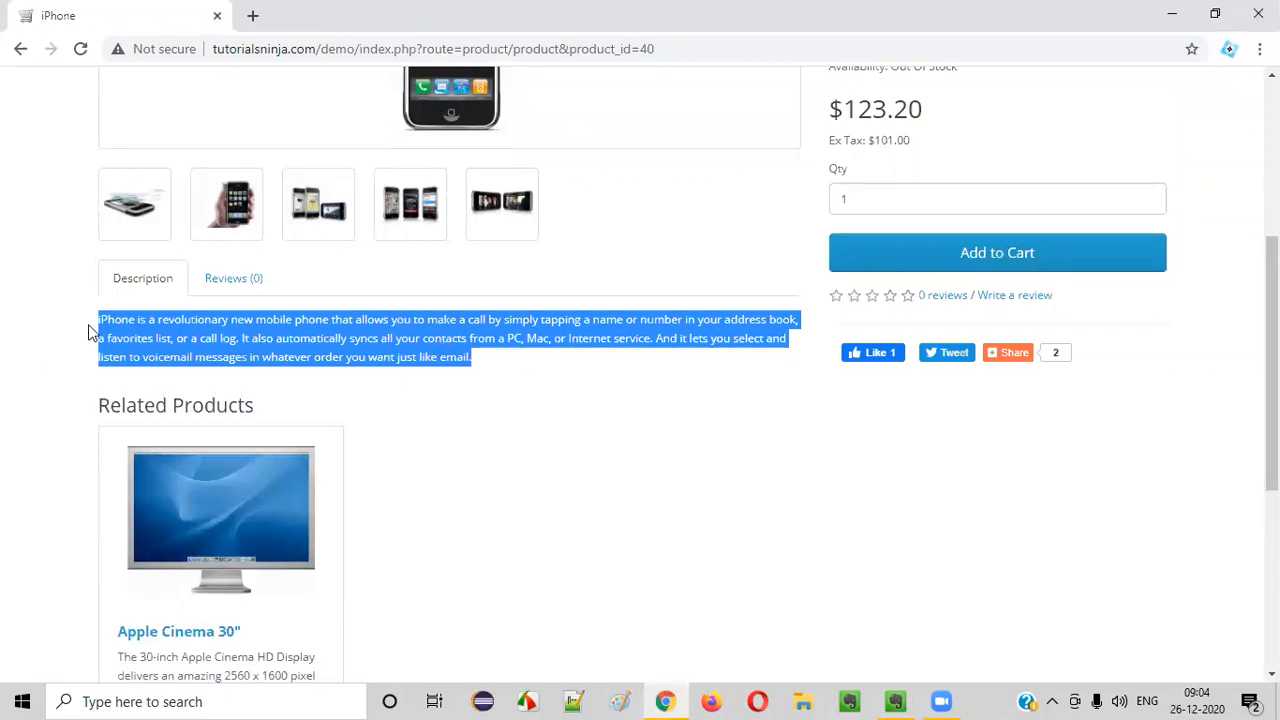
{"action": "mouse_move", "coordinate": [376, 376]}
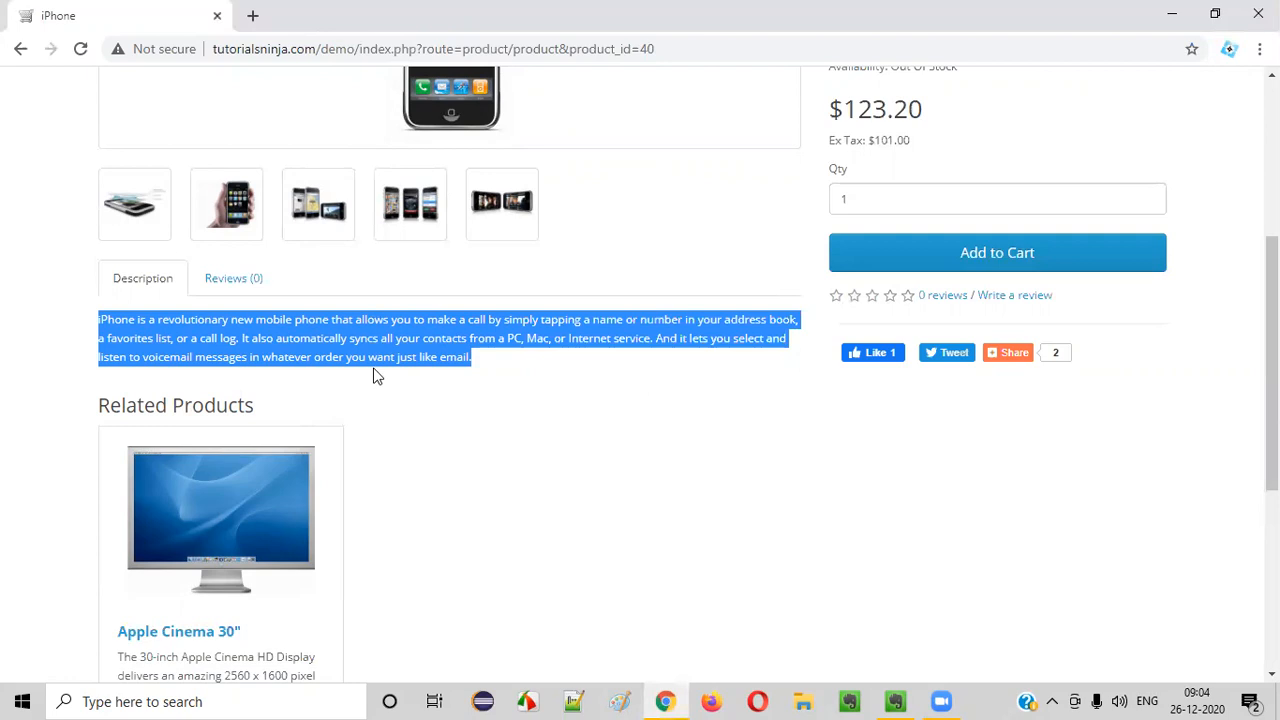
{"action": "mouse_move", "coordinate": [400, 340]}
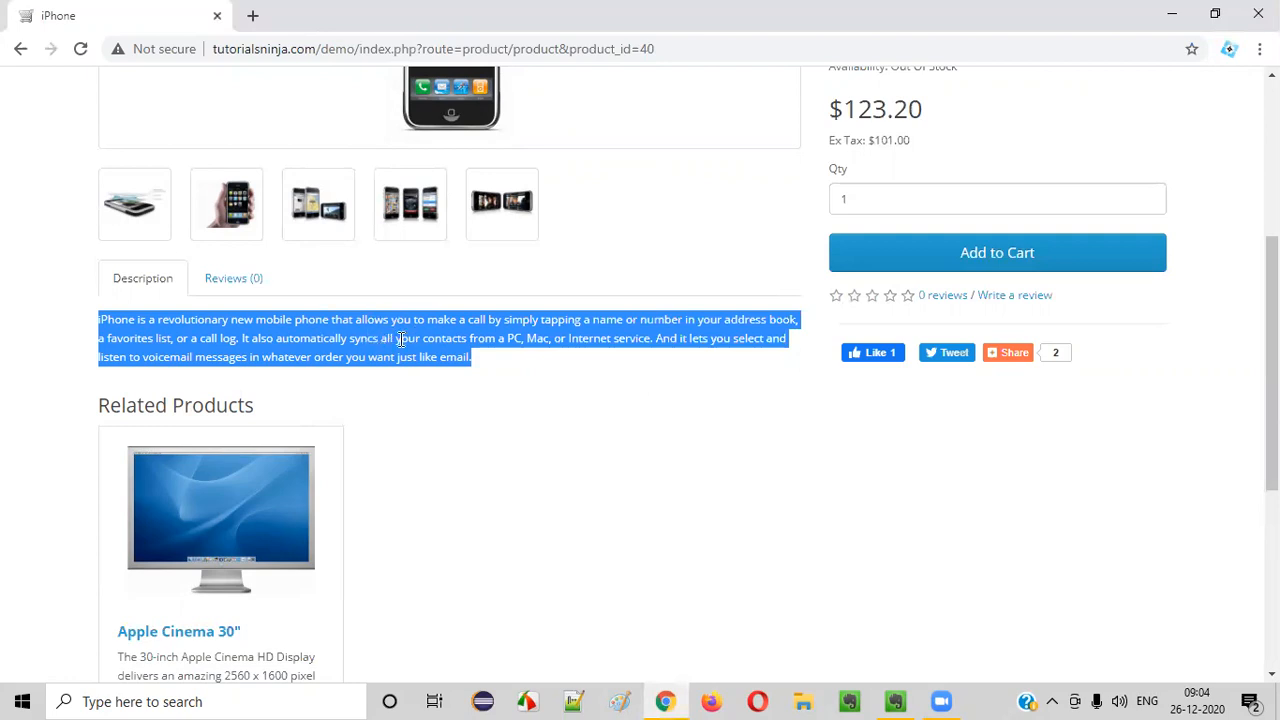
{"action": "mouse_move", "coordinate": [668, 76]}
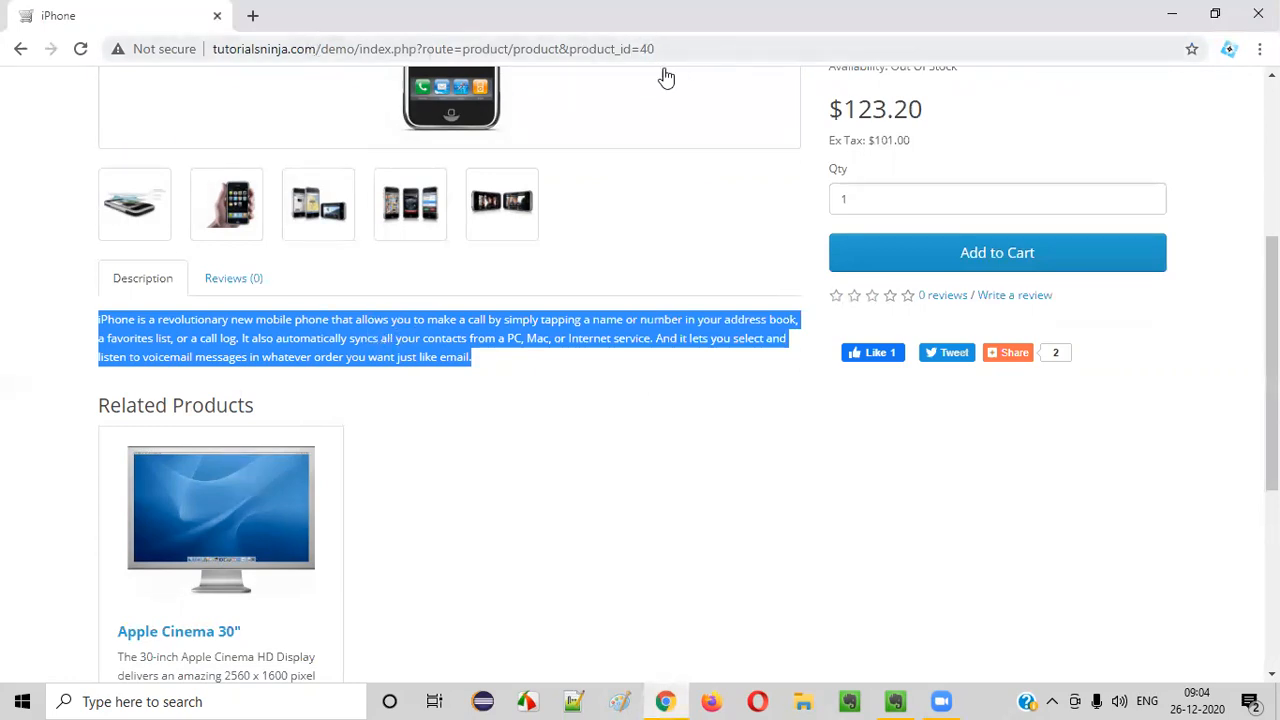
{"action": "mouse_move", "coordinate": [528, 536]}
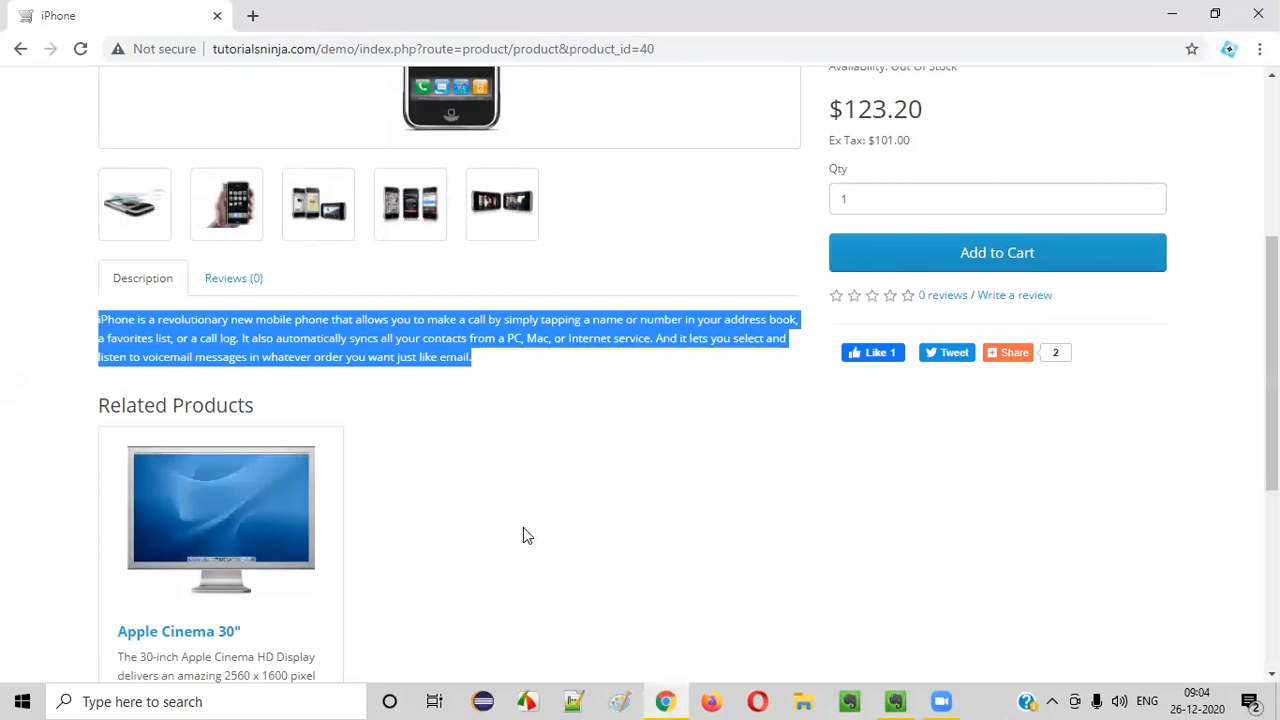
{"action": "mouse_move", "coordinate": [342, 374]}
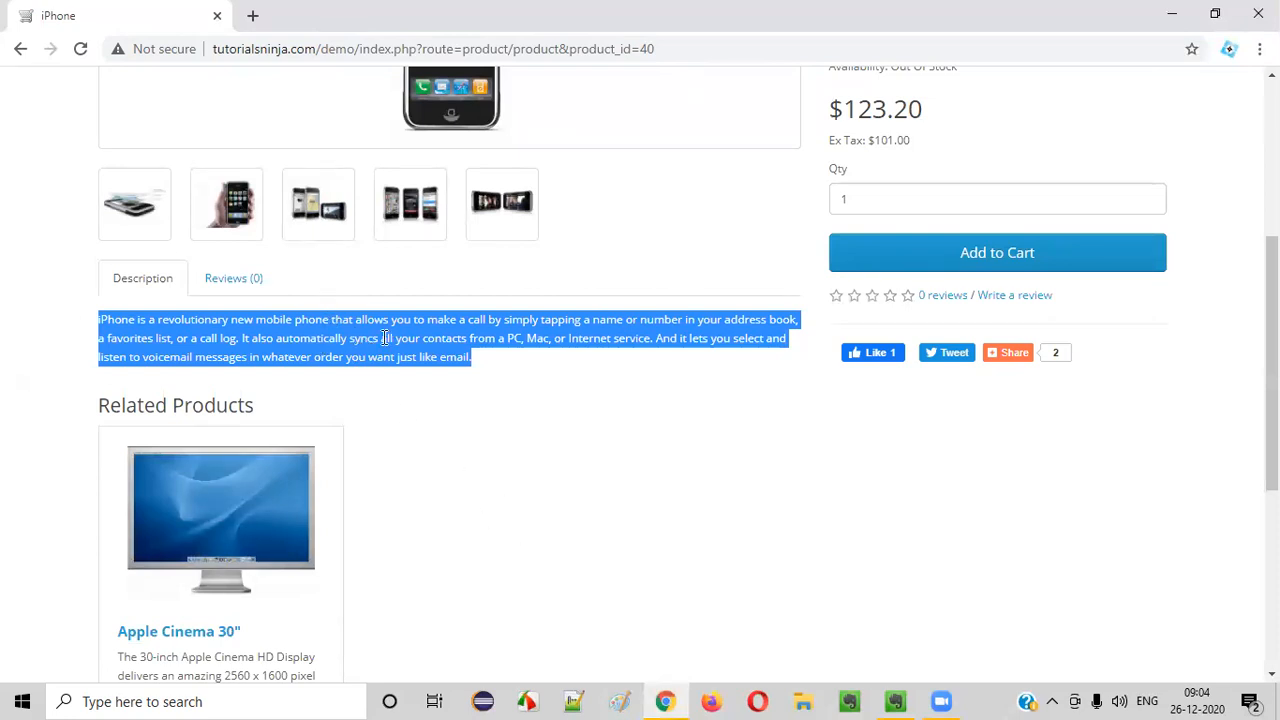
Step: Search Google for whatfont in a new tab and open the WhatFont Chrome Web Store page
{"action": "left_click", "coordinate": [476, 16]}
{"action": "type", "text": "W"}
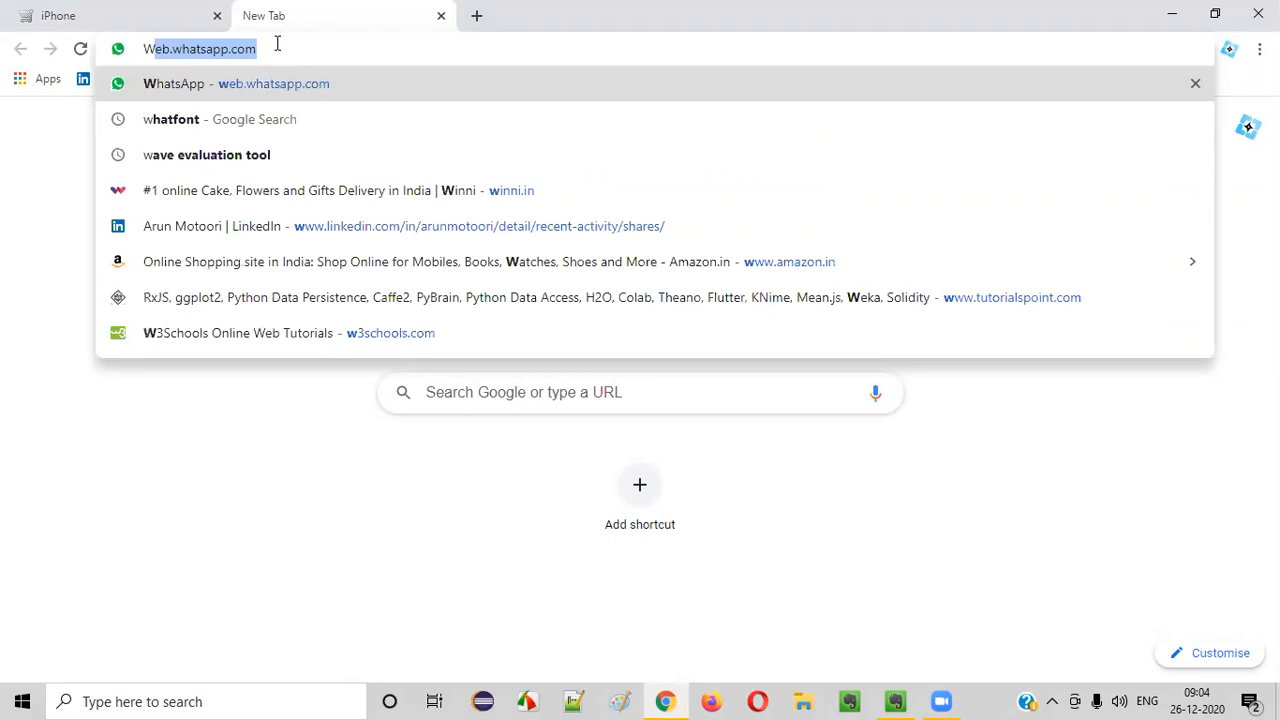
{"action": "left_click", "coordinate": [220, 120]}
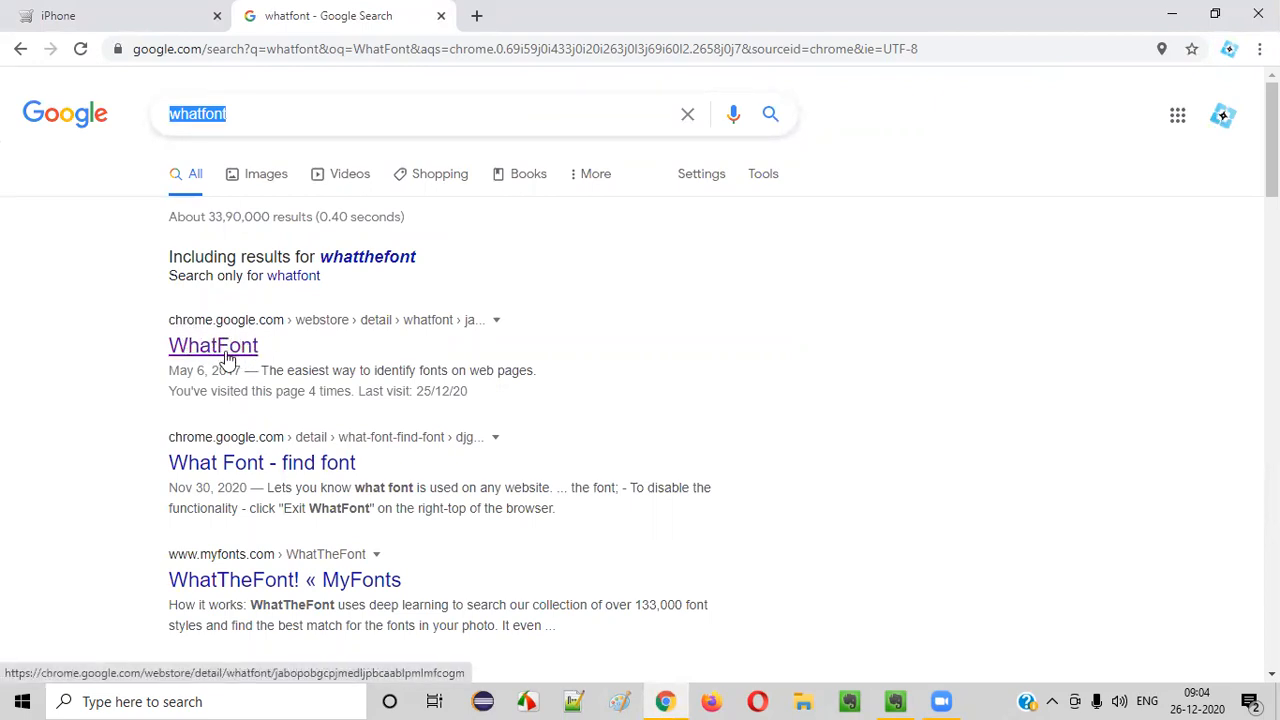
{"action": "left_click", "coordinate": [212, 344]}
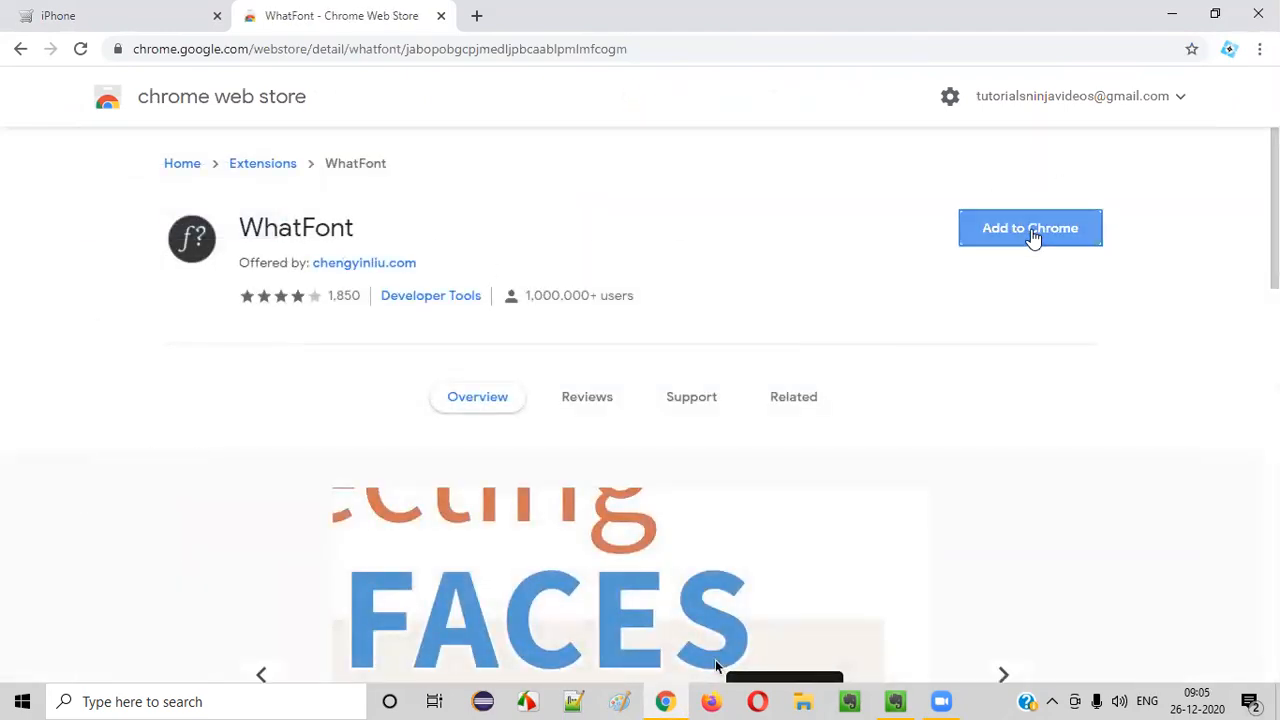
Step: Add WhatFont to Chrome, confirm the install, and check it in the extensions list
{"action": "left_click", "coordinate": [1030, 228]}
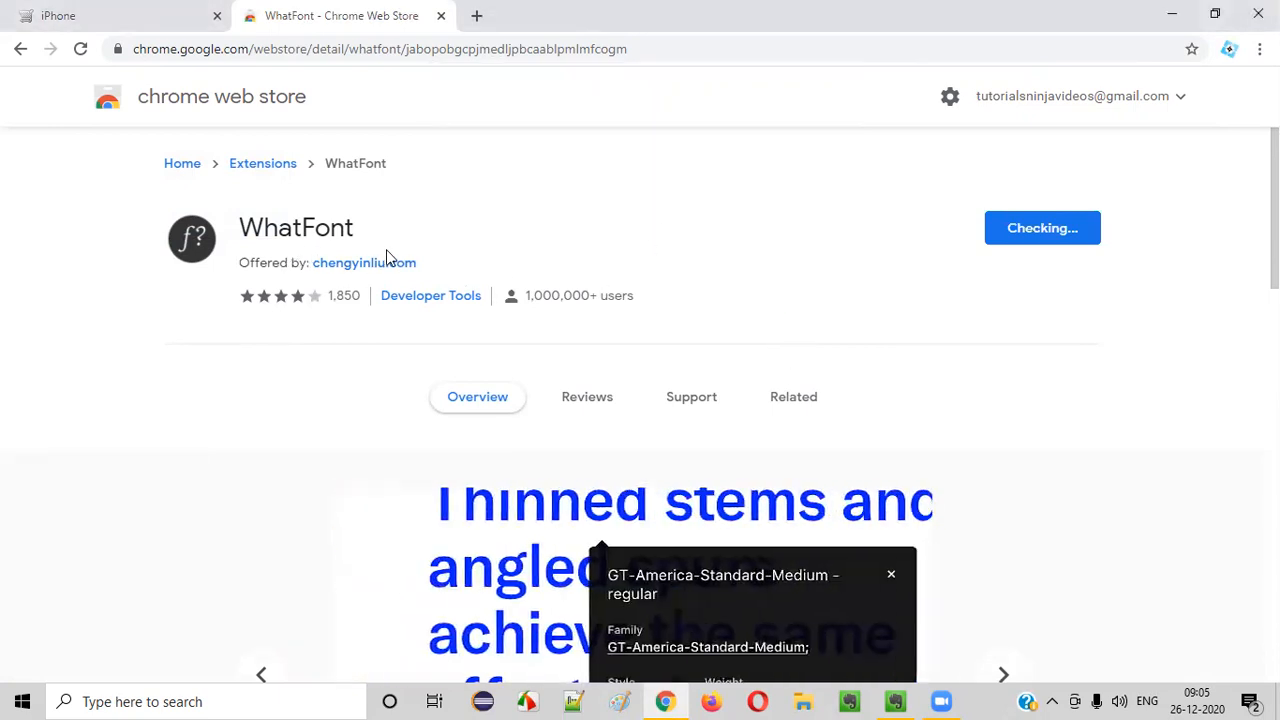
{"action": "left_click", "coordinate": [1042, 228]}
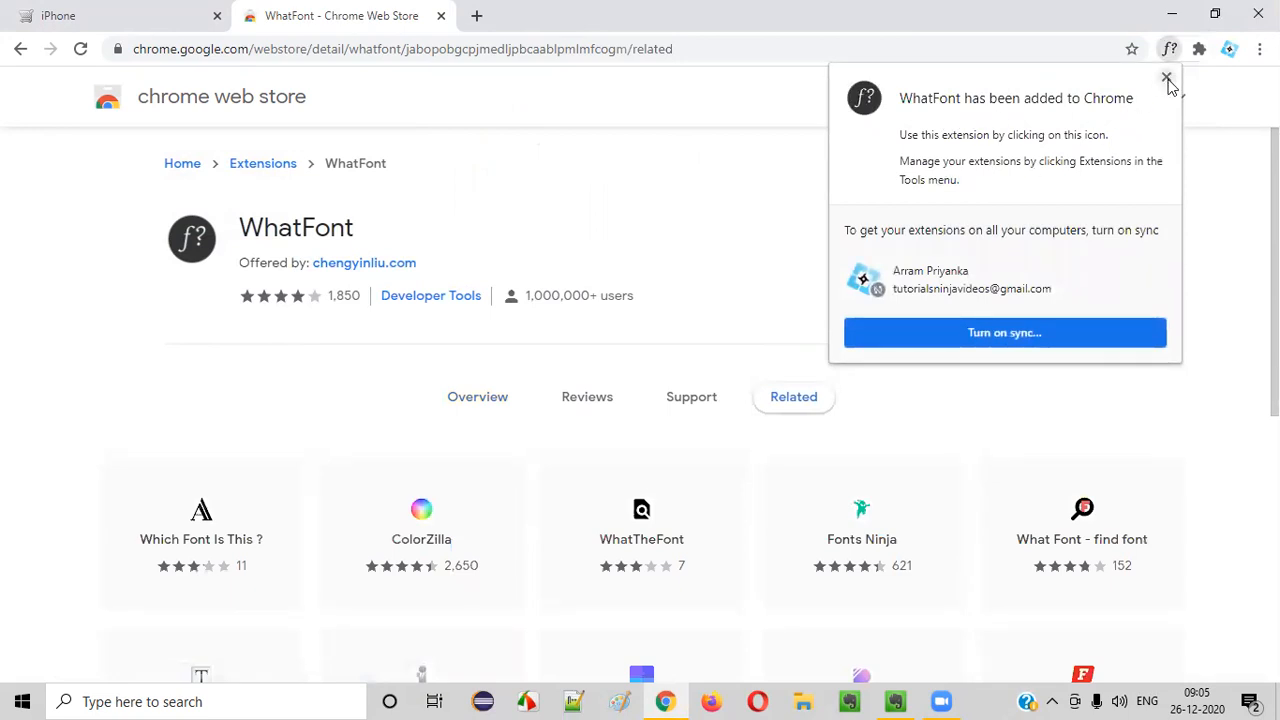
{"action": "left_click", "coordinate": [1166, 78]}
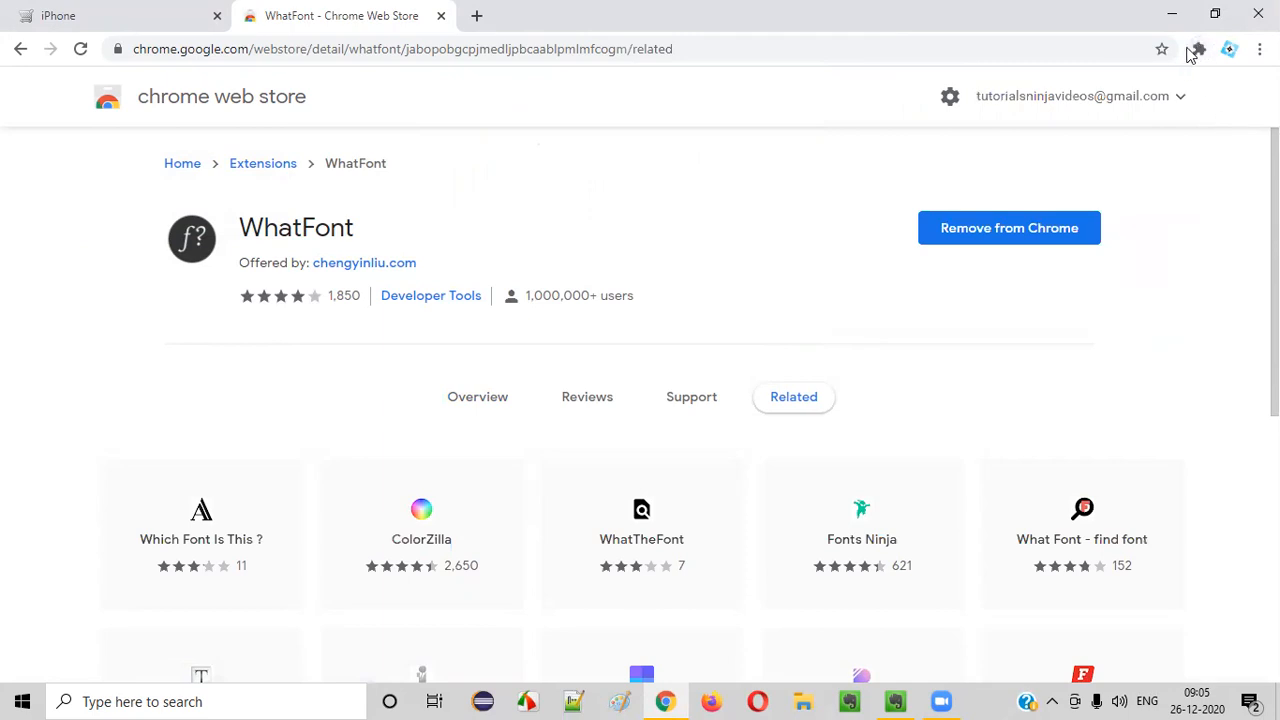
{"action": "mouse_move", "coordinate": [1198, 48]}
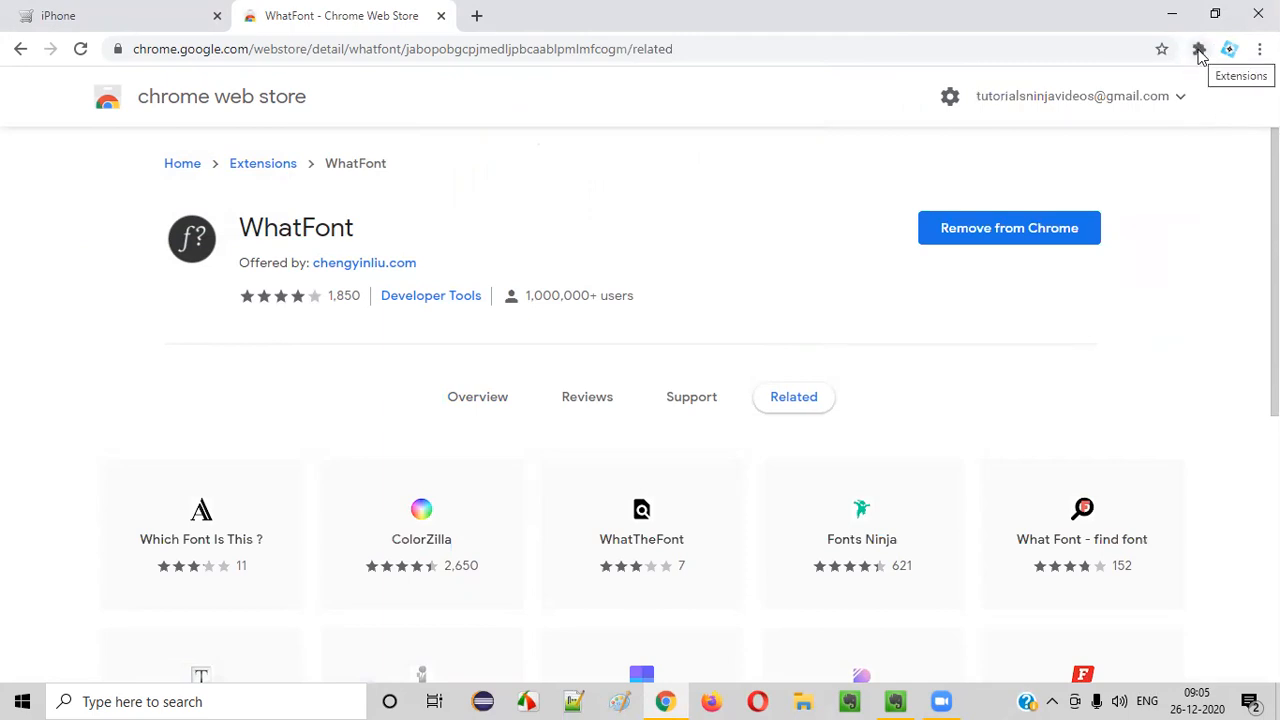
{"action": "left_click", "coordinate": [1200, 48]}
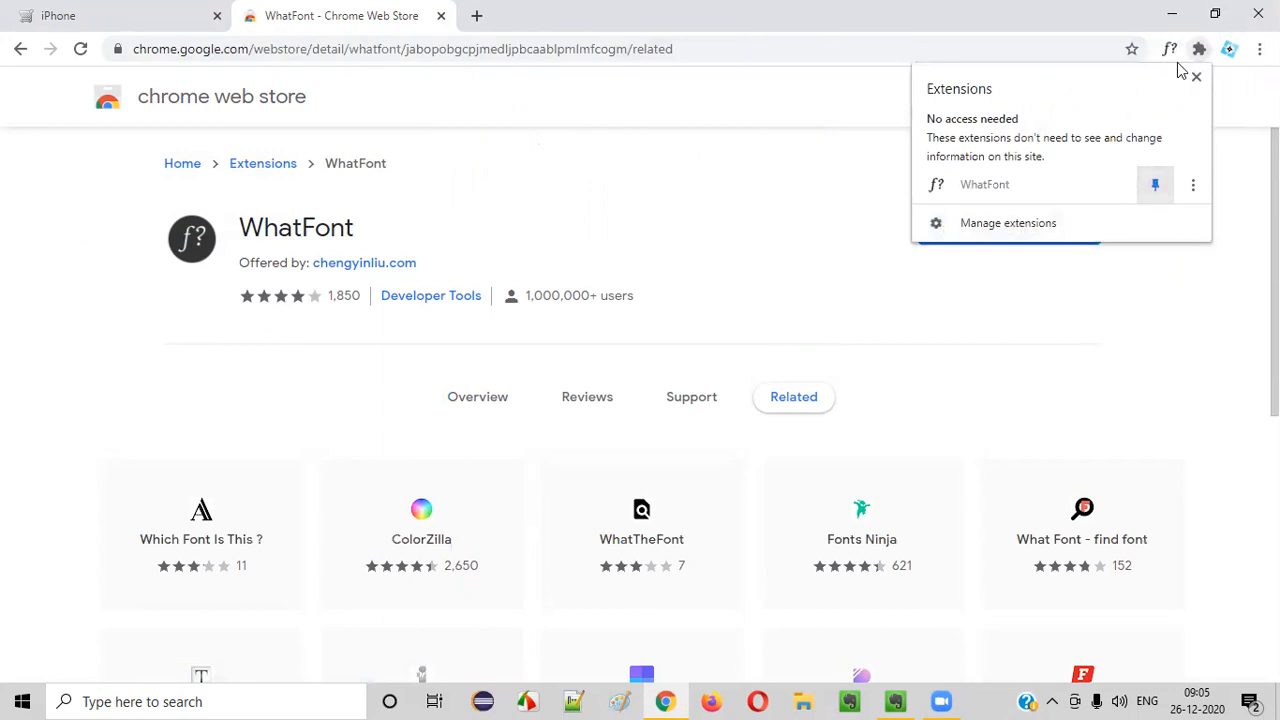
{"action": "mouse_move", "coordinate": [1168, 48]}
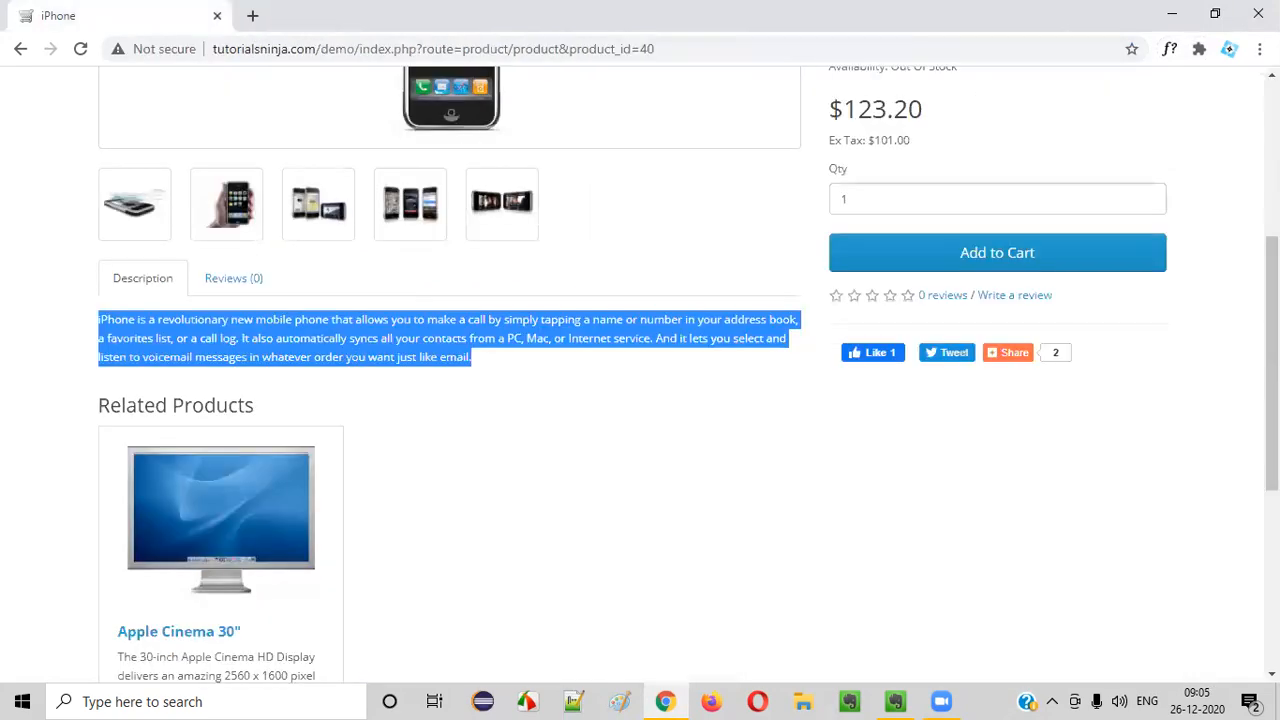
Step: Reopen tutorialsninja.com/demo in a new tab and go to the iPhone product page
{"action": "left_click", "coordinate": [894, 700]}
{"action": "type", "text": "tutorialsninja.com/demo"}
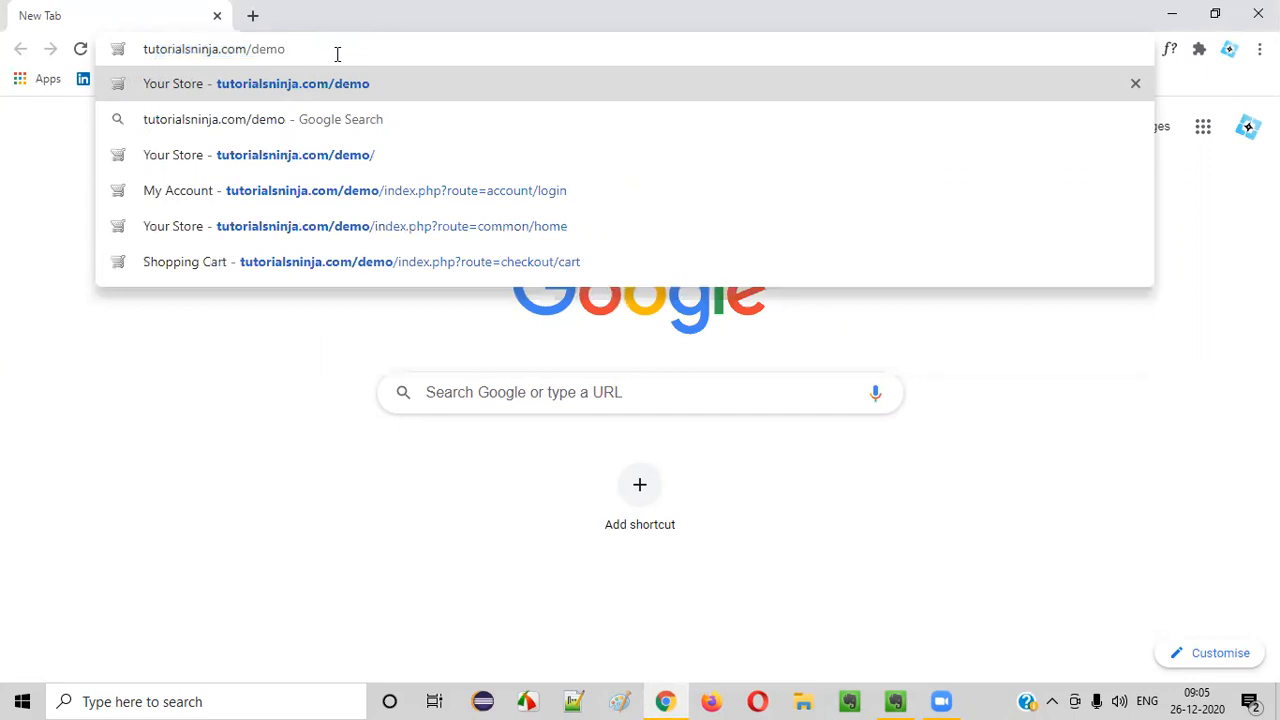
{"action": "left_click", "coordinate": [292, 84]}
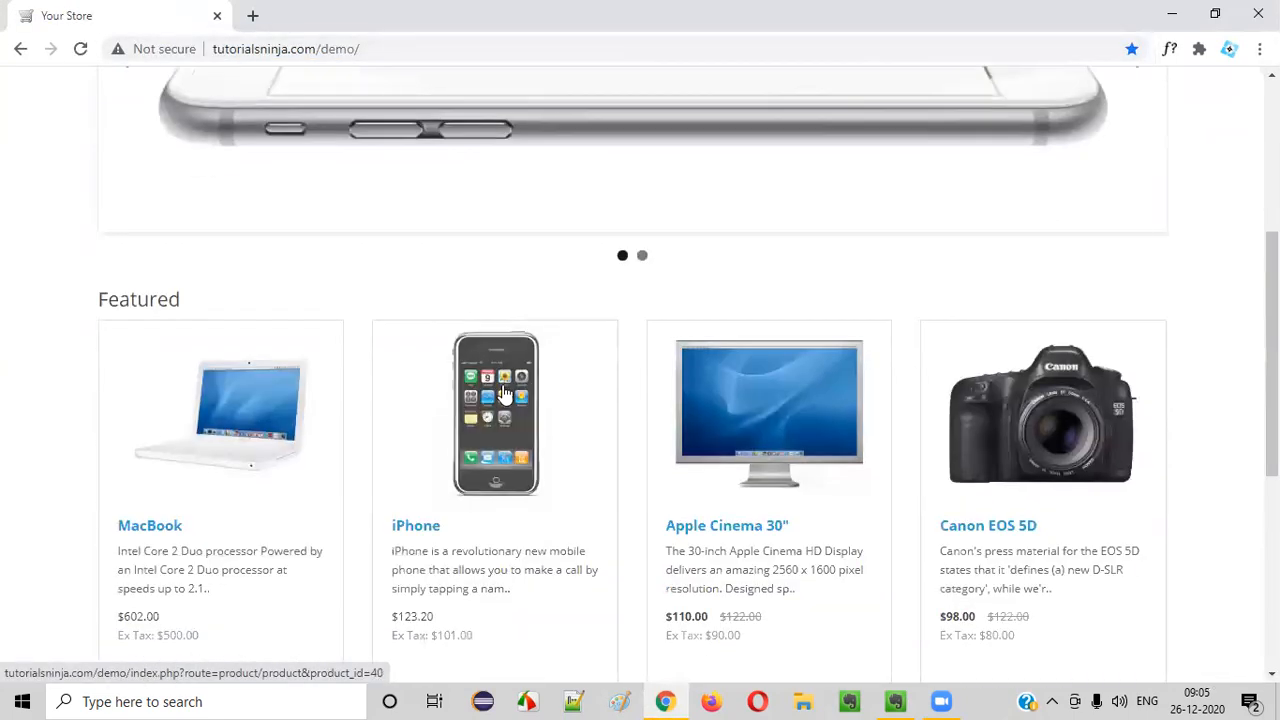
{"action": "left_click", "coordinate": [496, 412]}
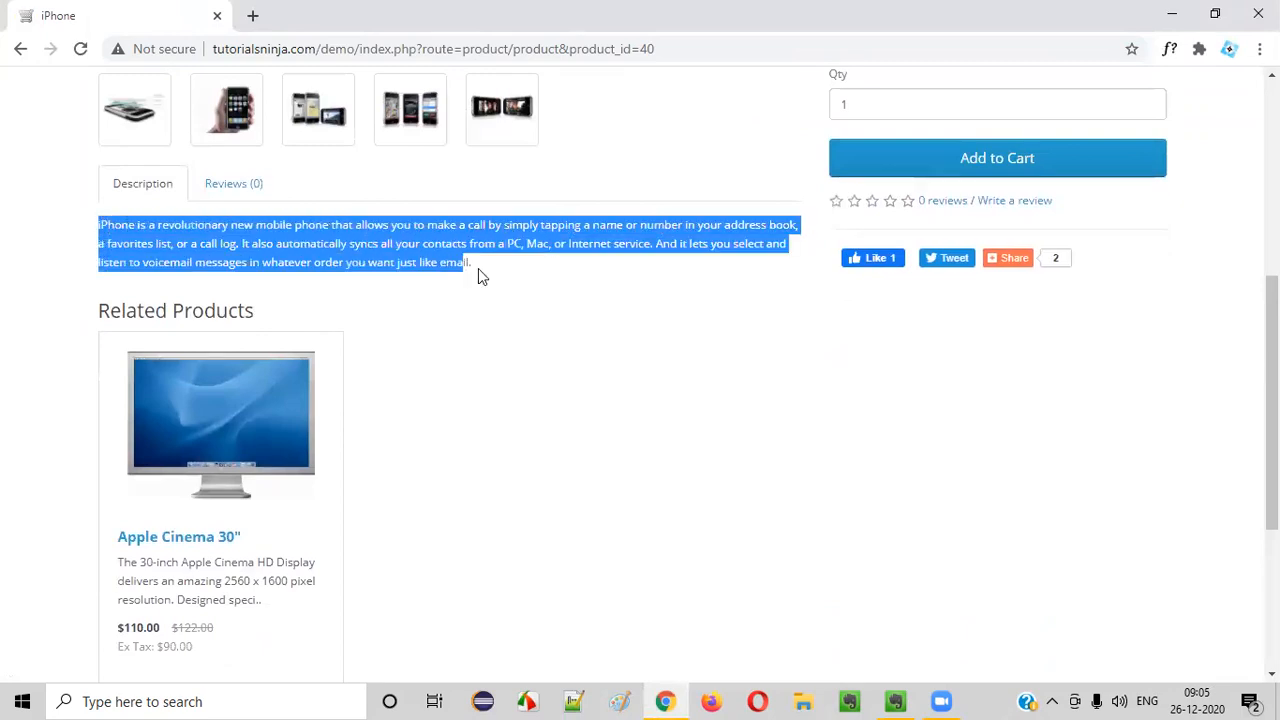
{"action": "mouse_move", "coordinate": [492, 224]}
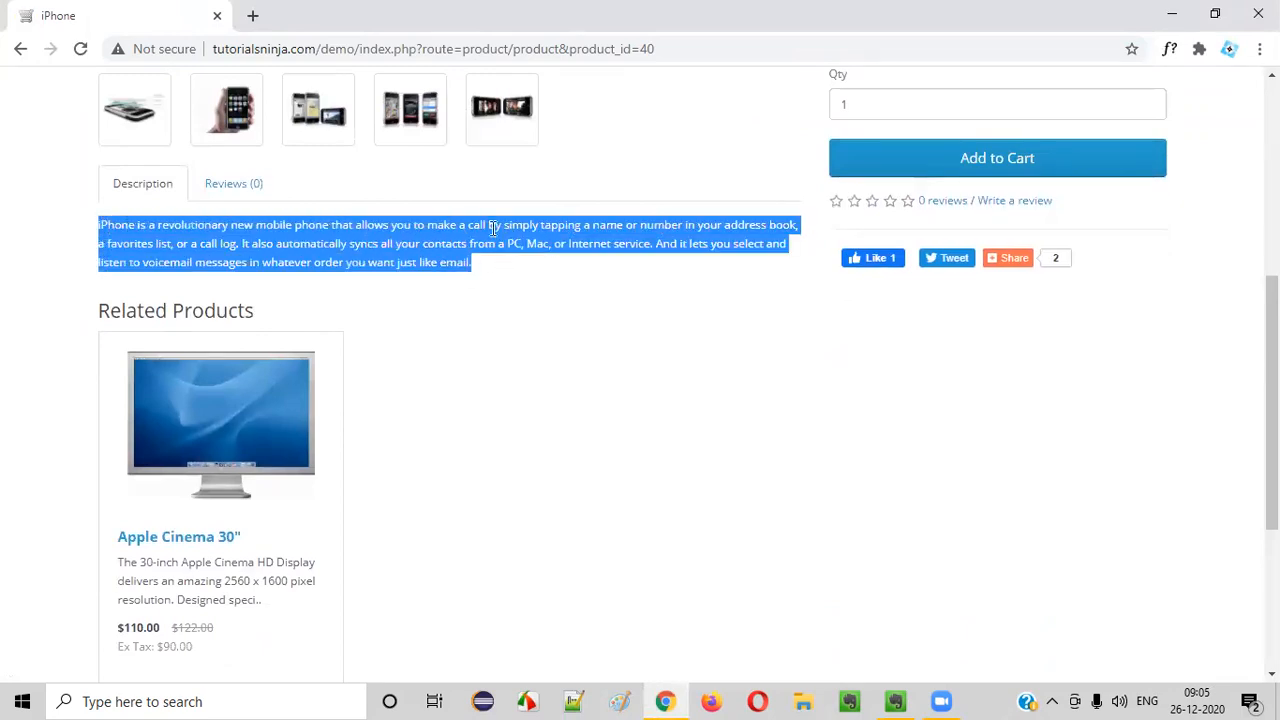
{"action": "mouse_move", "coordinate": [548, 334]}
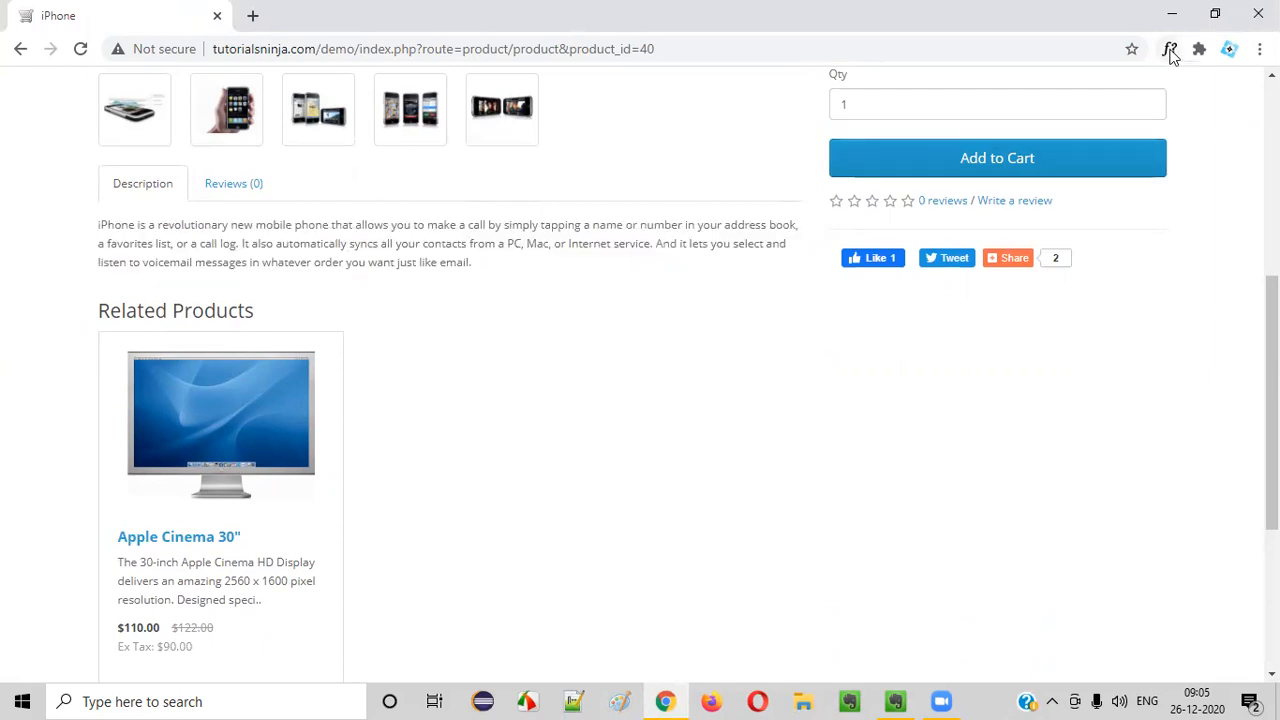
{"action": "mouse_move", "coordinate": [1170, 48]}
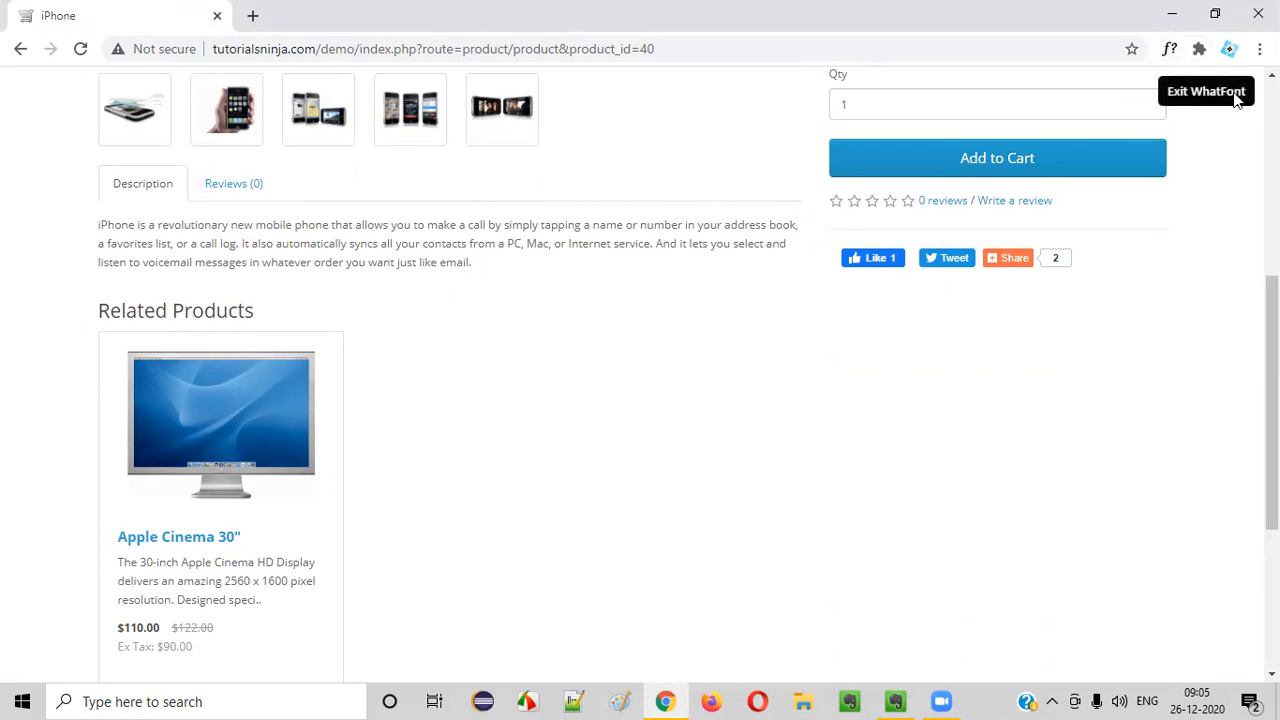
{"action": "mouse_move", "coordinate": [1068, 164]}
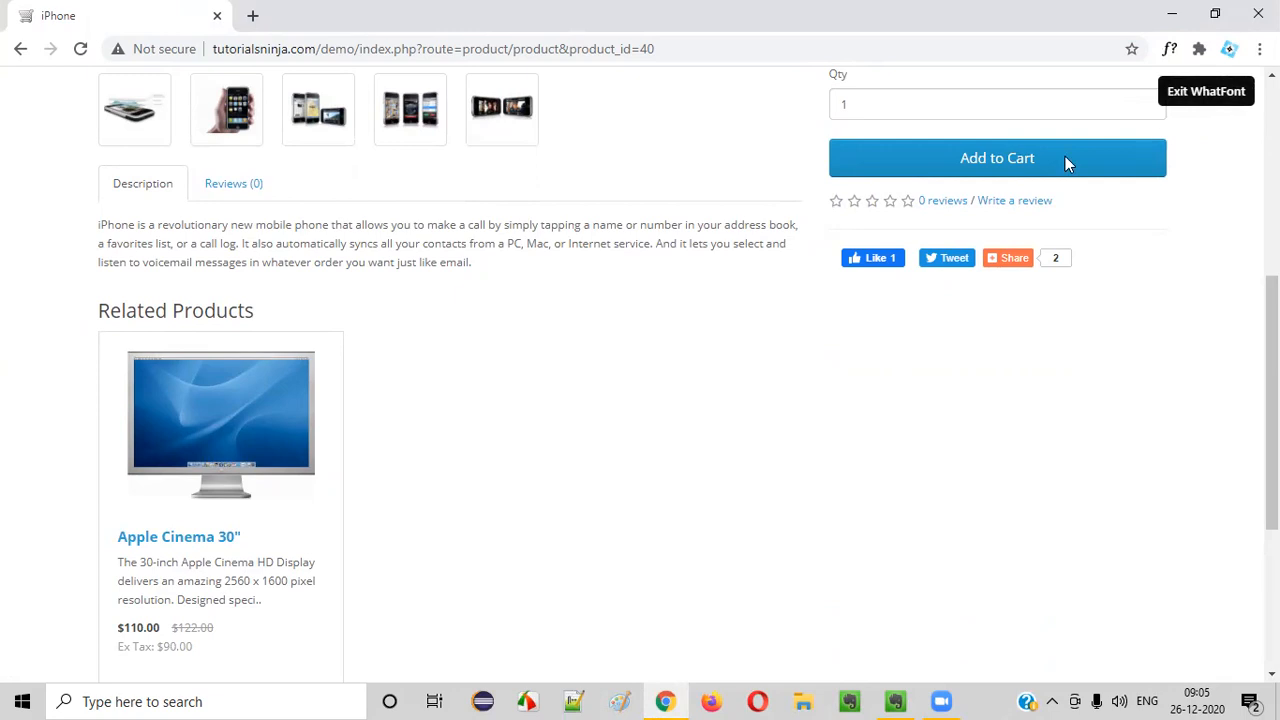
{"action": "mouse_move", "coordinate": [100, 232]}
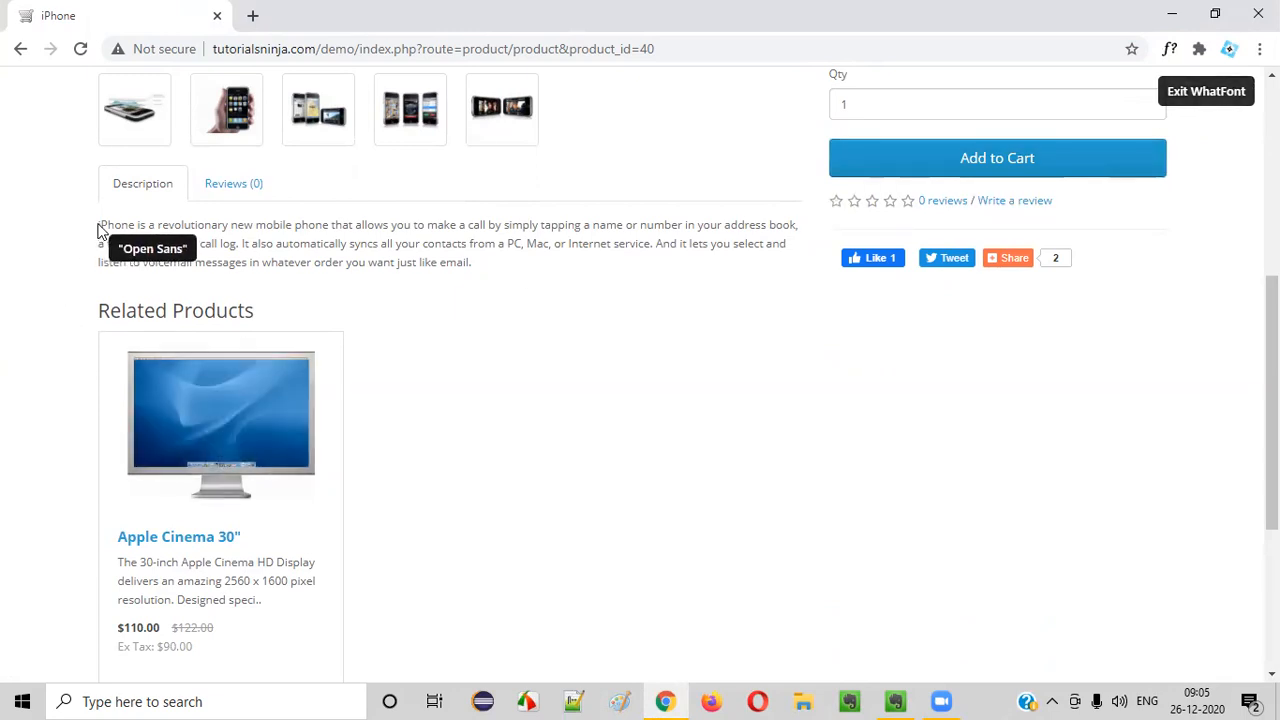
Step: Inspect the iPhone description with WhatFont: Open Sans, weight 400, 12px, #666666
{"action": "left_click_drag", "start_coordinate": [100, 224], "coordinate": [470, 262]}
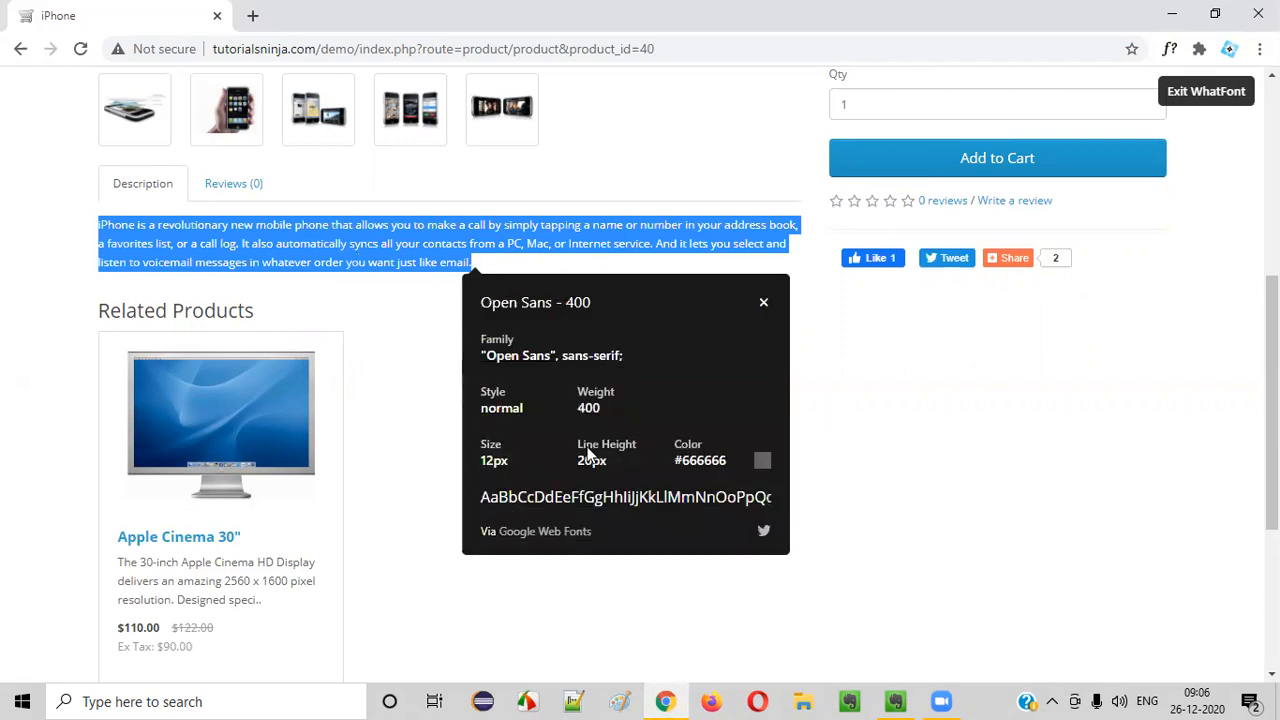
{"action": "mouse_move", "coordinate": [528, 318]}
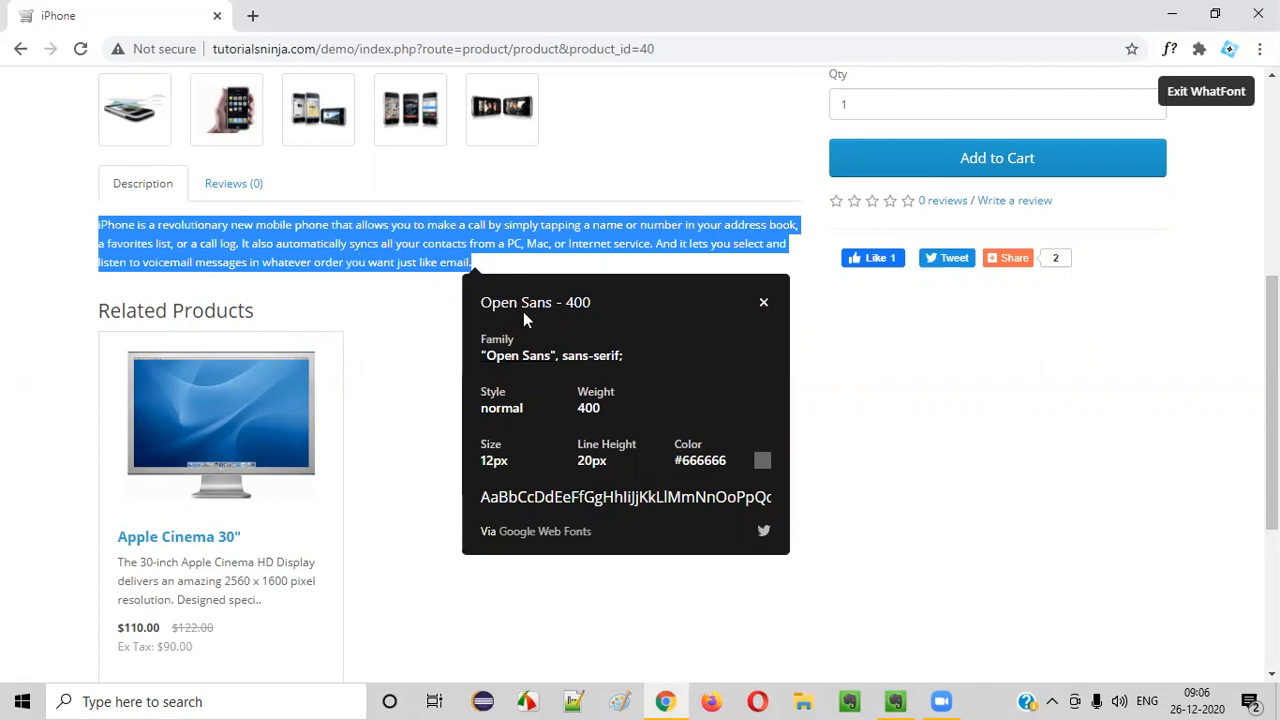
{"action": "mouse_move", "coordinate": [220, 236]}
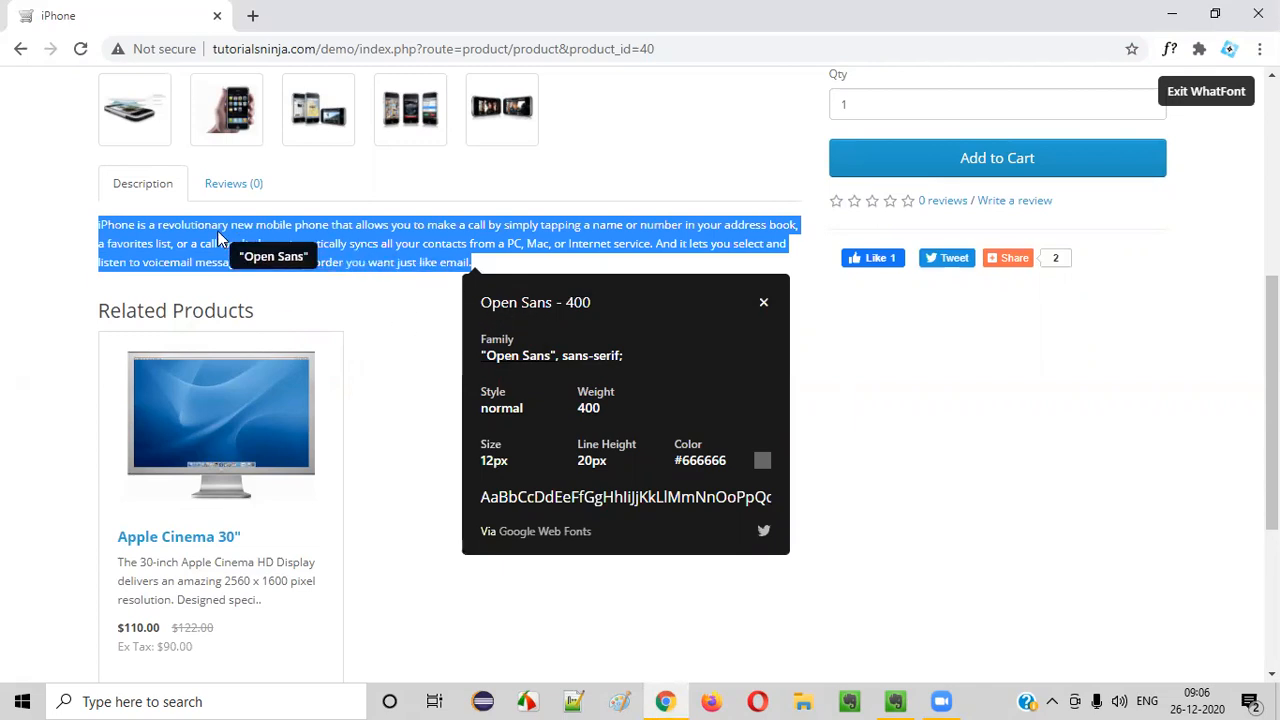
{"action": "mouse_move", "coordinate": [288, 288]}
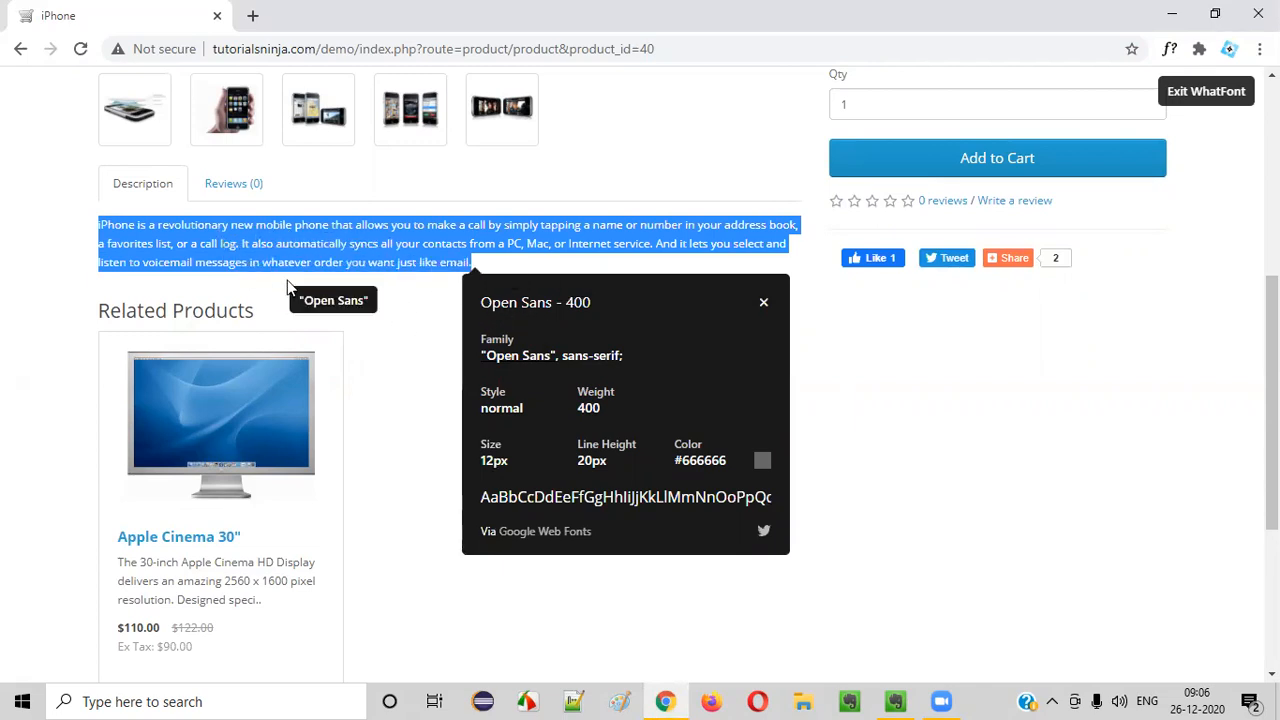
{"action": "mouse_move", "coordinate": [498, 316]}
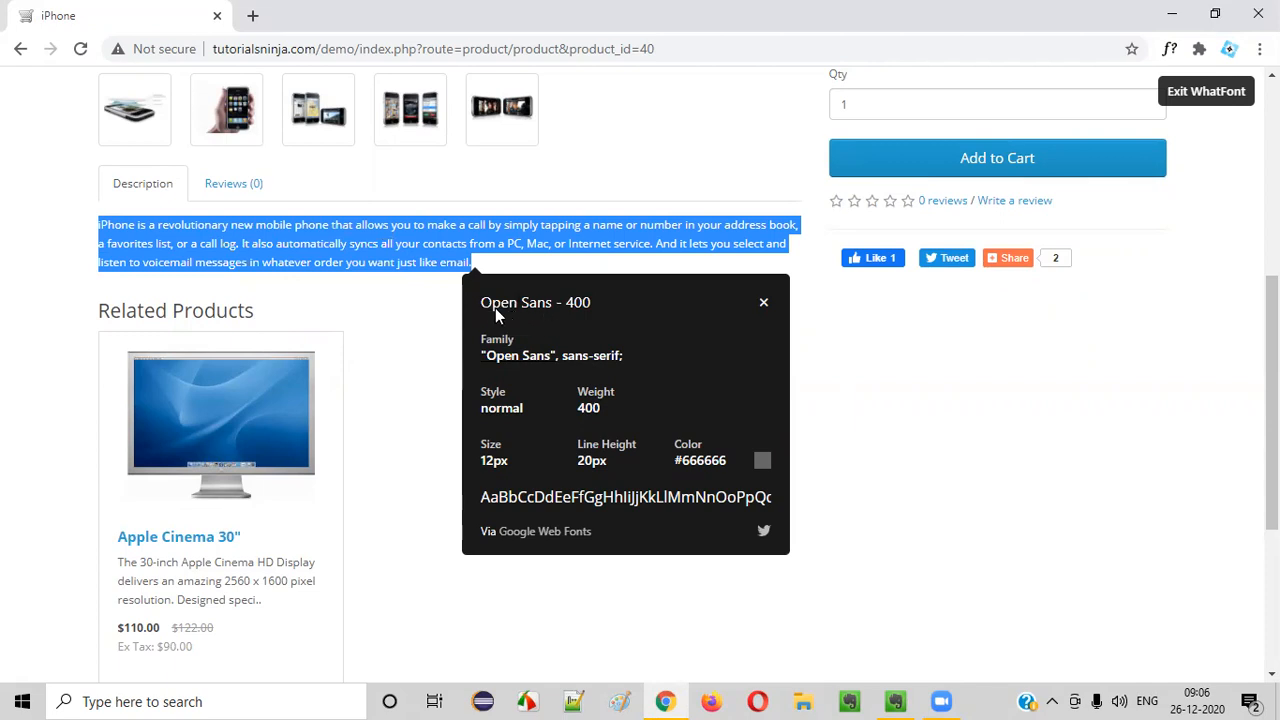
{"action": "mouse_move", "coordinate": [538, 318]}
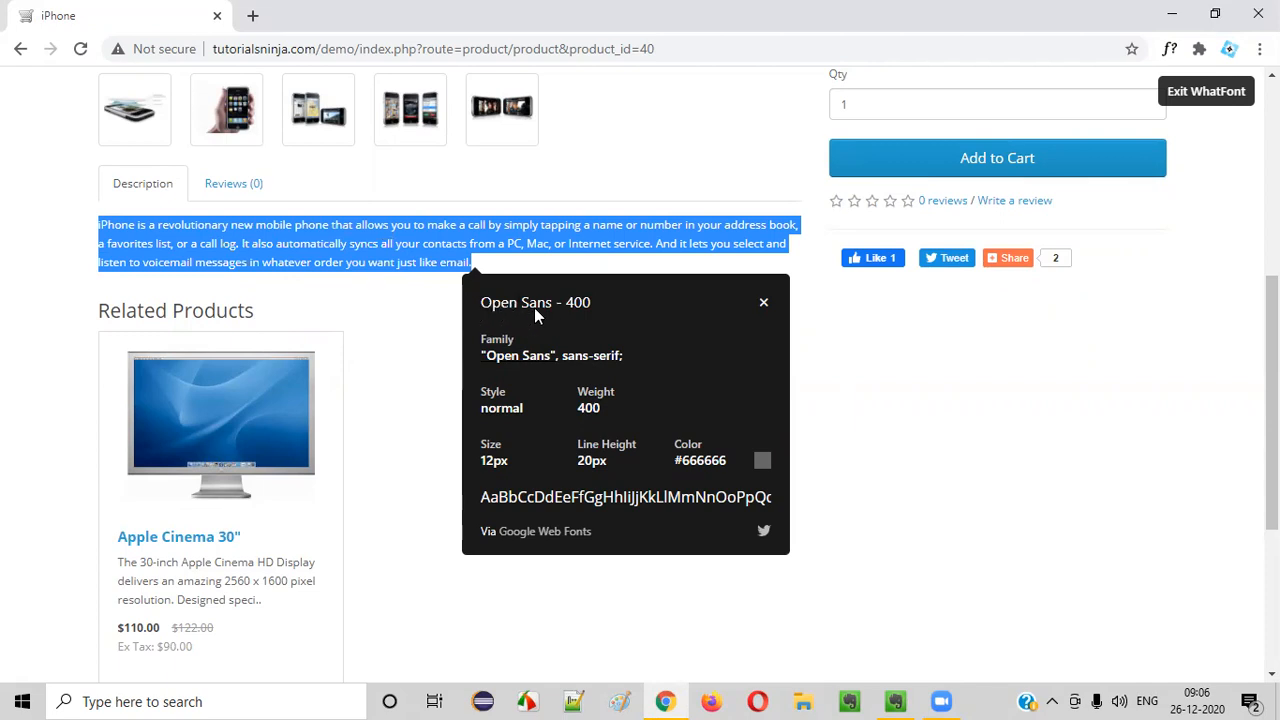
{"action": "mouse_move", "coordinate": [258, 258]}
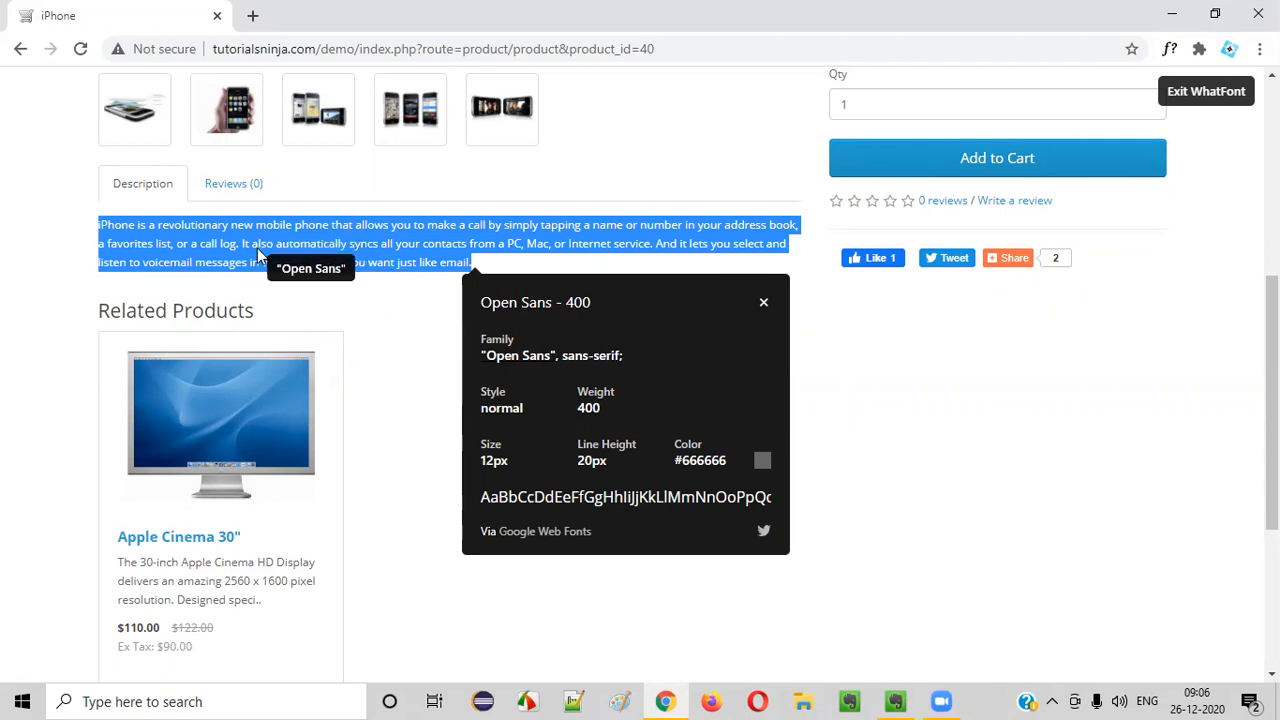
{"action": "mouse_move", "coordinate": [500, 468]}
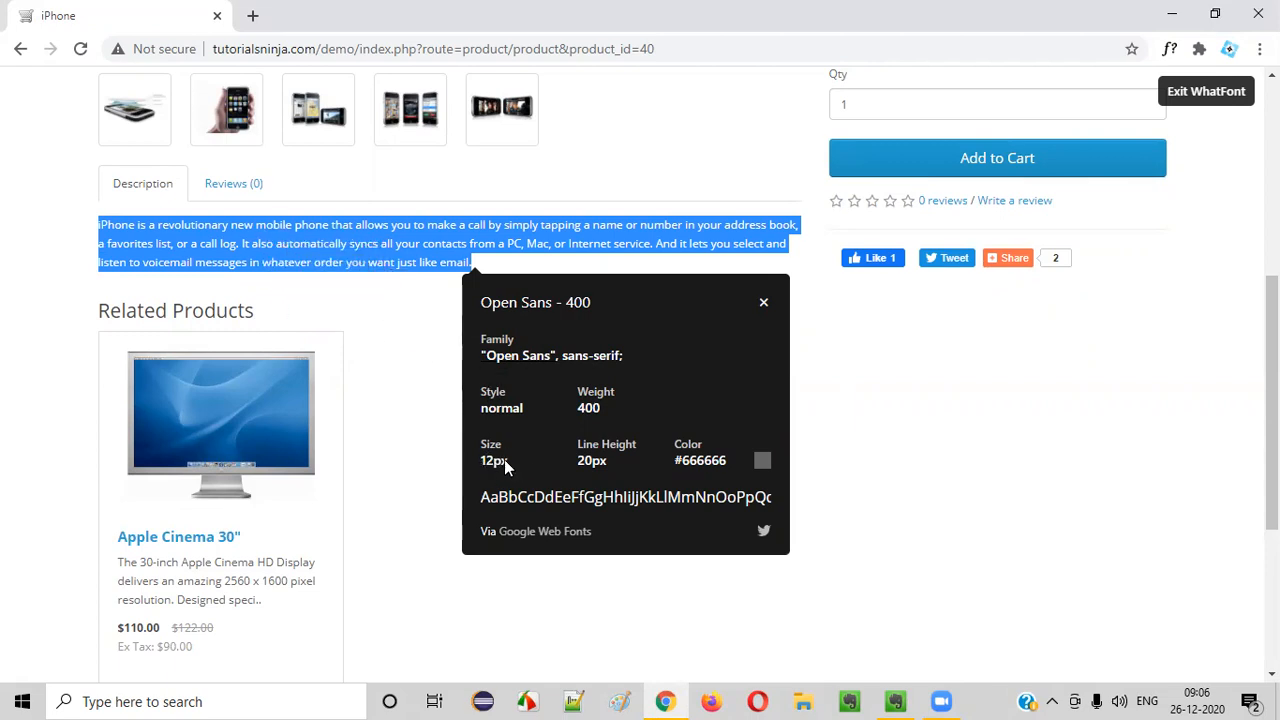
{"action": "mouse_move", "coordinate": [768, 460]}
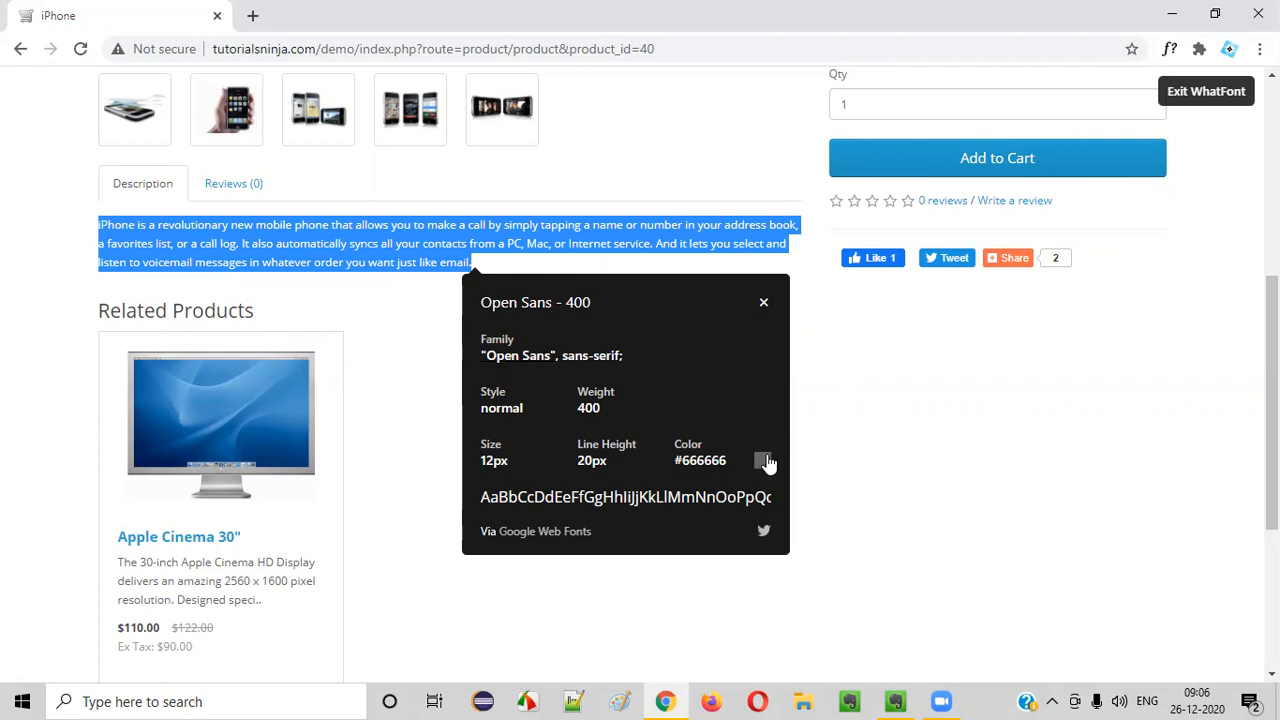
{"action": "mouse_move", "coordinate": [490, 310]}
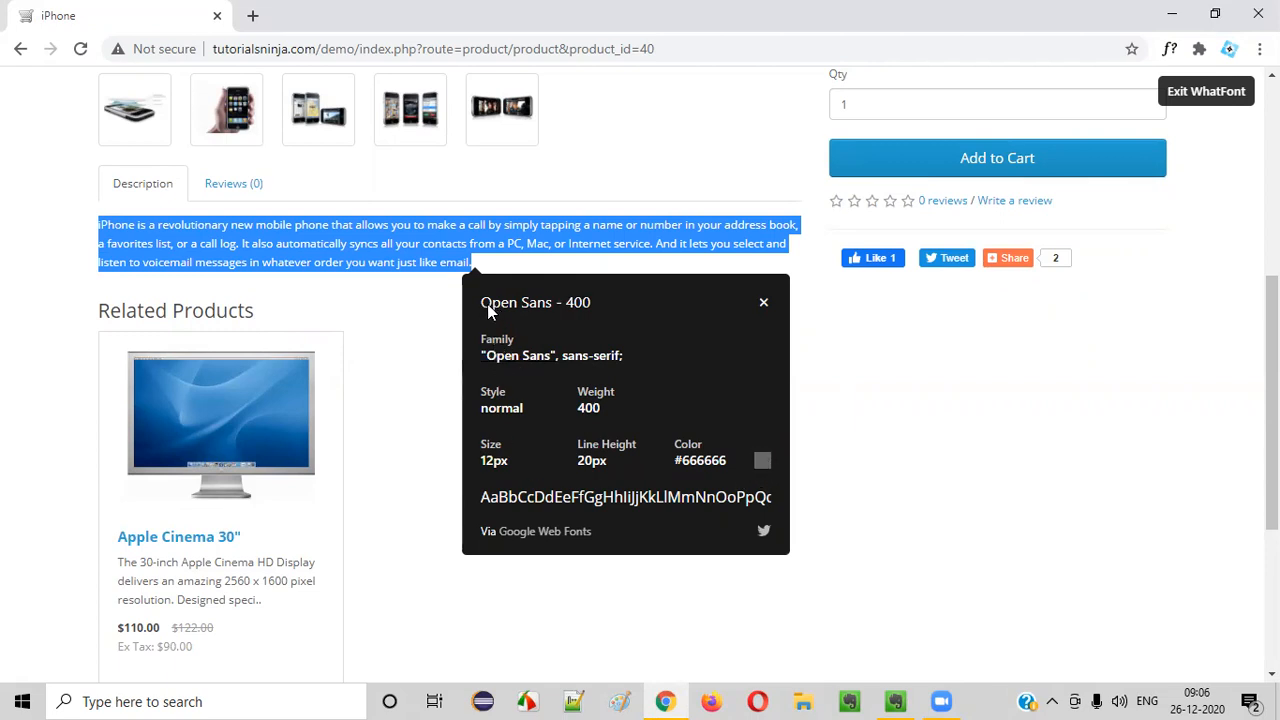
{"action": "mouse_move", "coordinate": [544, 316]}
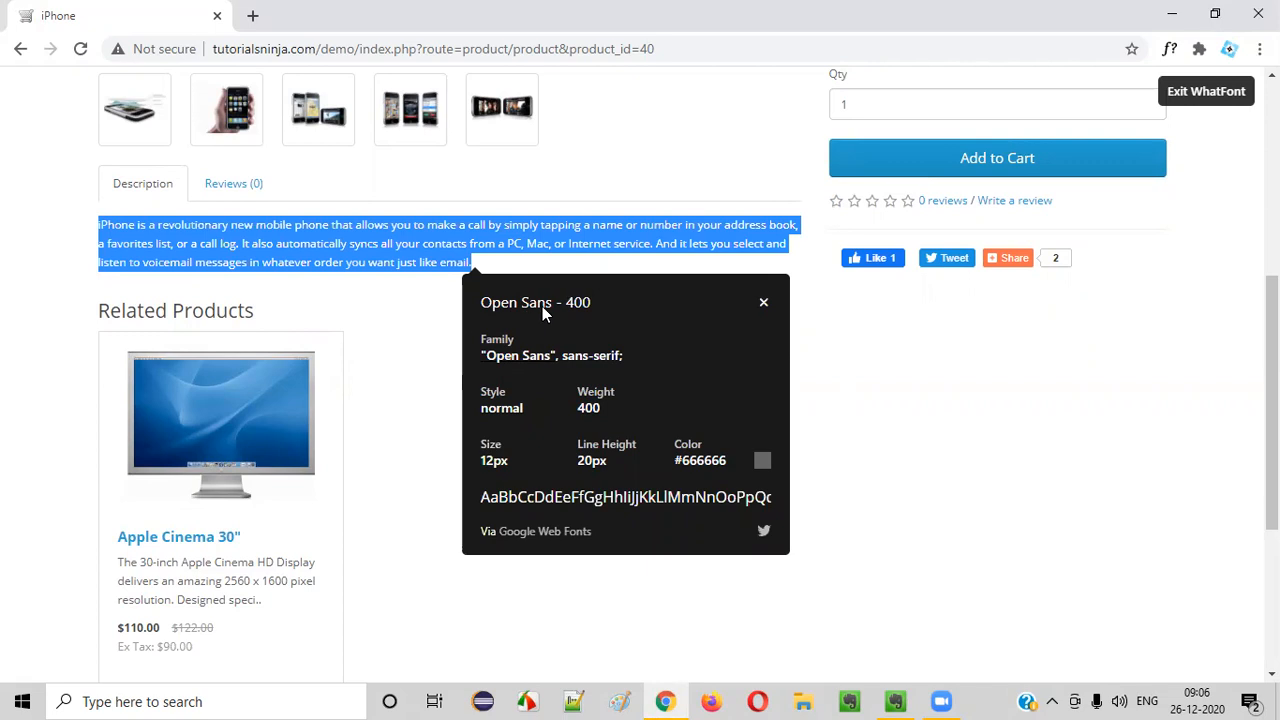
{"action": "mouse_move", "coordinate": [612, 372]}
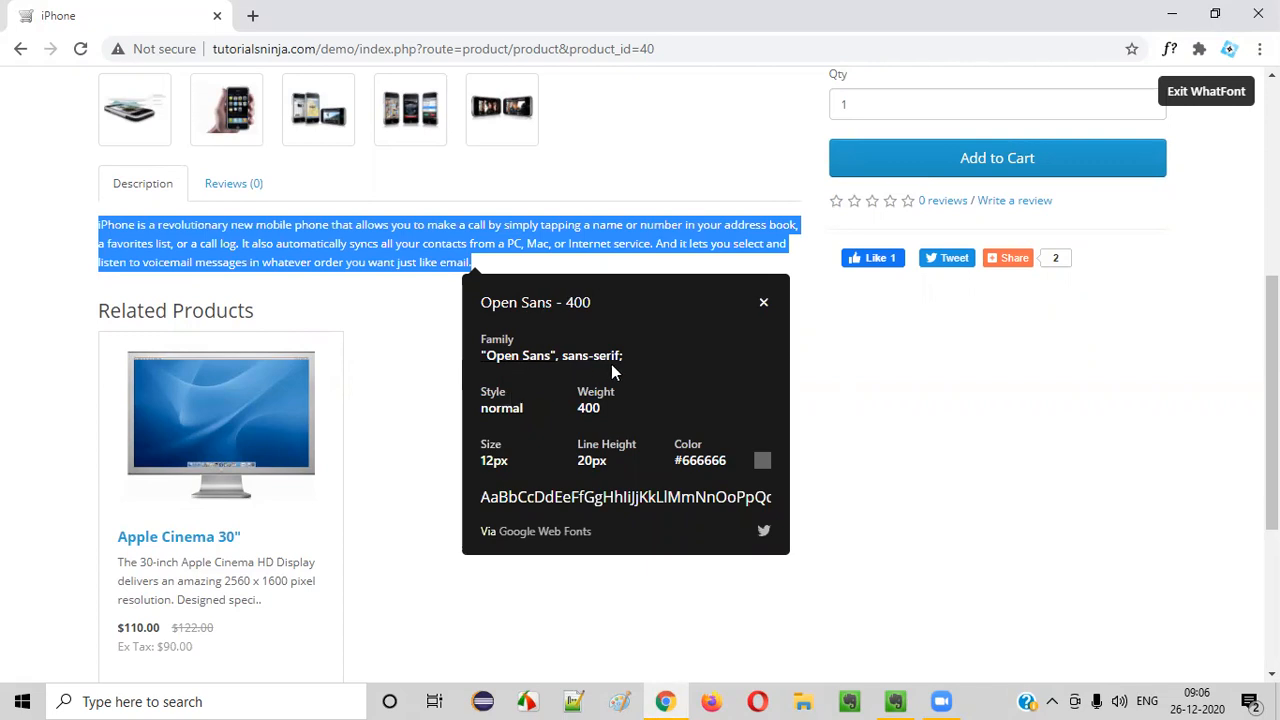
{"action": "mouse_move", "coordinate": [498, 472]}
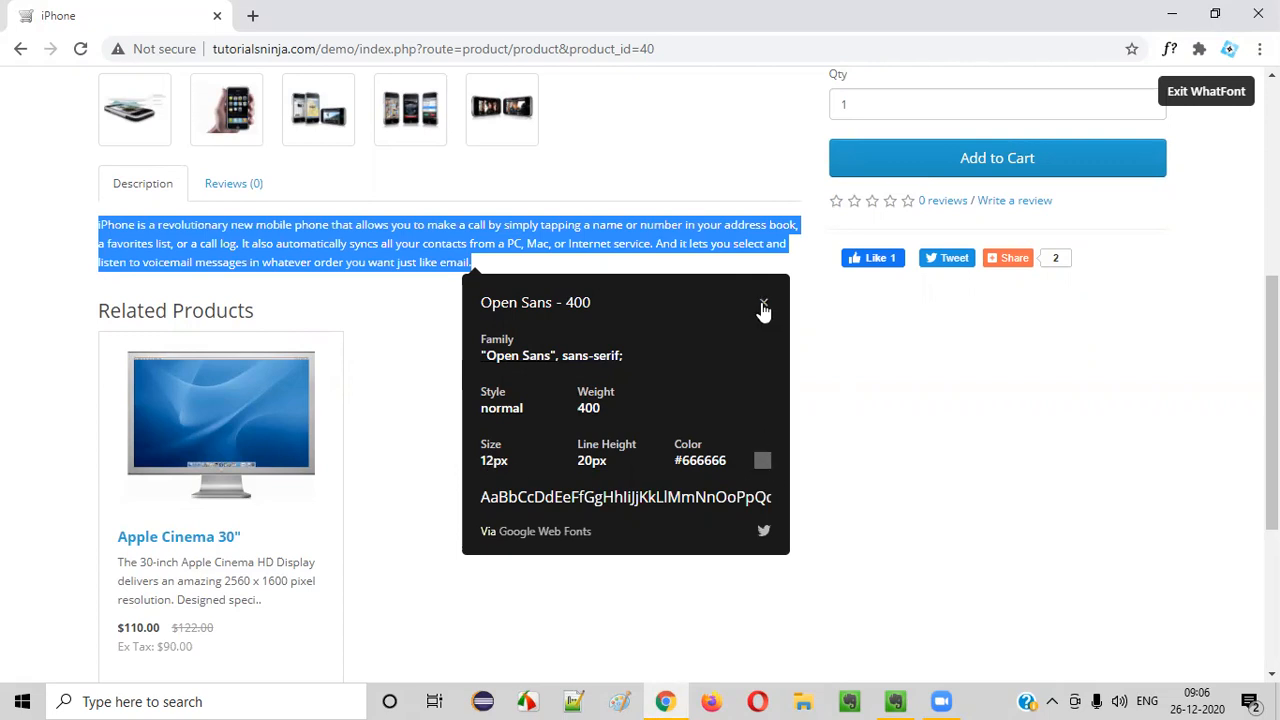
Step: Recheck the description's Open Sans details, close the panel, and switch to the untitled Google Docs tab
{"action": "left_click", "coordinate": [764, 308]}
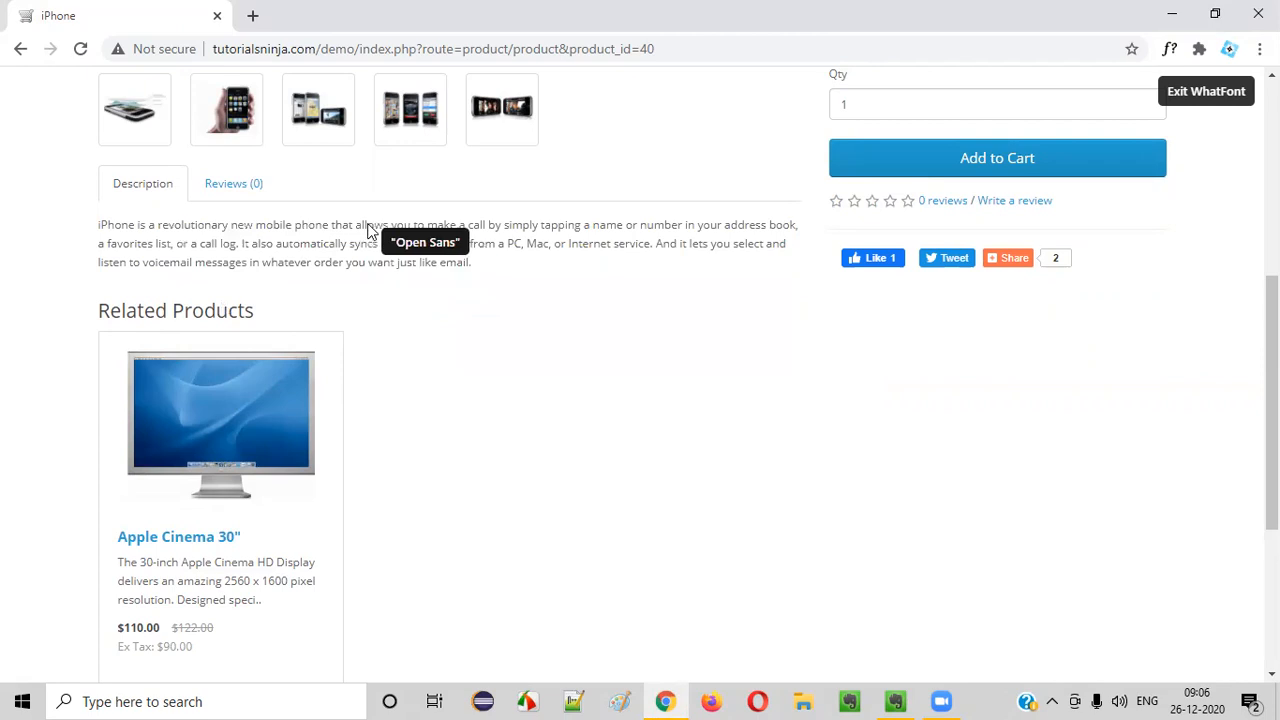
{"action": "mouse_move", "coordinate": [464, 308]}
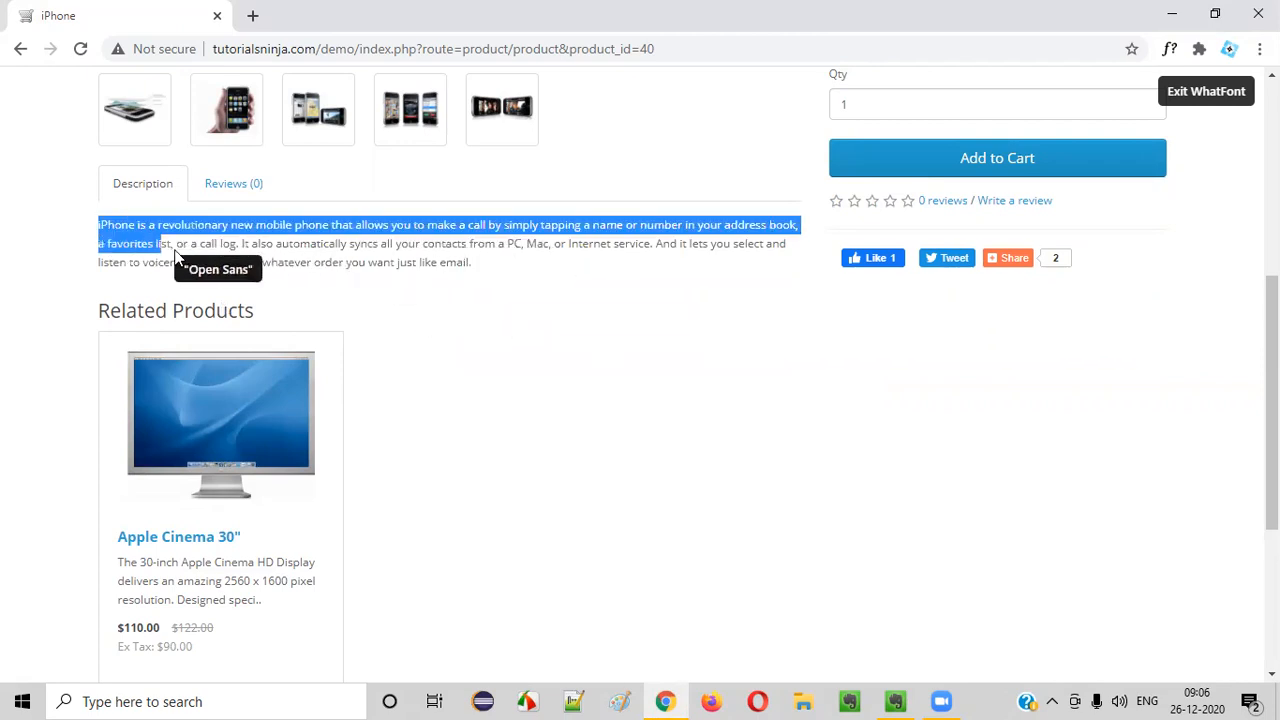
{"action": "left_click", "coordinate": [216, 262]}
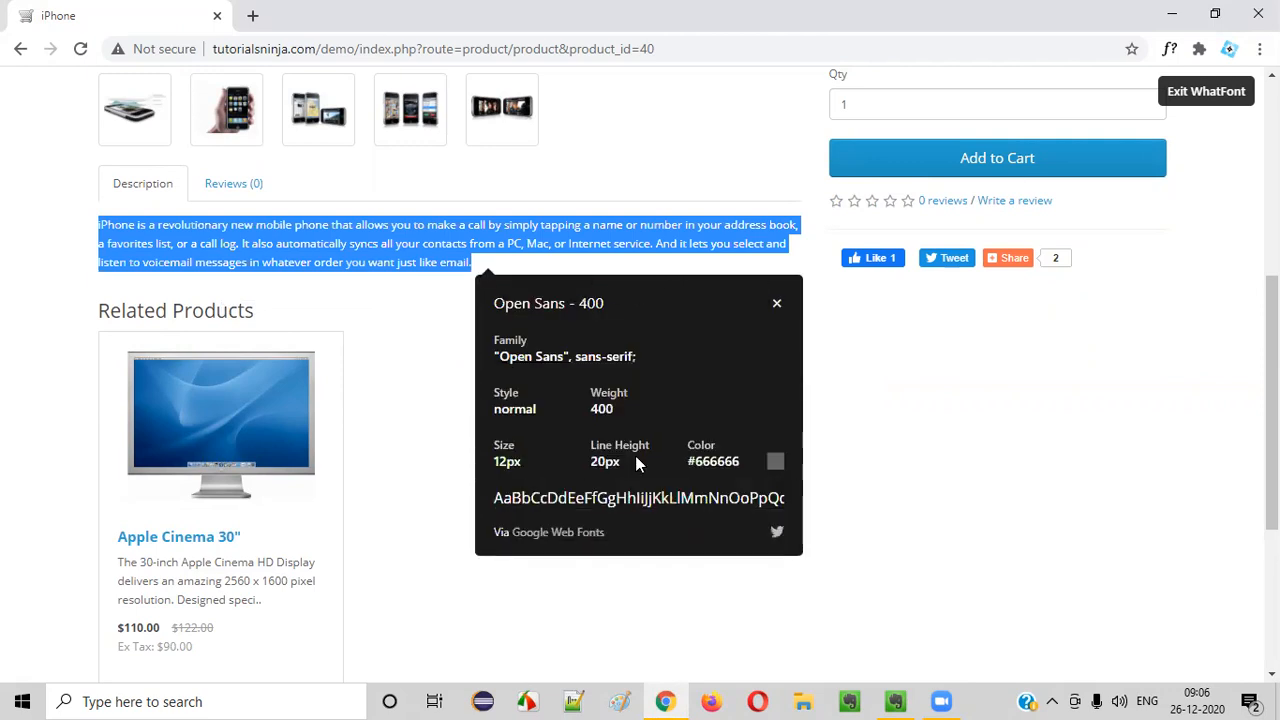
{"action": "mouse_move", "coordinate": [724, 486]}
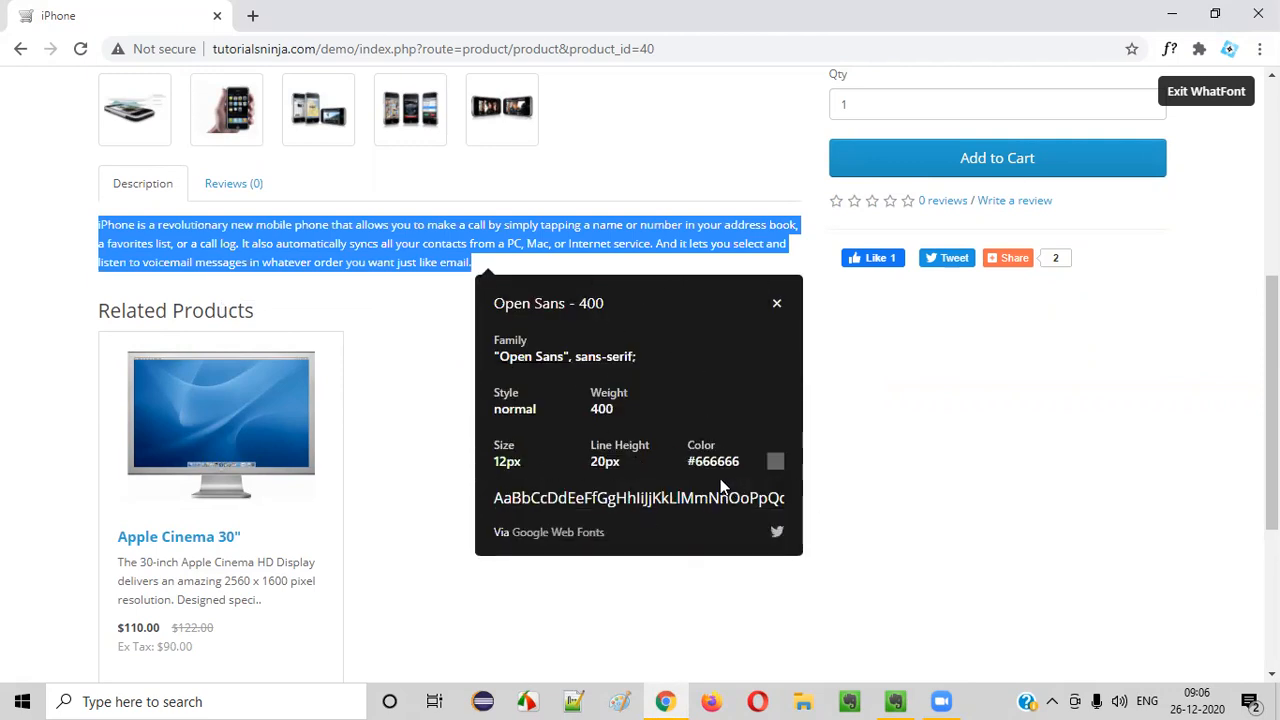
{"action": "mouse_move", "coordinate": [818, 502]}
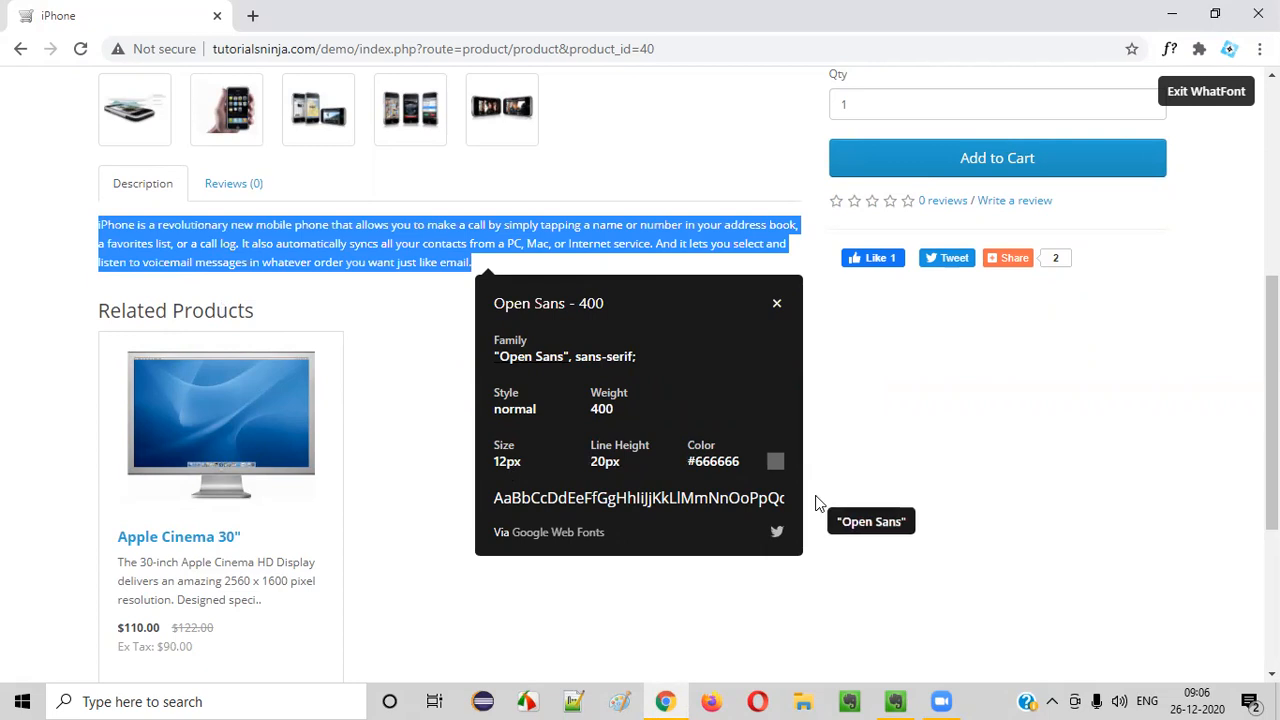
{"action": "mouse_move", "coordinate": [508, 358]}
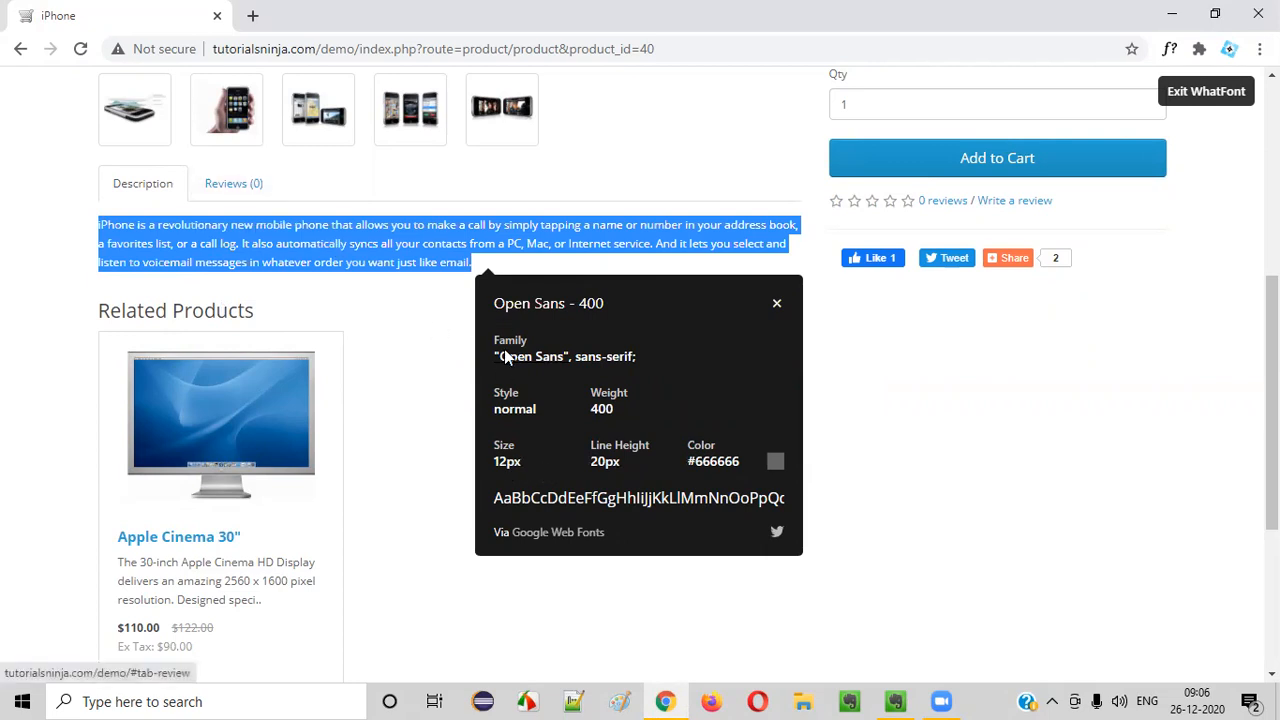
{"action": "left_click", "coordinate": [776, 304]}
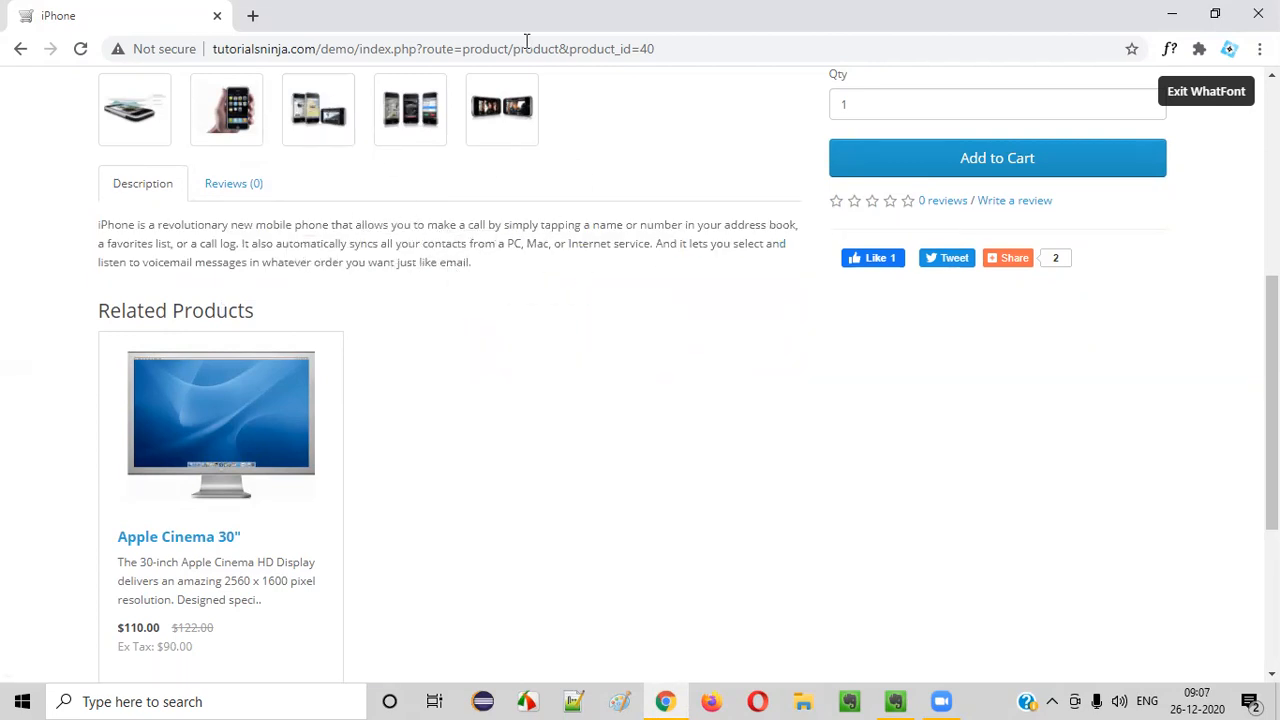
{"action": "left_click", "coordinate": [344, 16]}
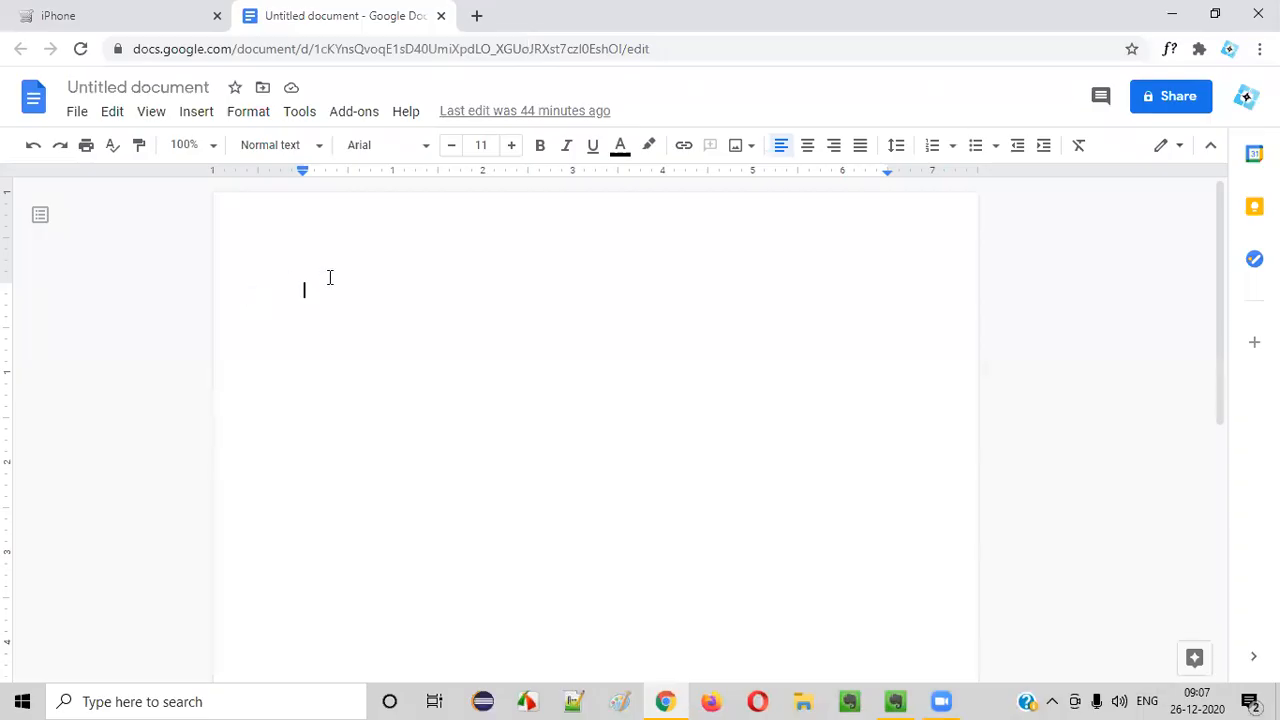
{"action": "mouse_move", "coordinate": [328, 318]}
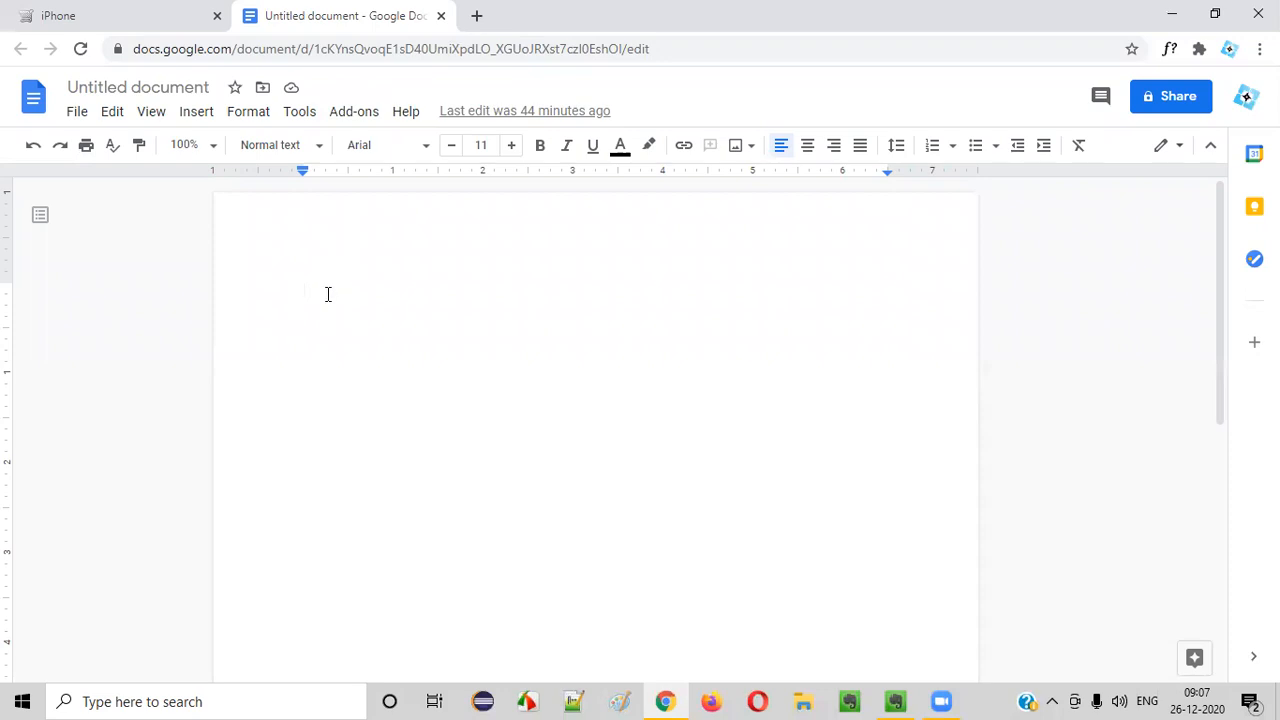
Step: Type the name 'Arun Motoori' as the first line of the document
{"action": "type", "text": "Arun Mo"}
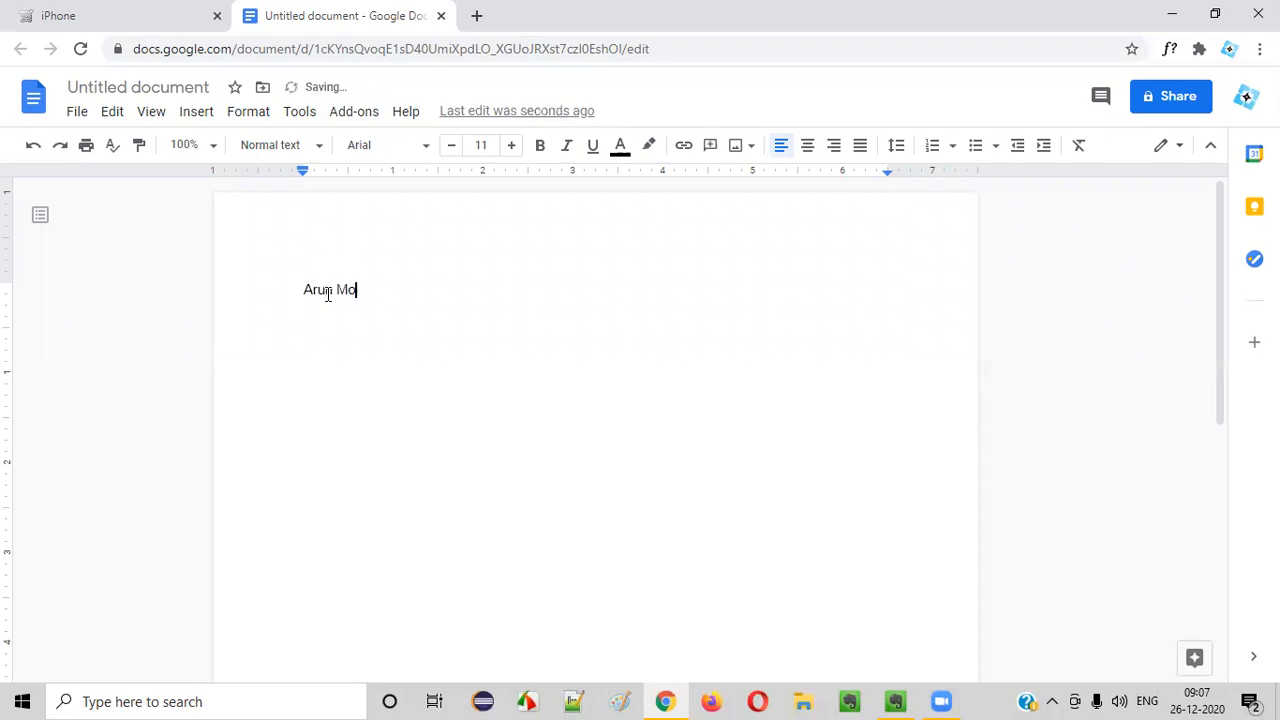
{"action": "type", "text": "toori"}
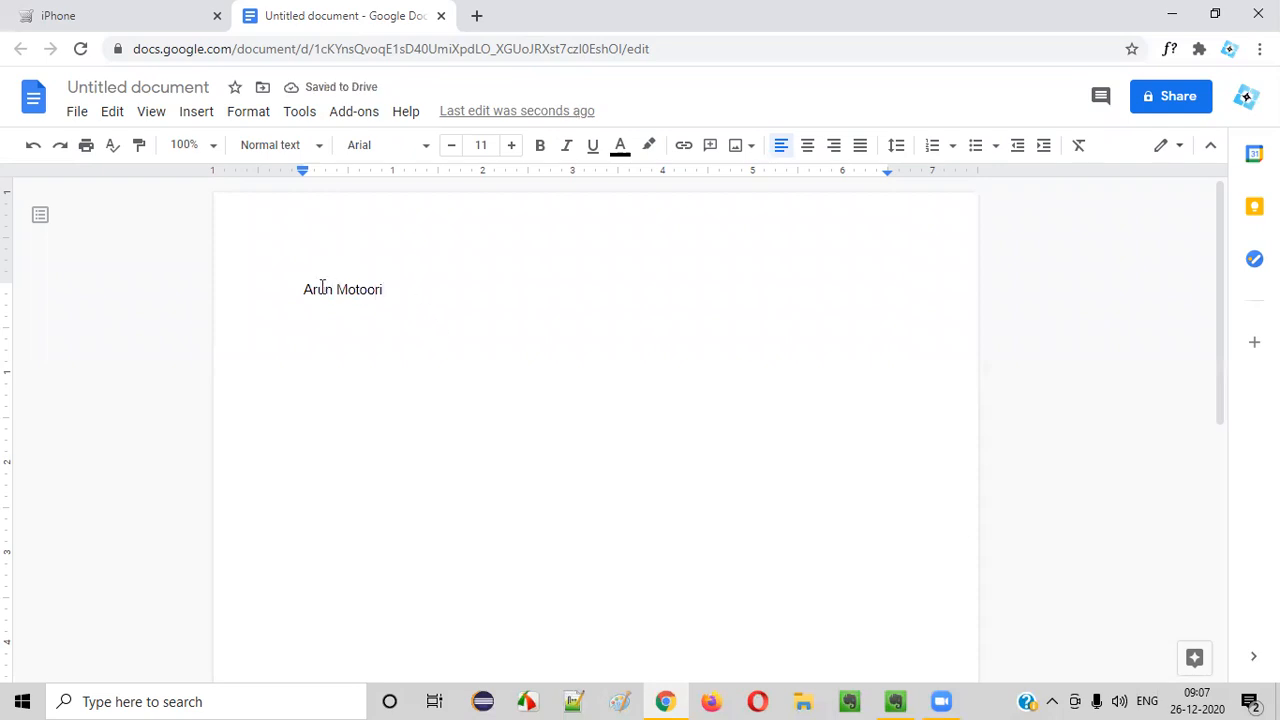
{"action": "mouse_move", "coordinate": [384, 144]}
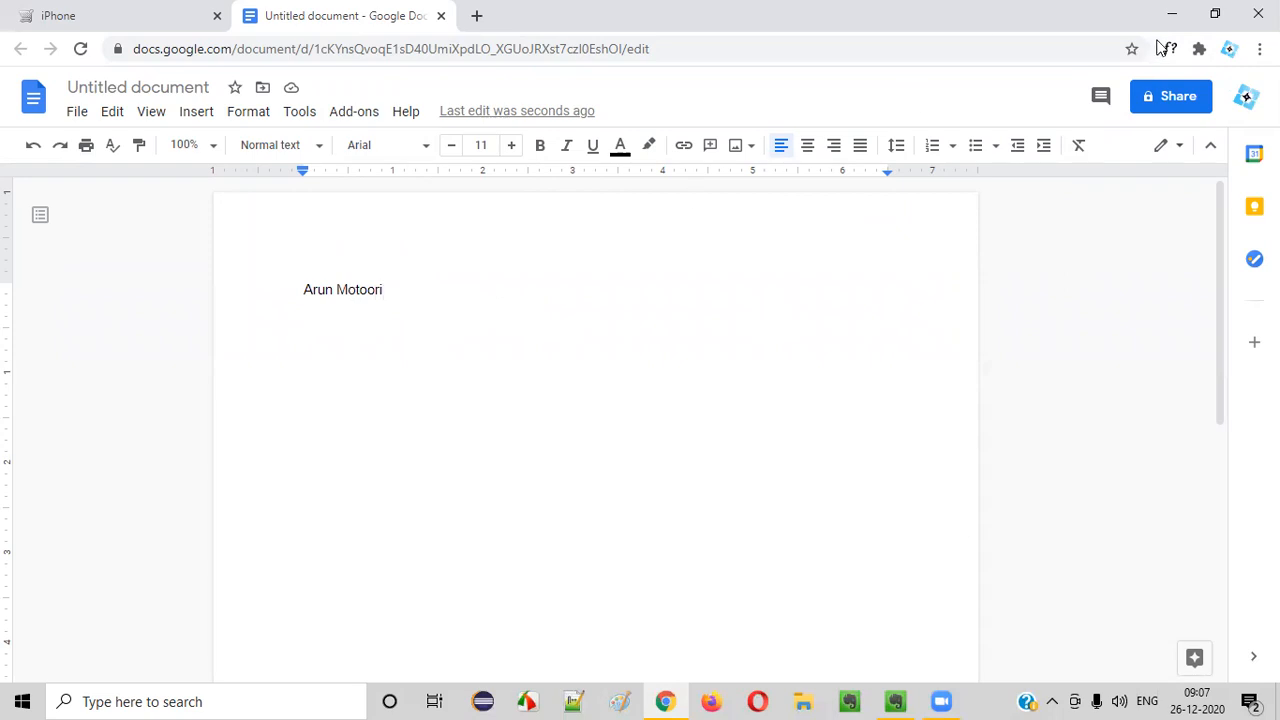
{"action": "mouse_move", "coordinate": [1168, 48]}
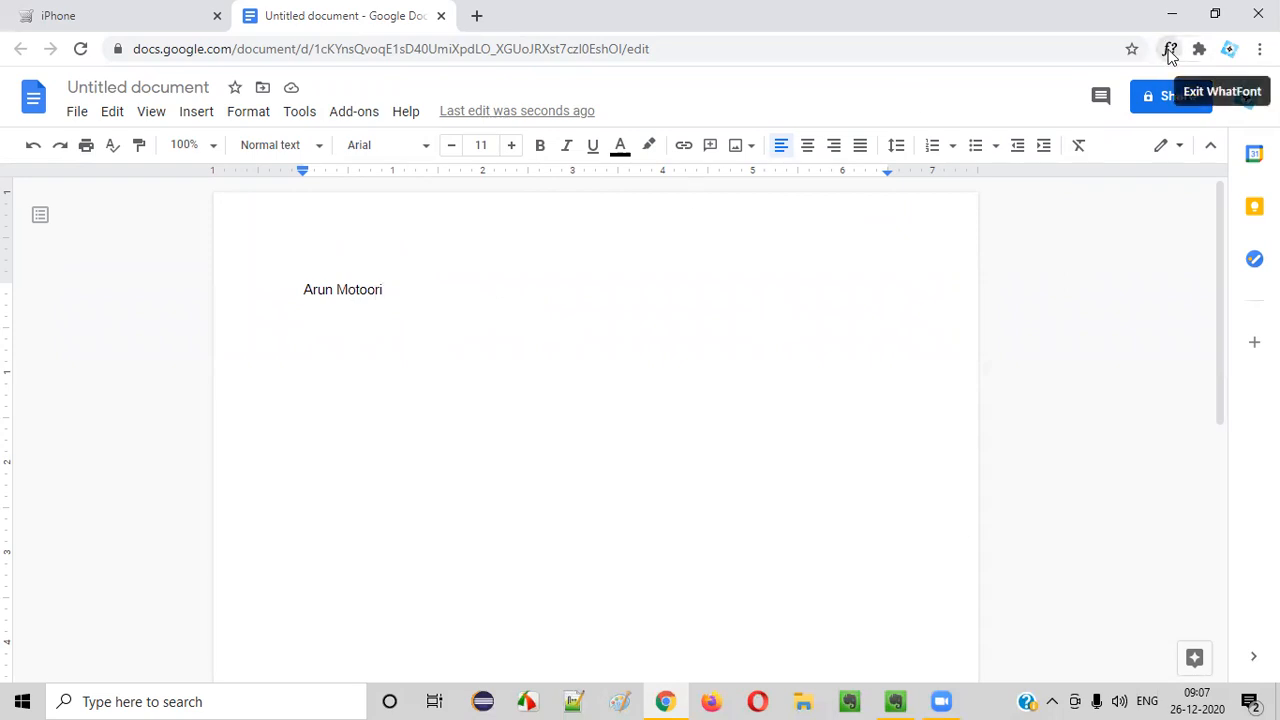
{"action": "mouse_move", "coordinate": [330, 300]}
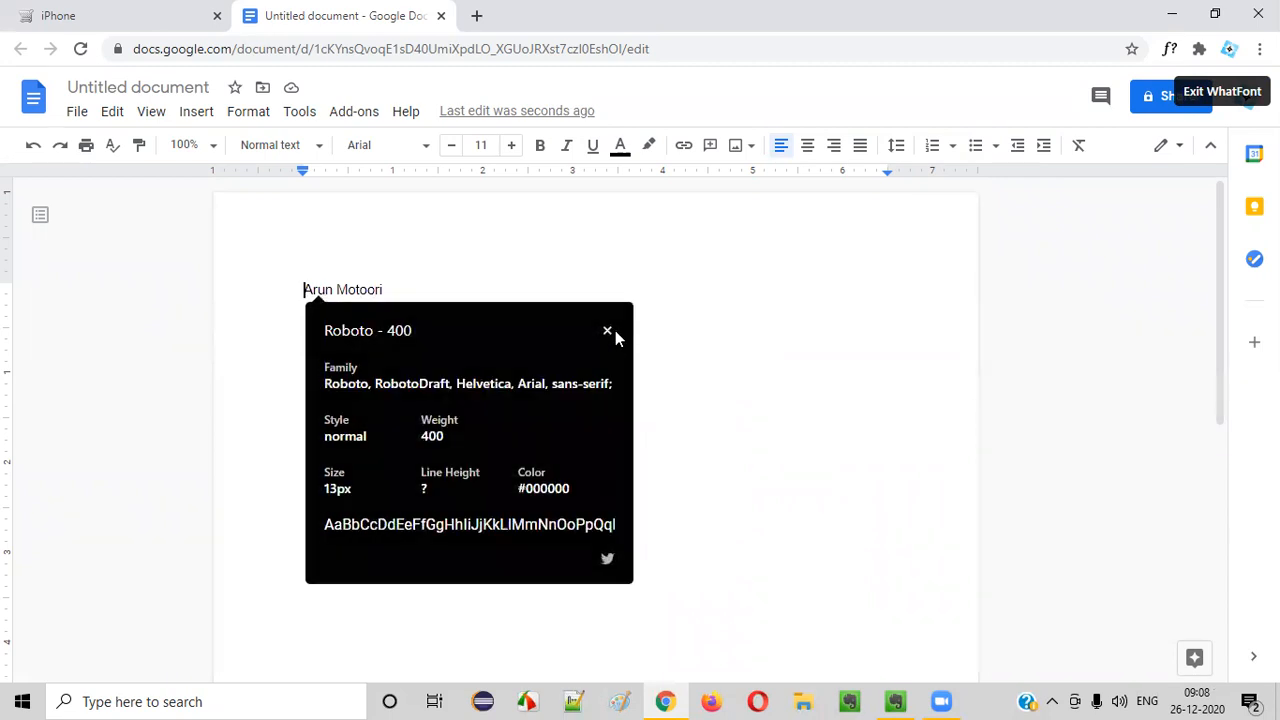
Step: Inspect the typed name with WhatFont, reading Arial, weight 400, 15px, #000000, then close the panel
{"action": "left_click", "coordinate": [608, 330]}
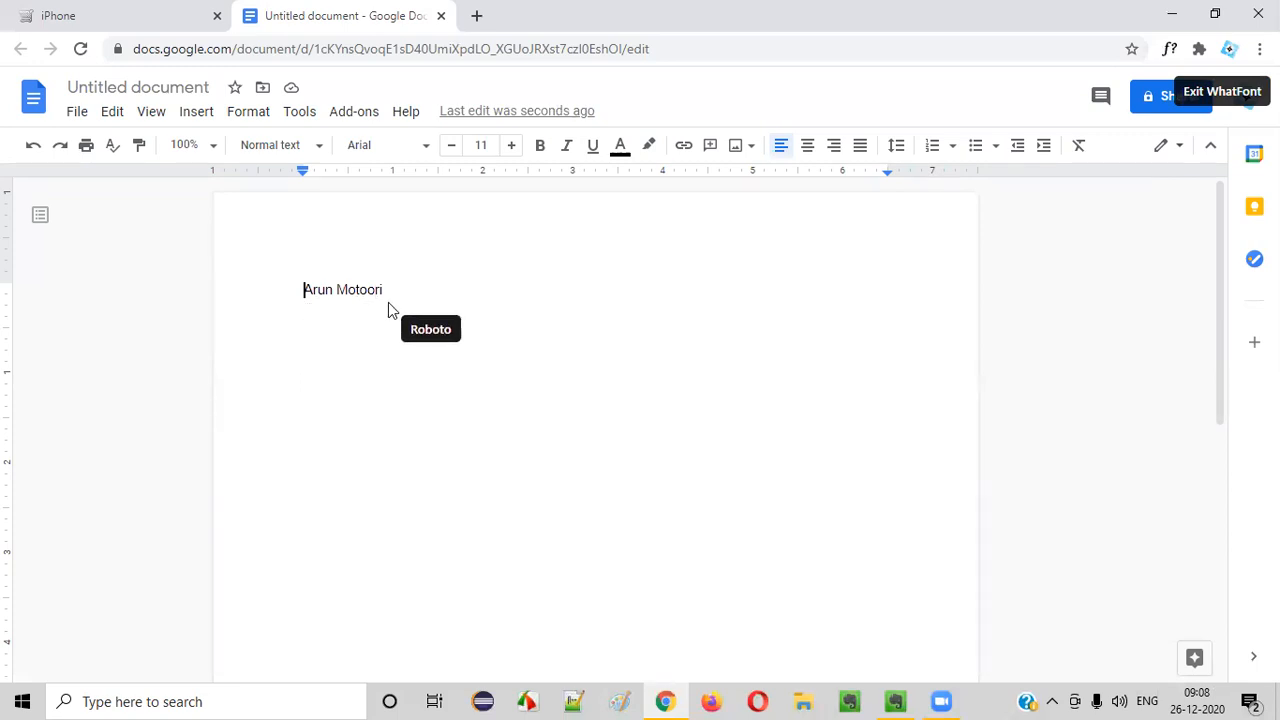
{"action": "left_click", "coordinate": [342, 288]}
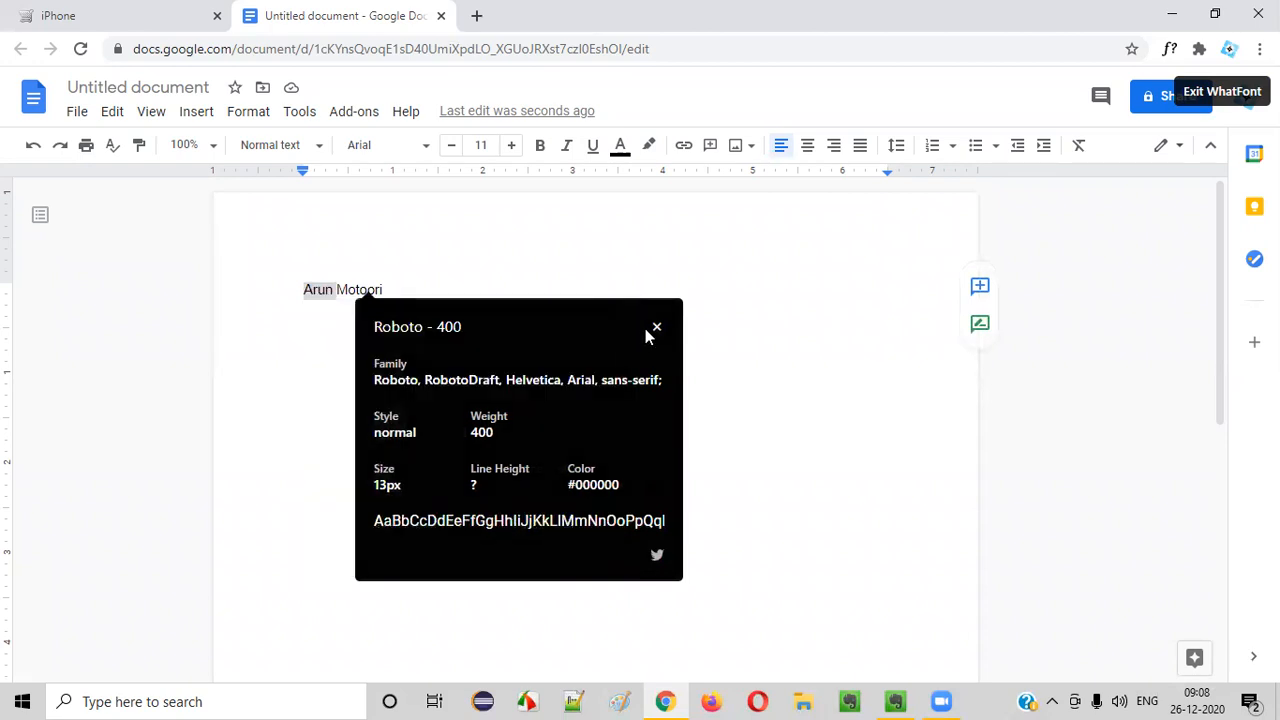
{"action": "left_click", "coordinate": [656, 328]}
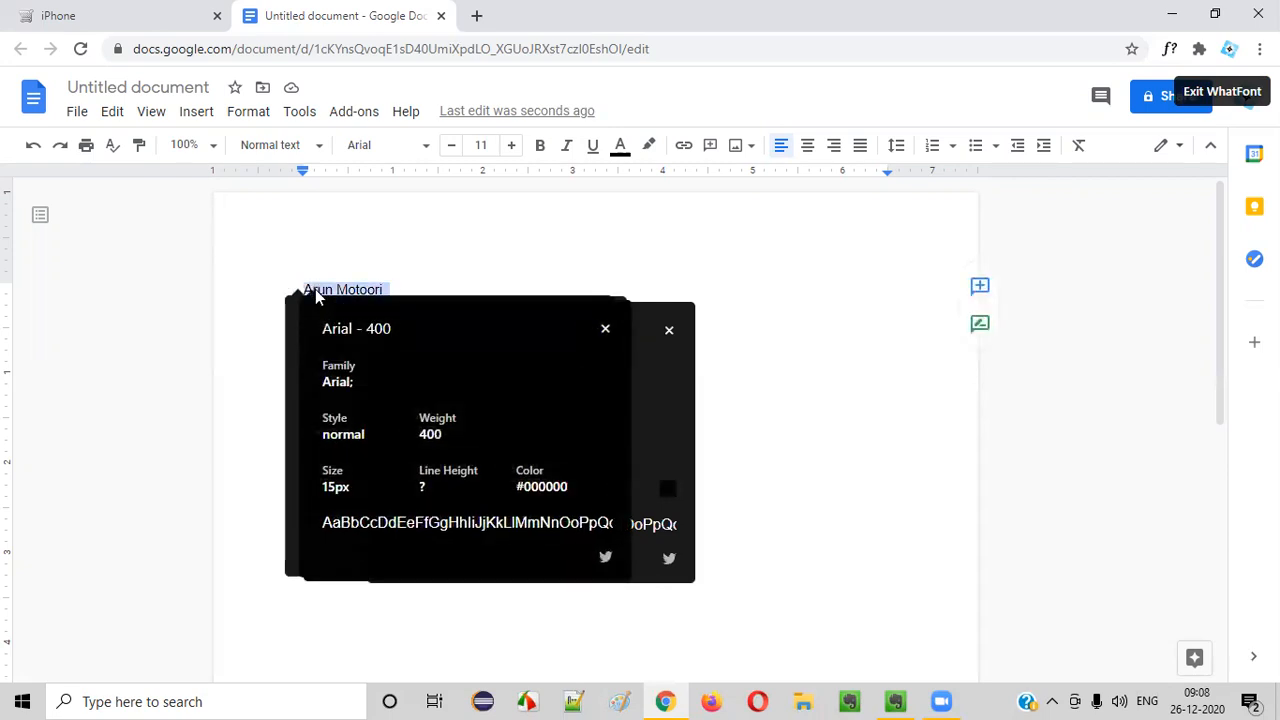
{"action": "mouse_move", "coordinate": [364, 456]}
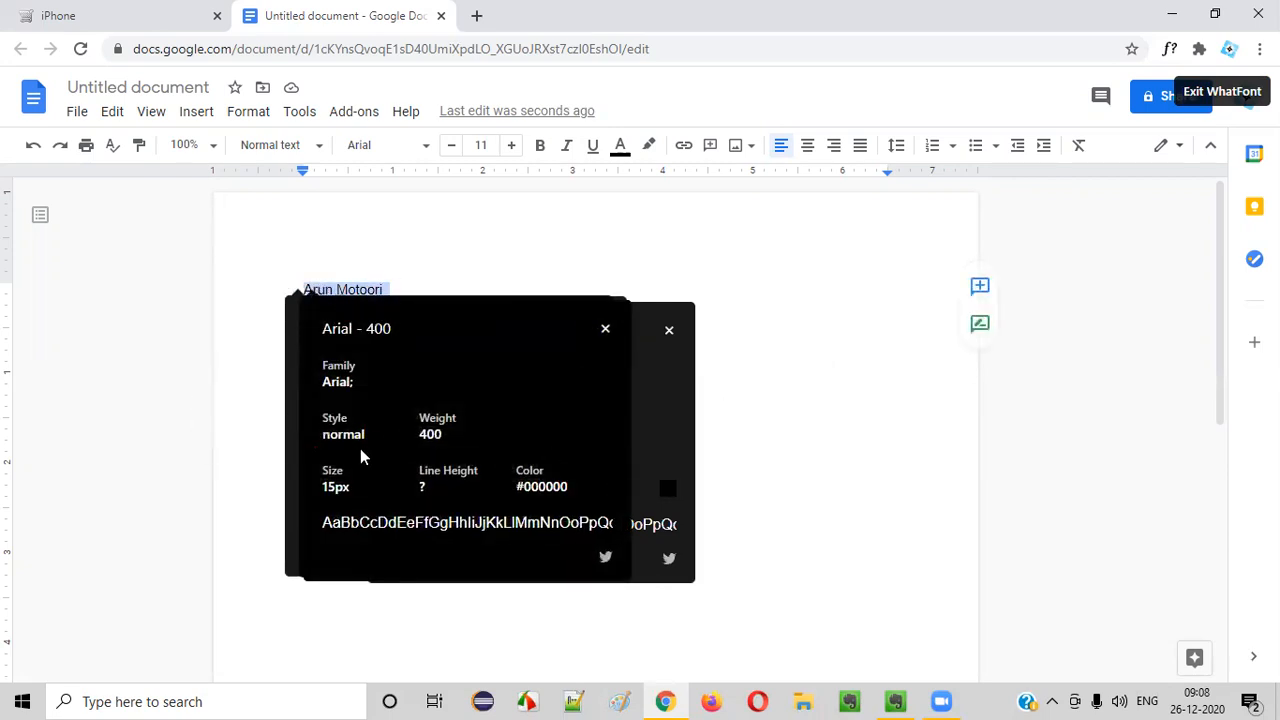
{"action": "mouse_move", "coordinate": [338, 336]}
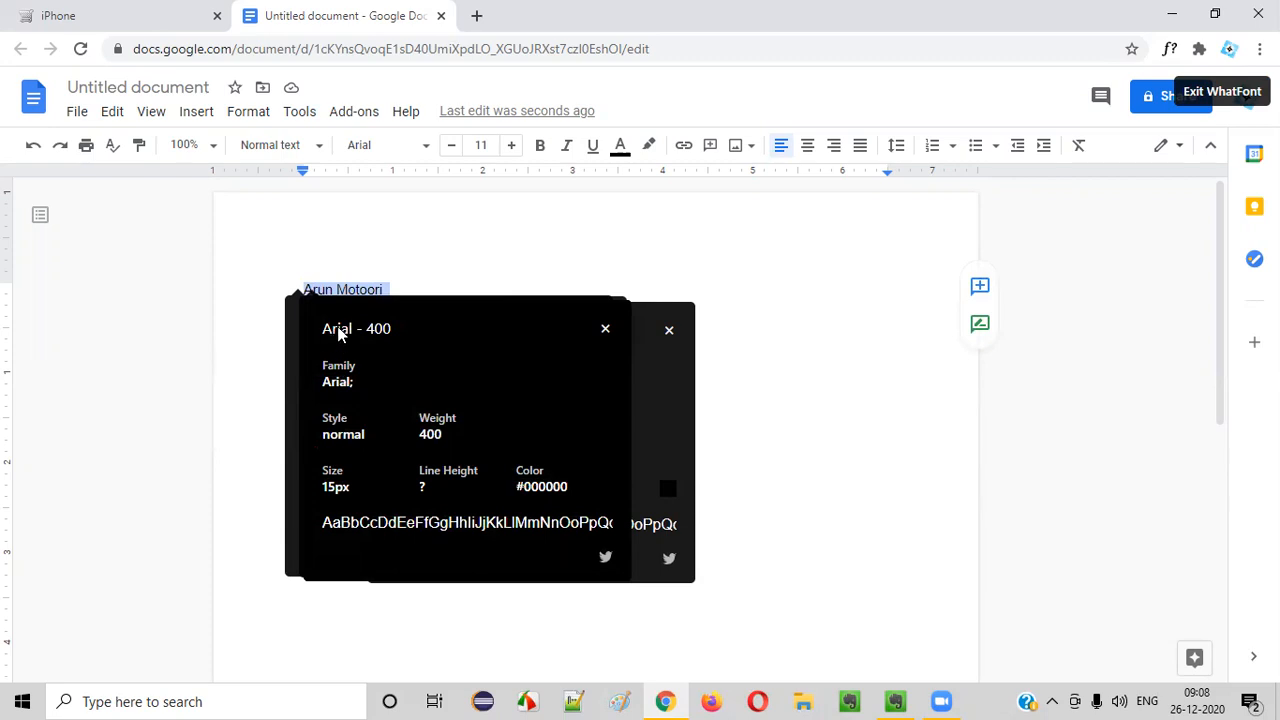
{"action": "mouse_move", "coordinate": [1064, 150]}
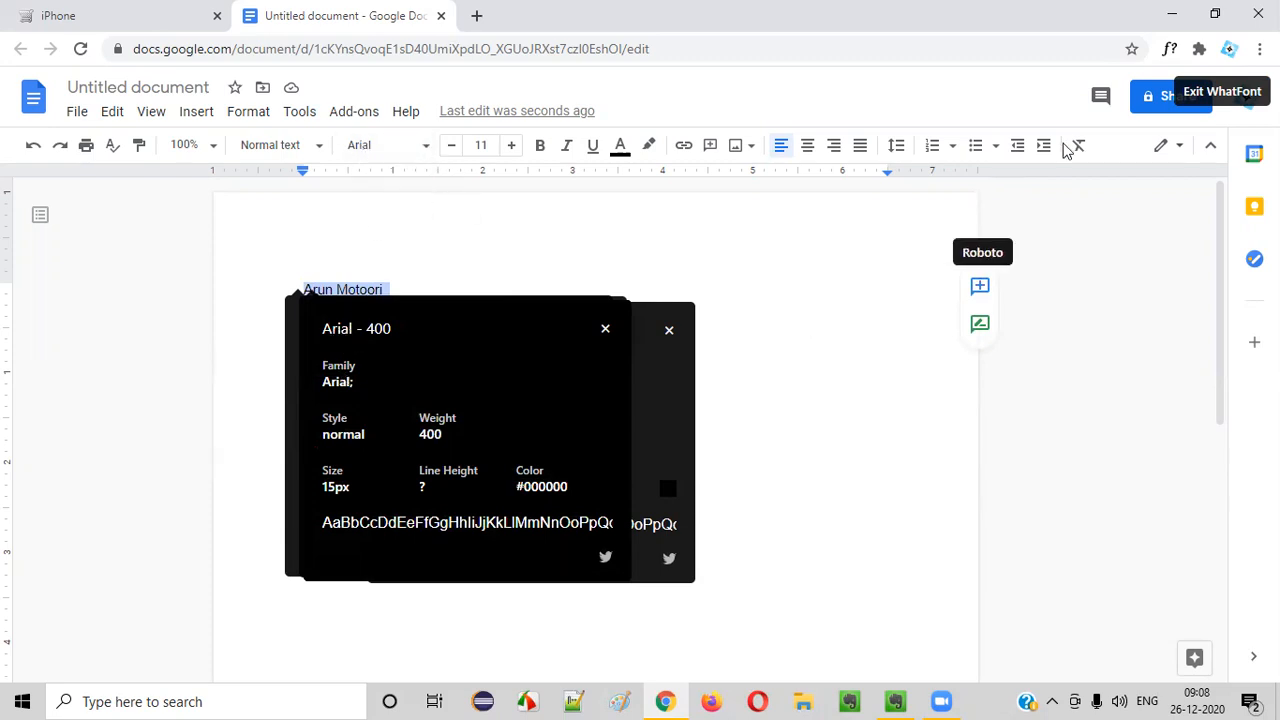
{"action": "mouse_move", "coordinate": [1048, 214]}
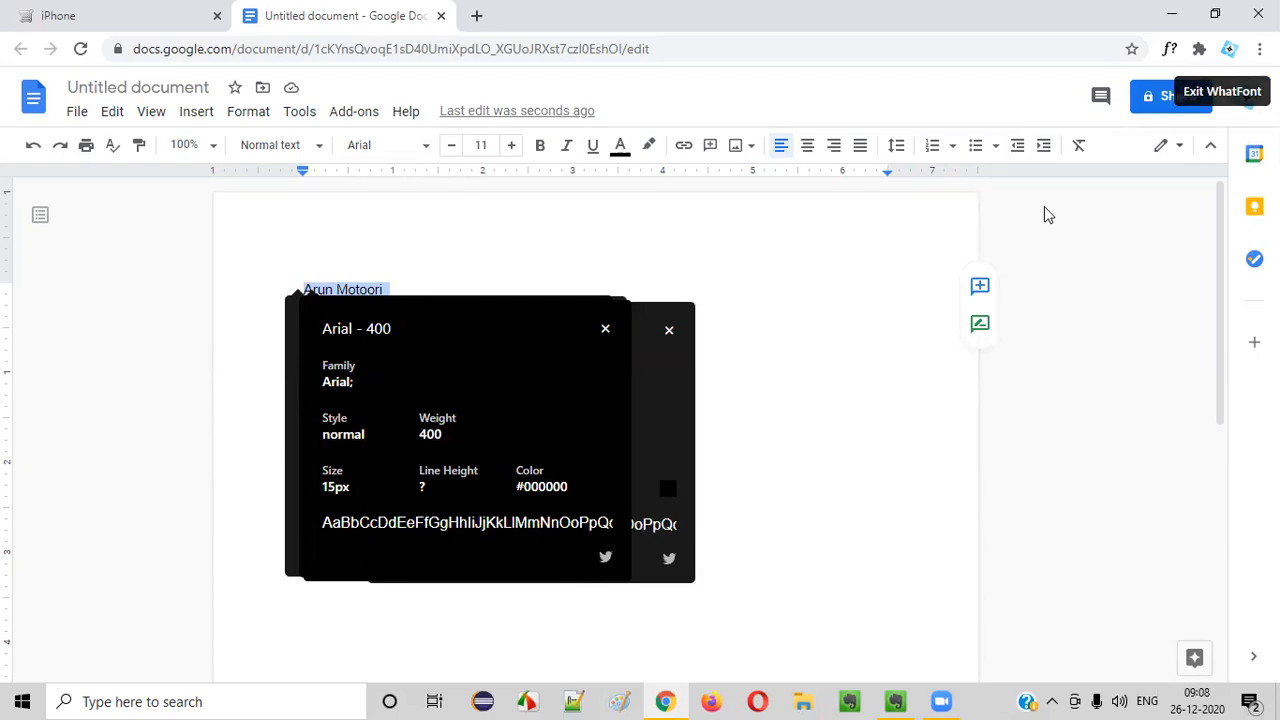
{"action": "mouse_move", "coordinate": [348, 304]}
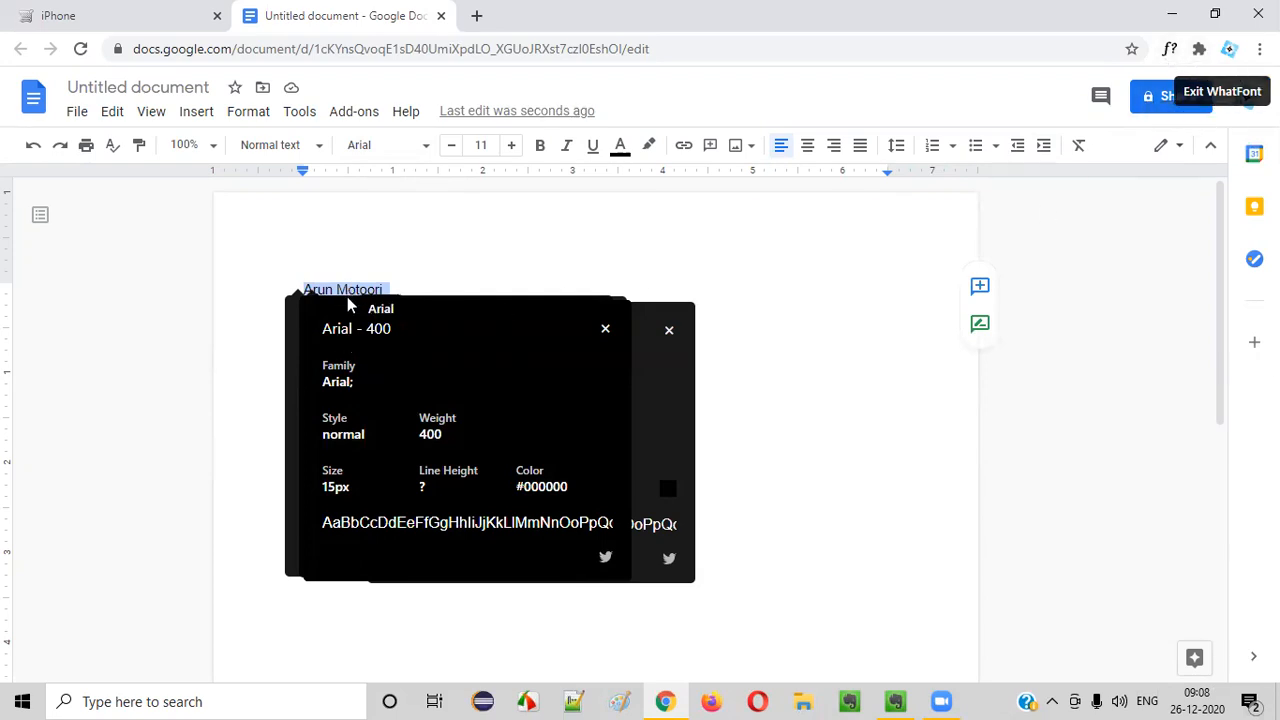
{"action": "mouse_move", "coordinate": [418, 194]}
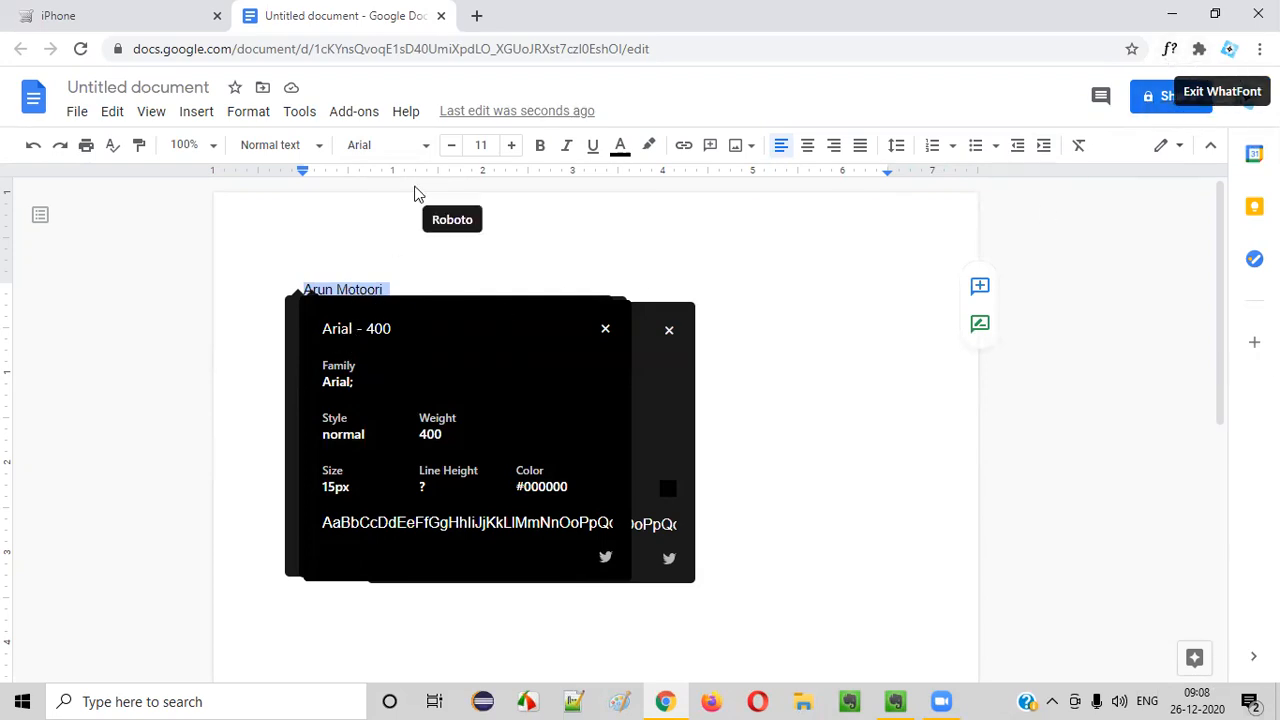
{"action": "mouse_move", "coordinate": [376, 152]}
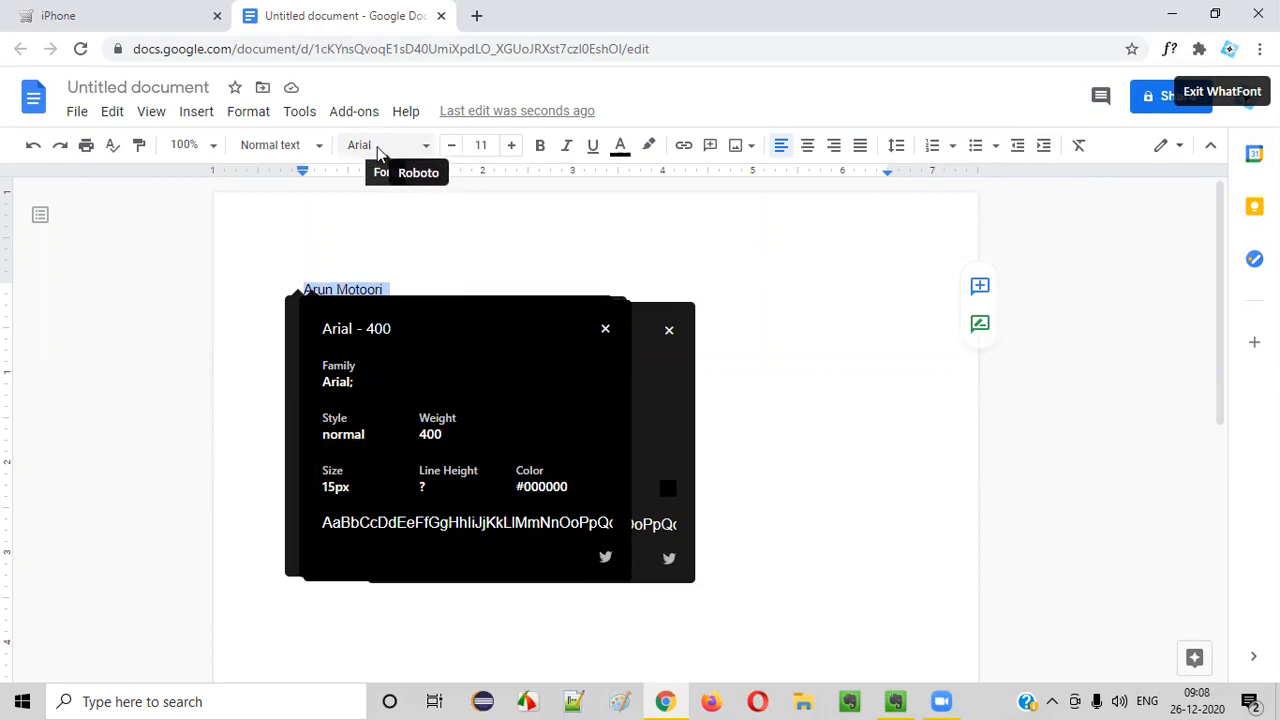
{"action": "mouse_move", "coordinate": [348, 492]}
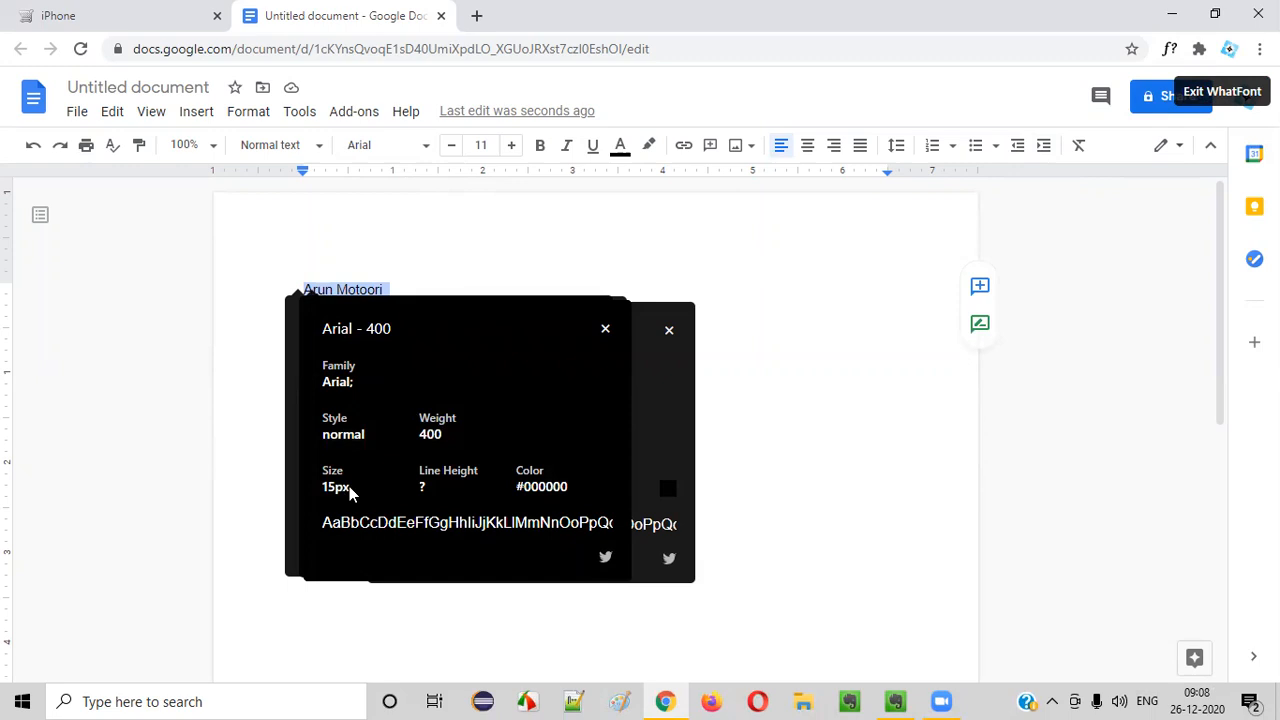
{"action": "mouse_move", "coordinate": [480, 144]}
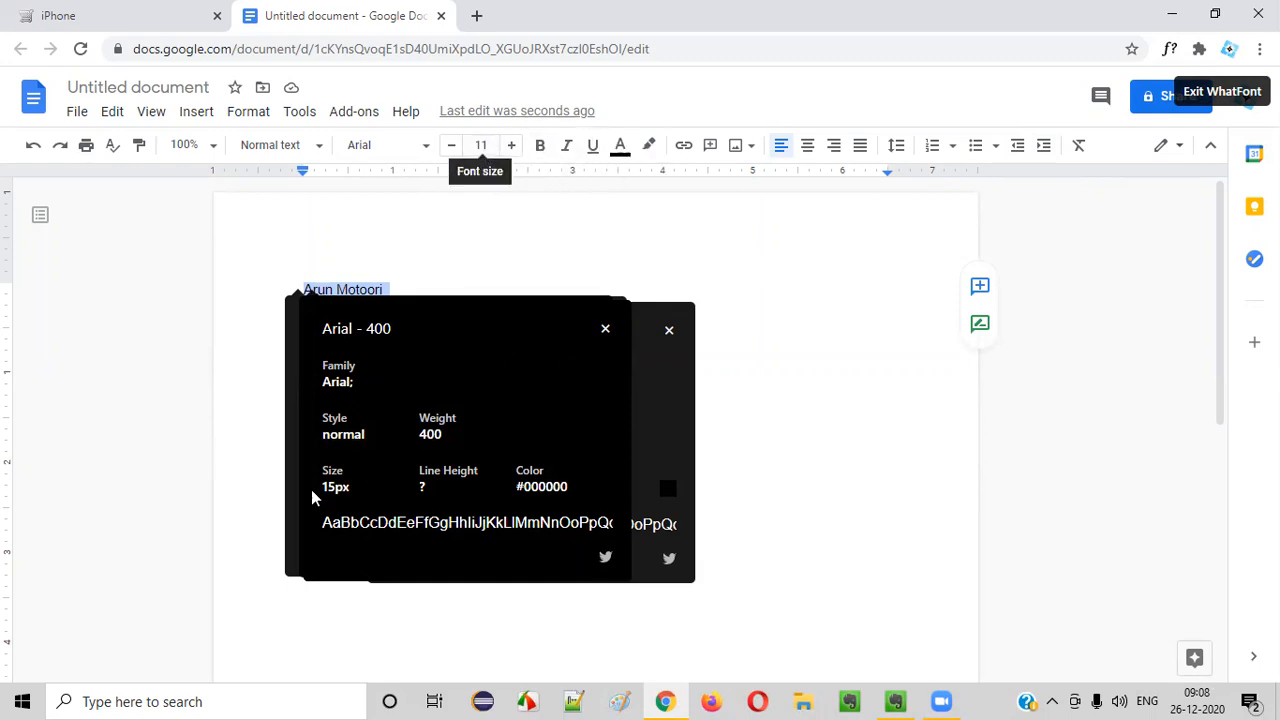
{"action": "mouse_move", "coordinate": [598, 486]}
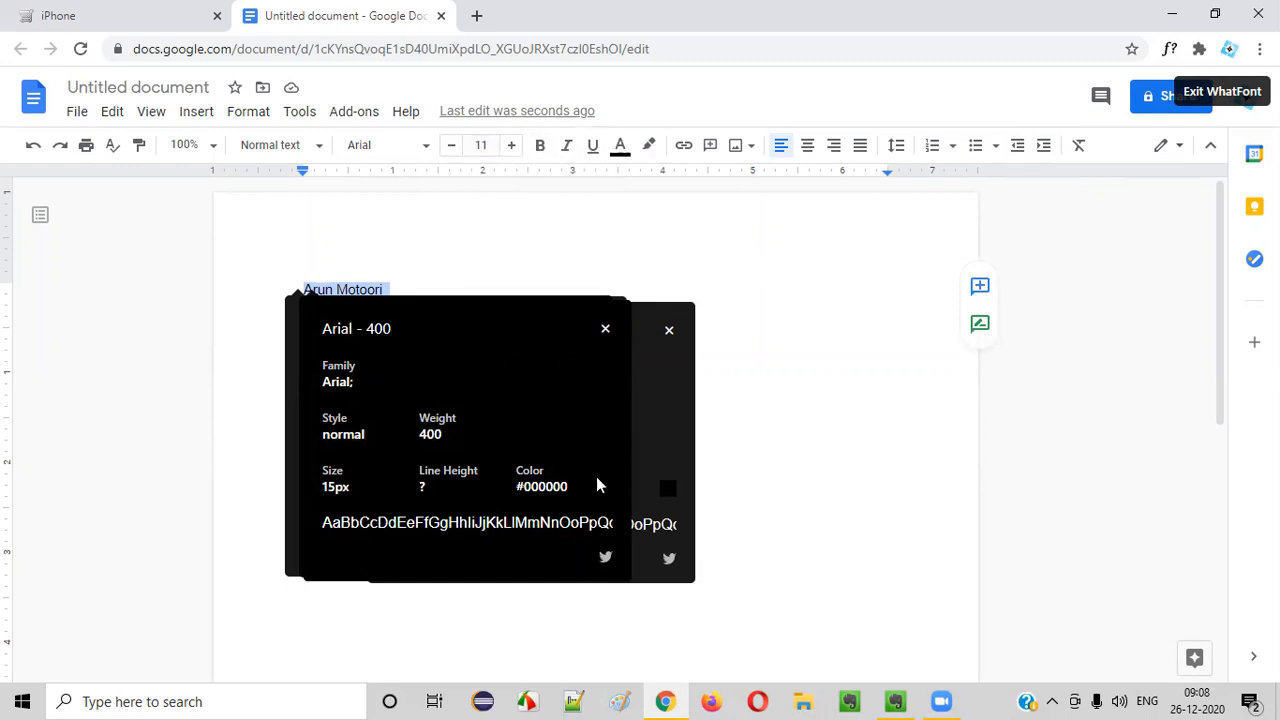
{"action": "mouse_move", "coordinate": [608, 336]}
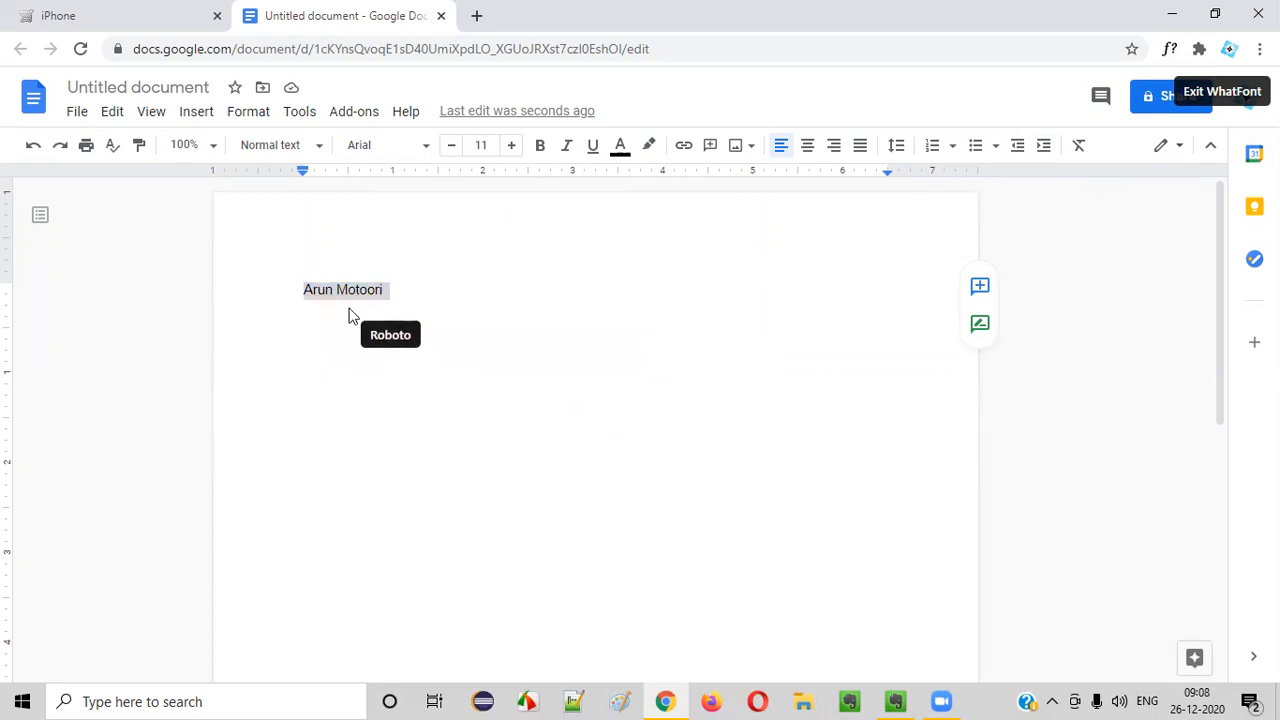
{"action": "mouse_move", "coordinate": [368, 290]}
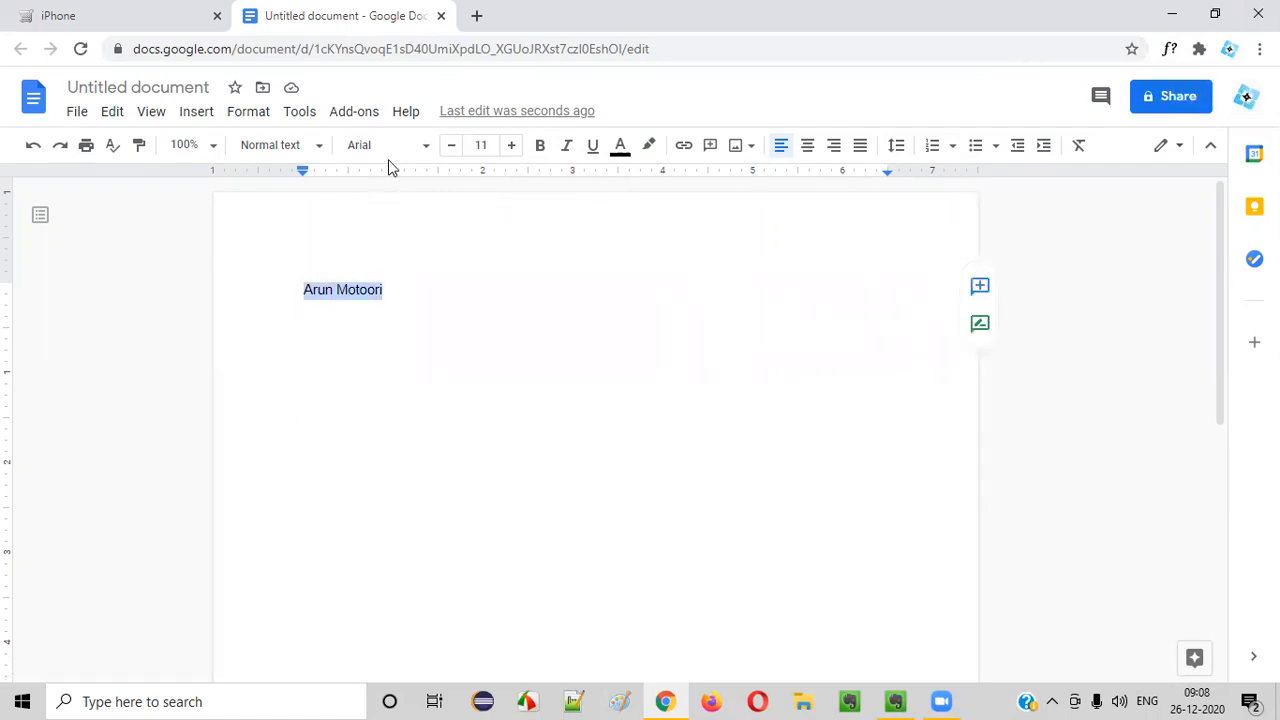
Step: Change the selected name's font to Impact from the toolbar Font list
{"action": "left_click", "coordinate": [384, 144]}
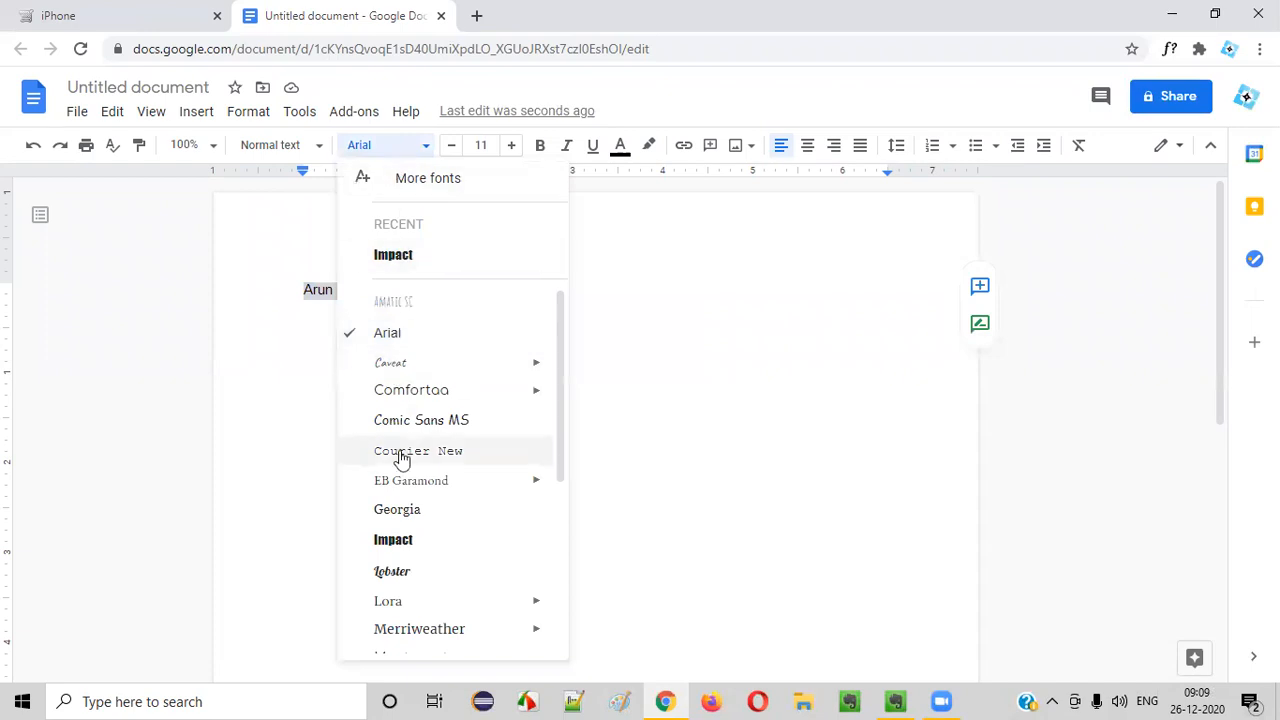
{"action": "left_click", "coordinate": [392, 540]}
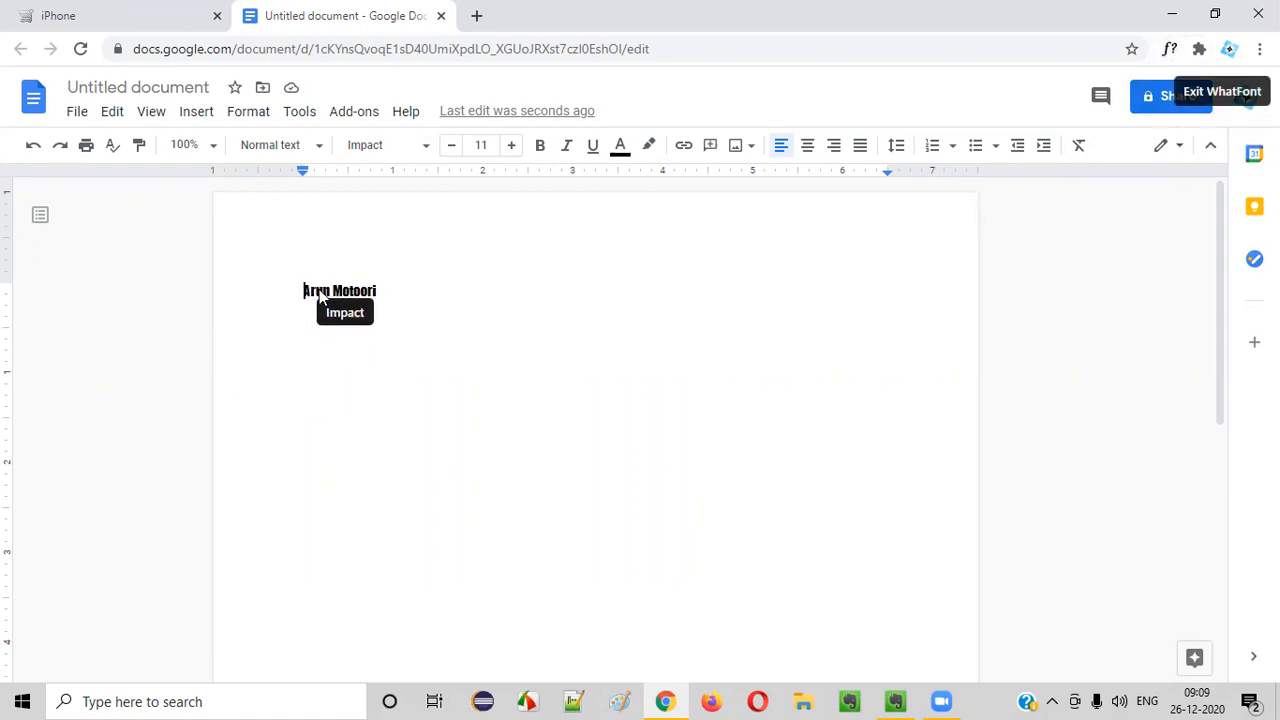
Step: Confirm WhatFont reports the name as Impact, weight 400, 15px, #000000, then dismiss the panel
{"action": "left_click", "coordinate": [340, 290]}
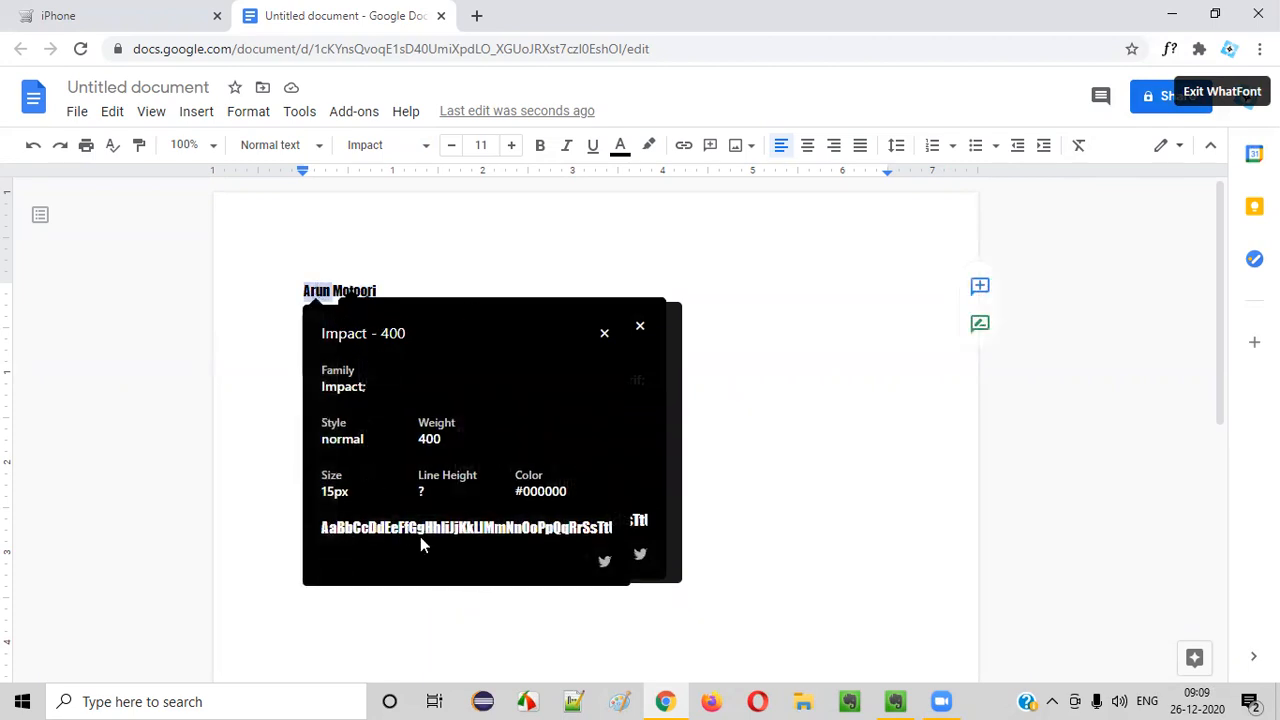
{"action": "mouse_move", "coordinate": [350, 348]}
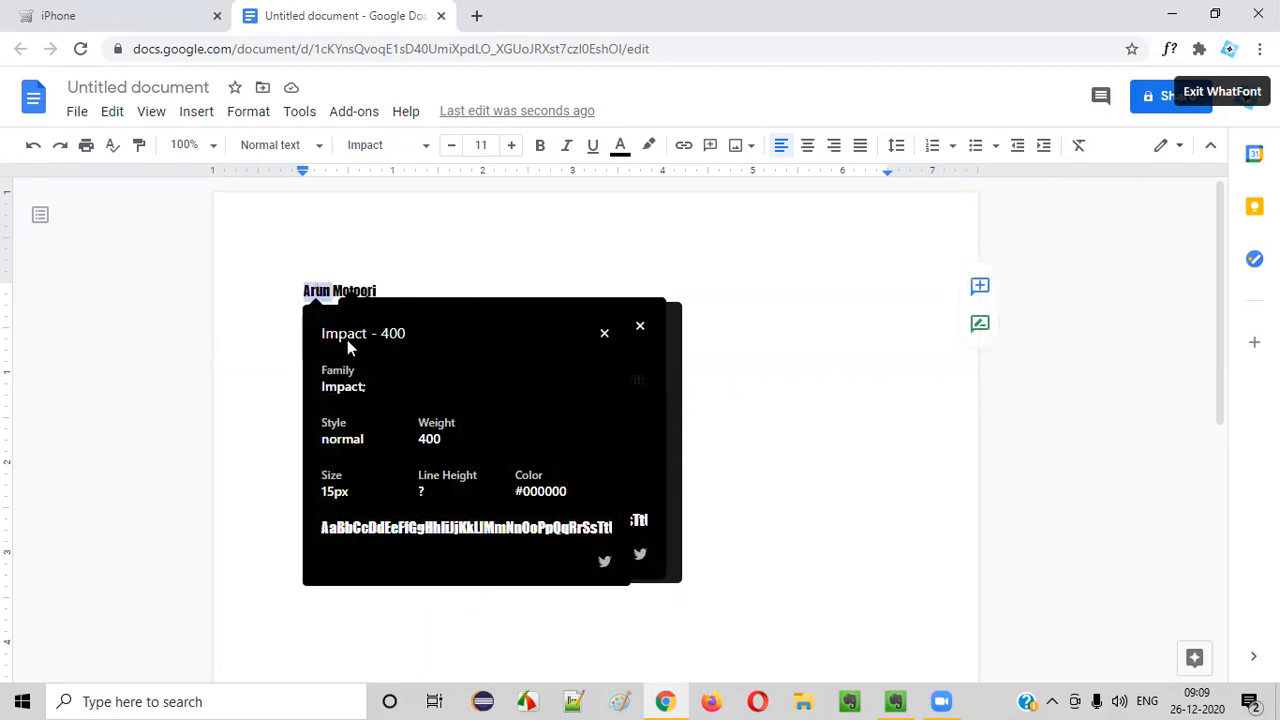
{"action": "mouse_move", "coordinate": [340, 496]}
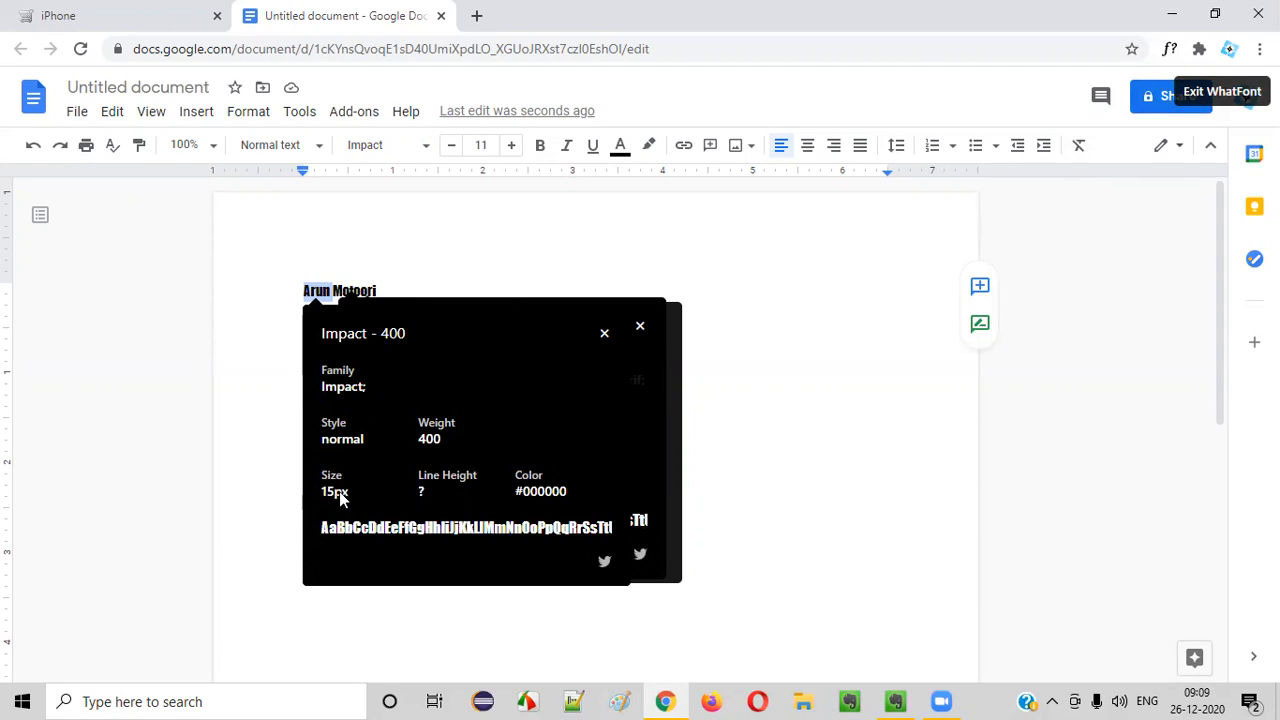
{"action": "mouse_move", "coordinate": [322, 516]}
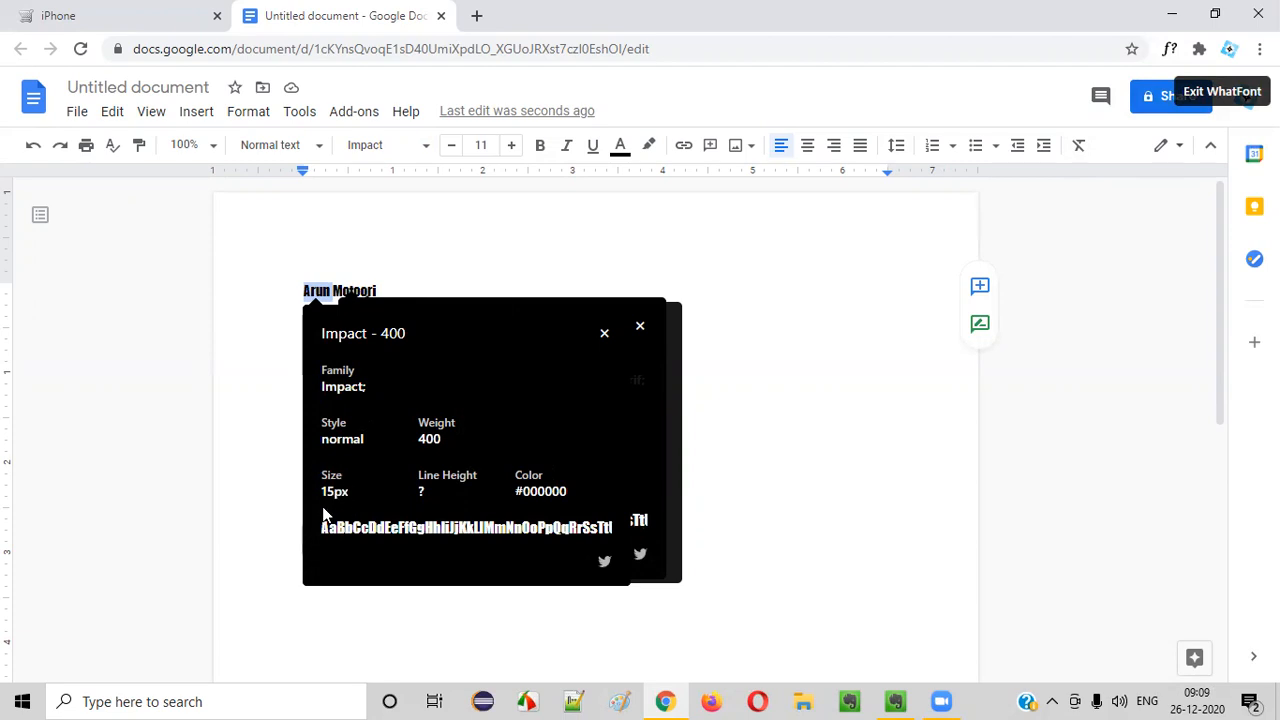
{"action": "mouse_move", "coordinate": [480, 144]}
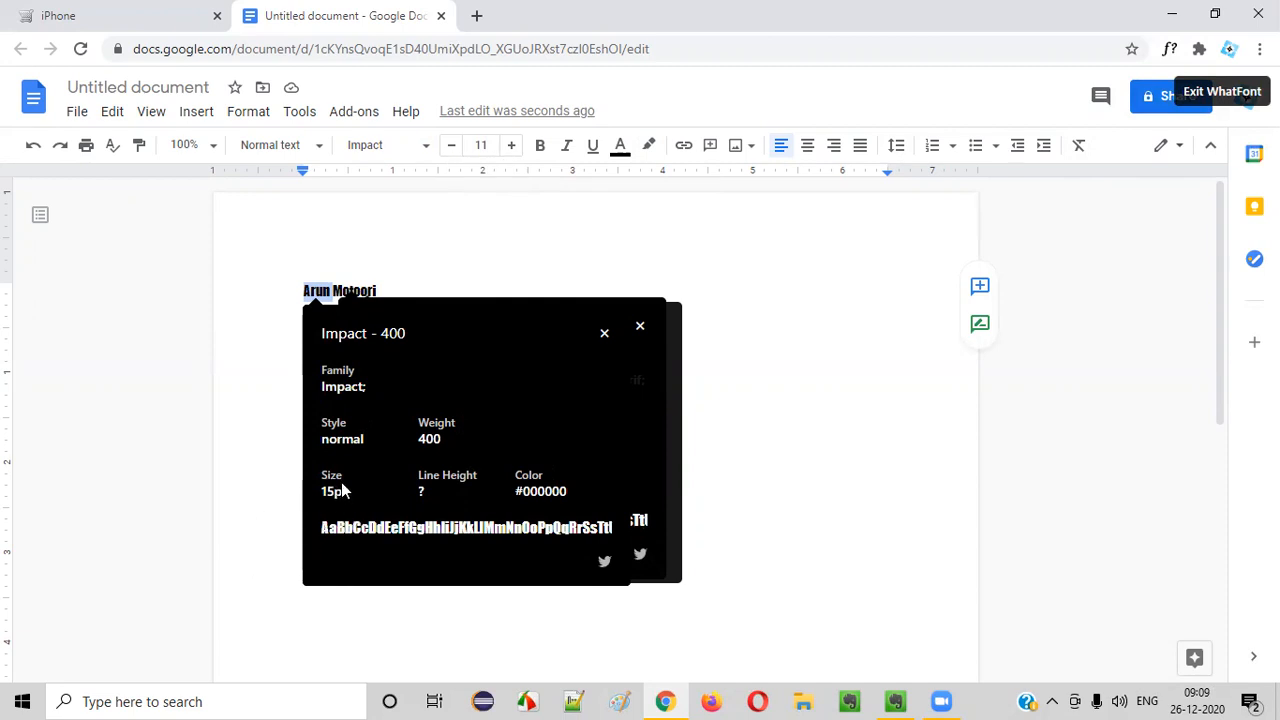
{"action": "mouse_move", "coordinate": [362, 414]}
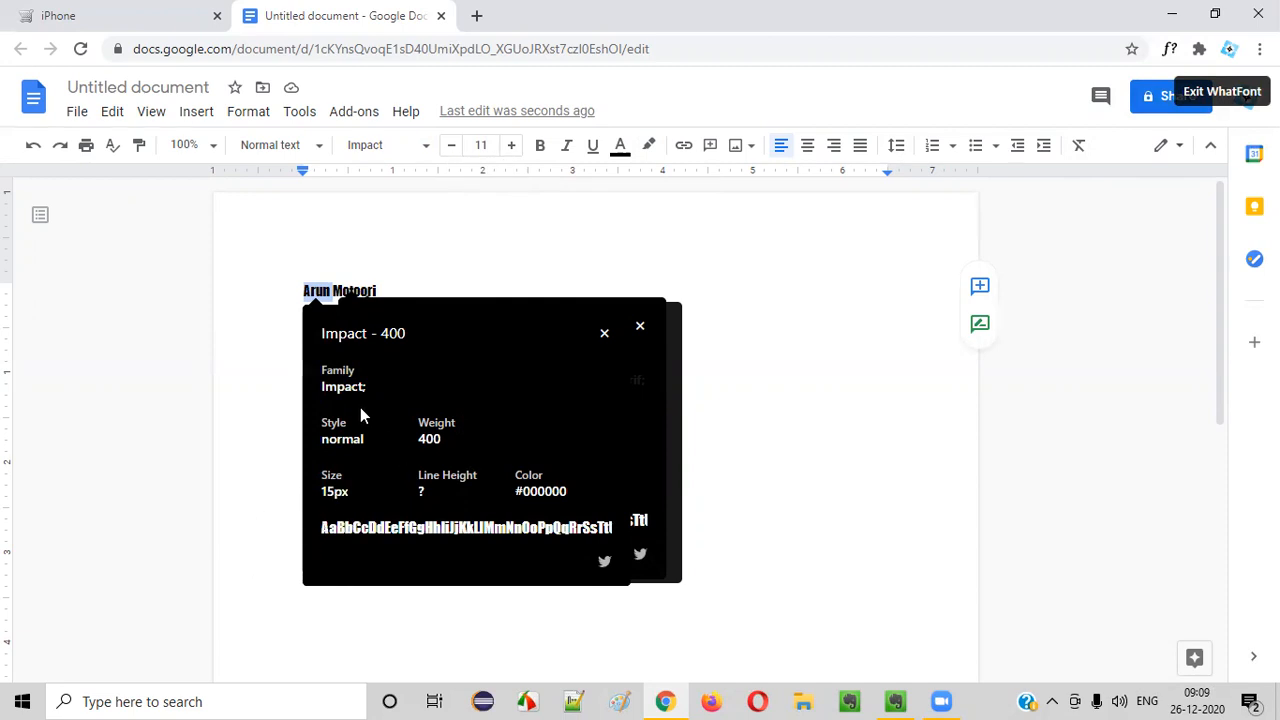
{"action": "mouse_move", "coordinate": [670, 324]}
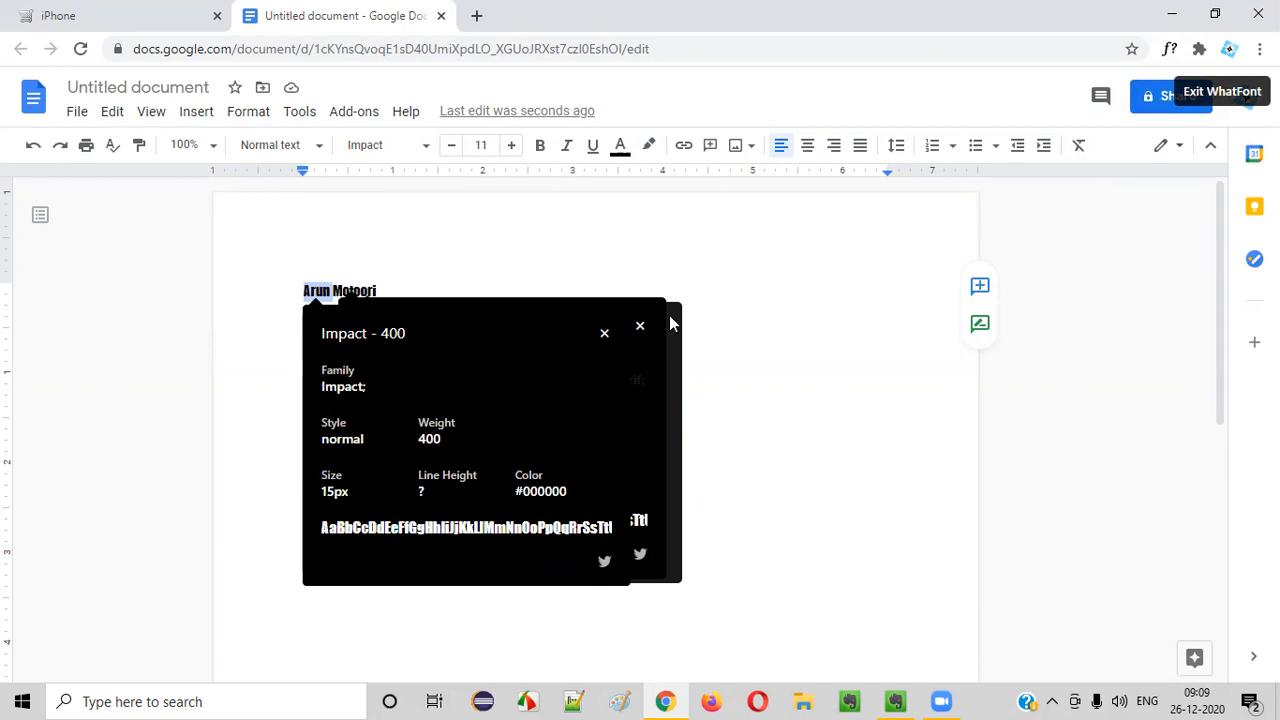
{"action": "mouse_move", "coordinate": [608, 336]}
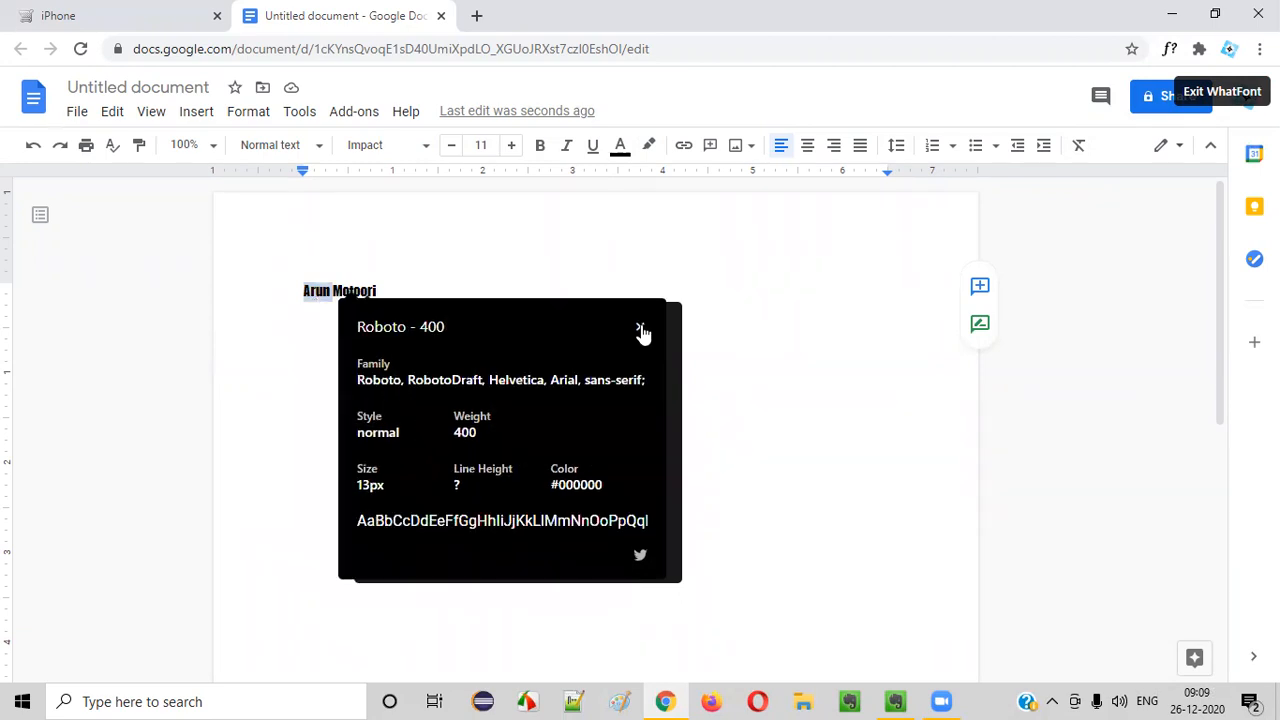
{"action": "left_click", "coordinate": [642, 330]}
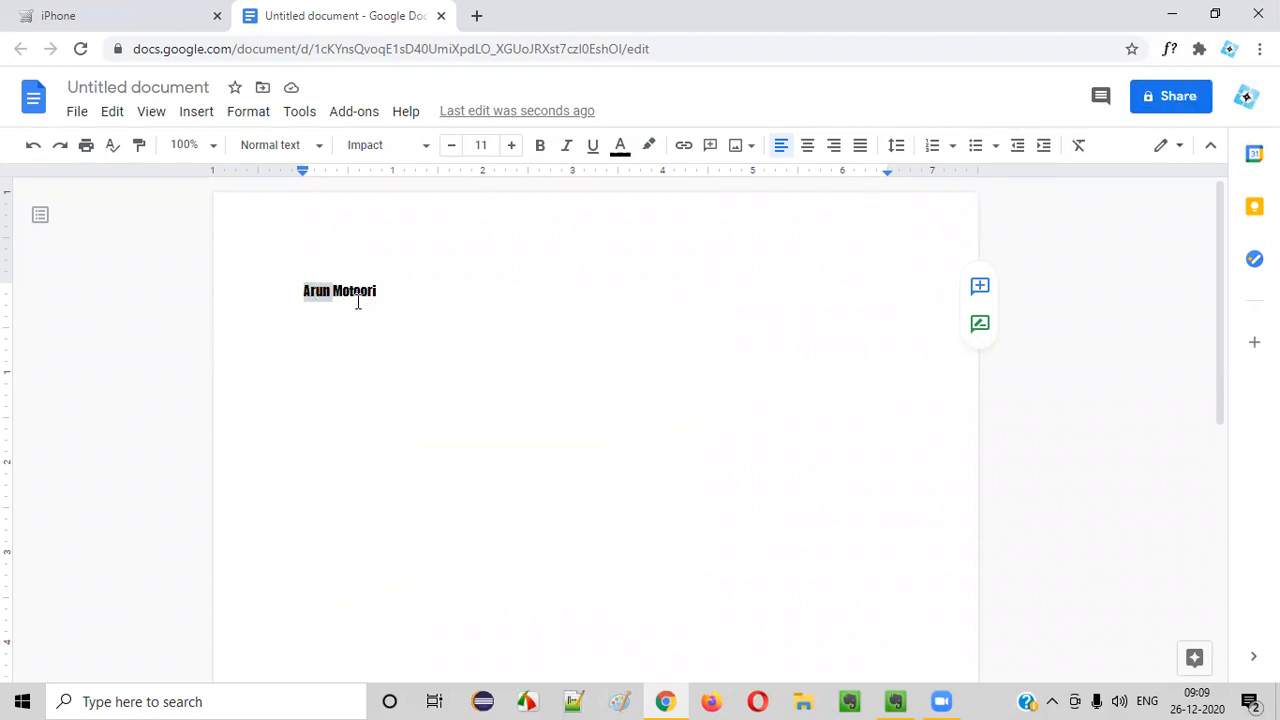
Step: Delete the surname, leaving 'Arun', and colour it red from the Text color palette
{"action": "key", "text": "Backspace"}
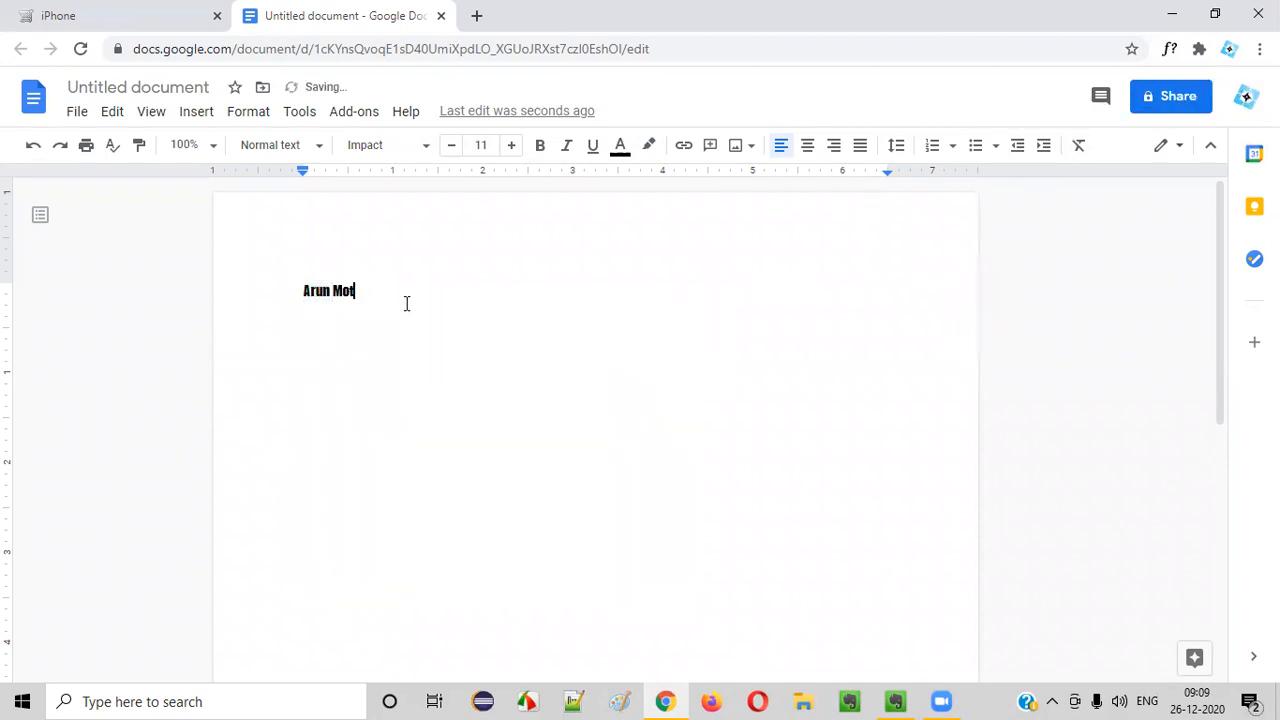
{"action": "double_click", "coordinate": [316, 290]}
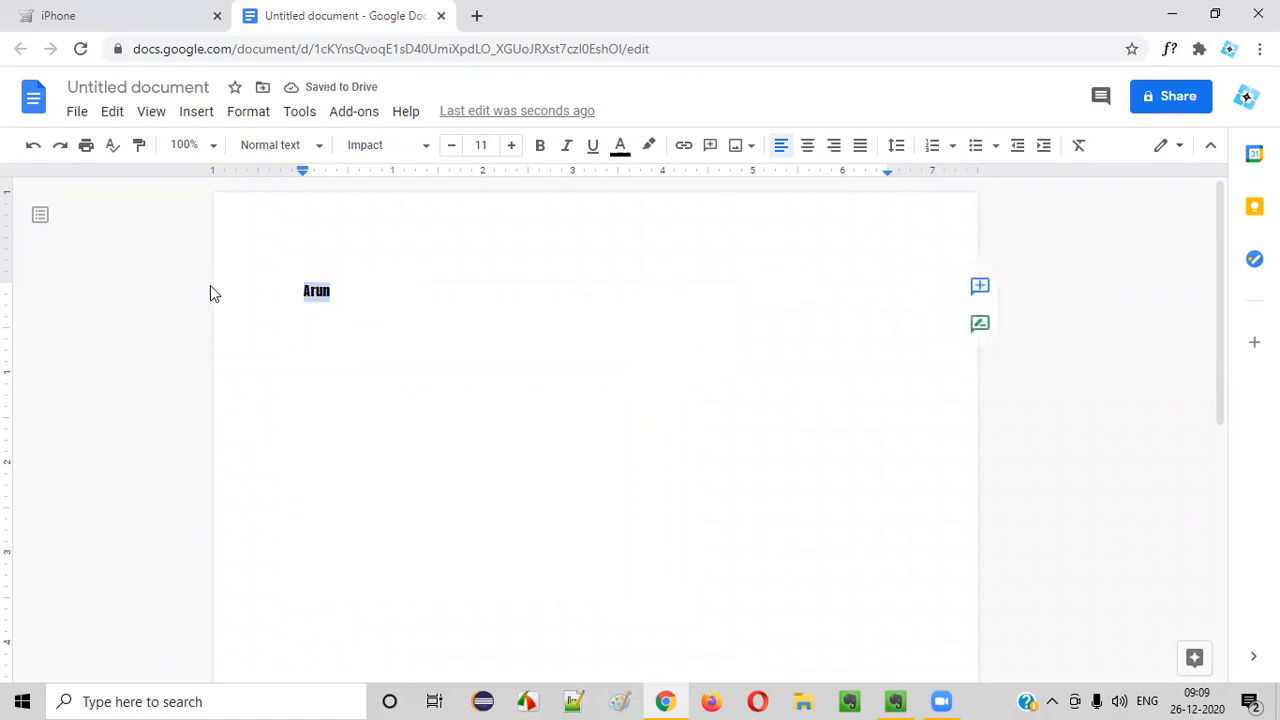
{"action": "left_click", "coordinate": [620, 144]}
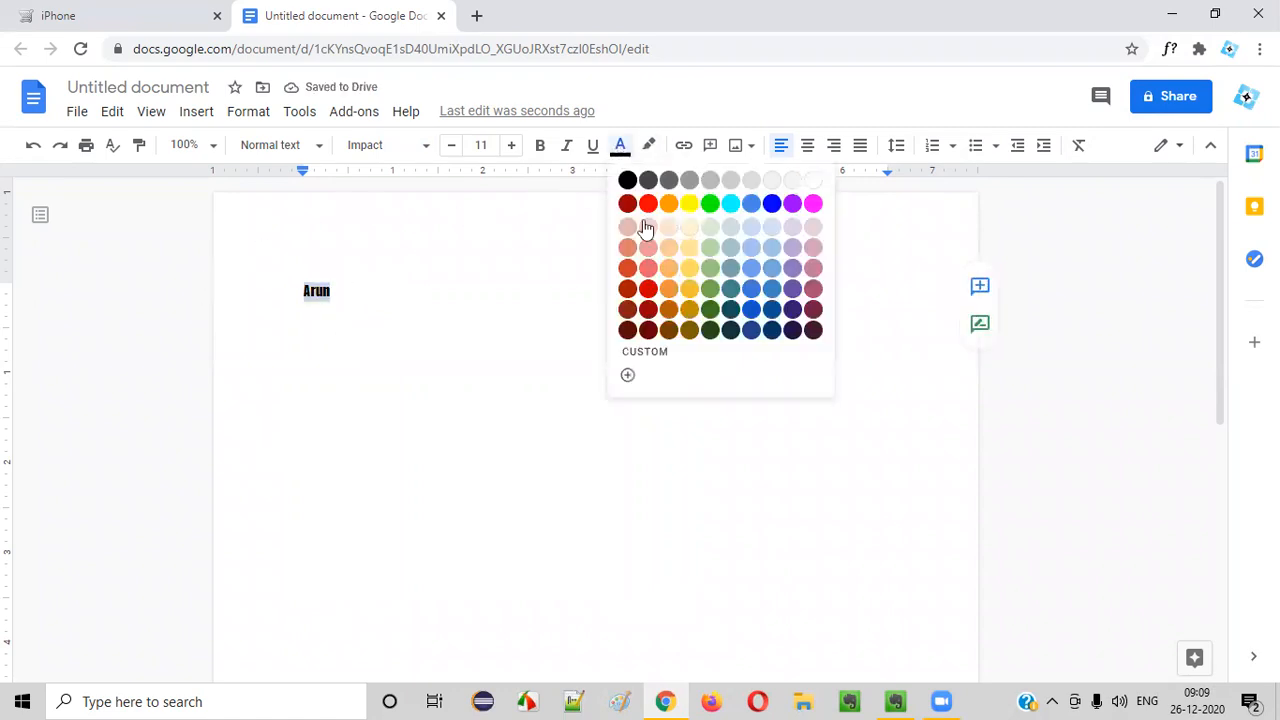
{"action": "left_click", "coordinate": [628, 204]}
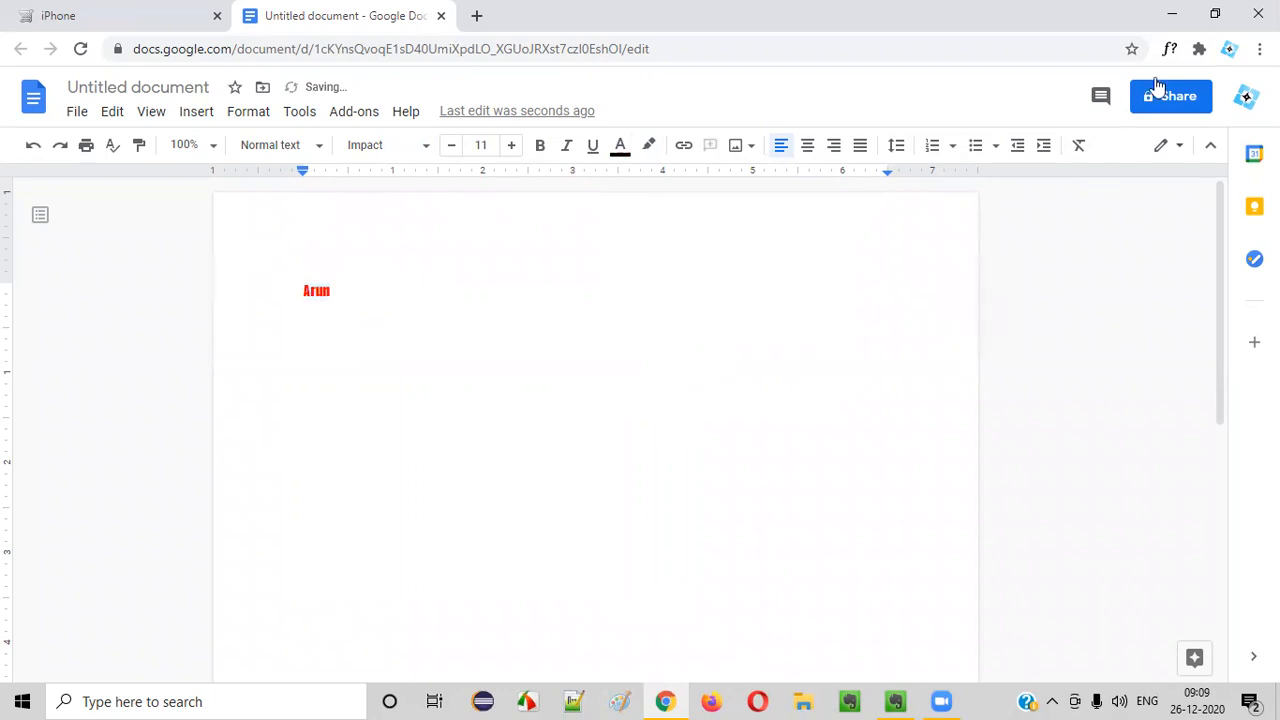
{"action": "mouse_move", "coordinate": [1170, 48]}
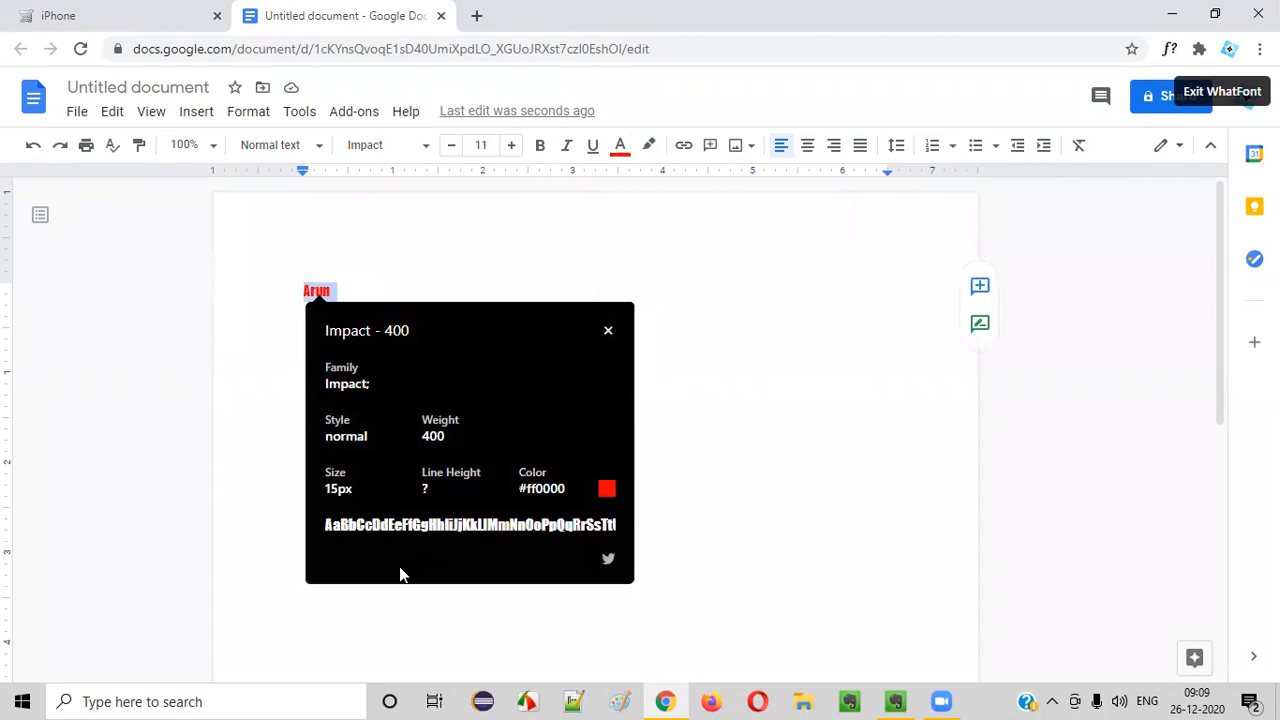
{"action": "mouse_move", "coordinate": [344, 340]}
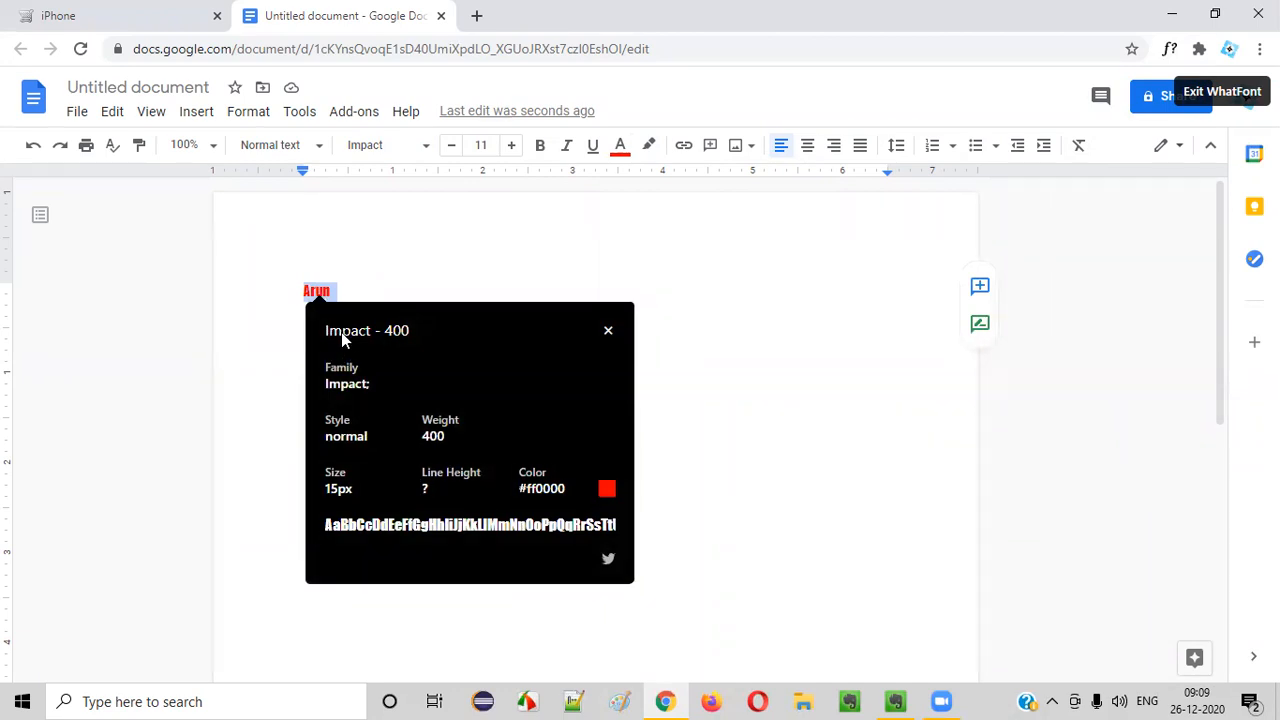
{"action": "mouse_move", "coordinate": [592, 370]}
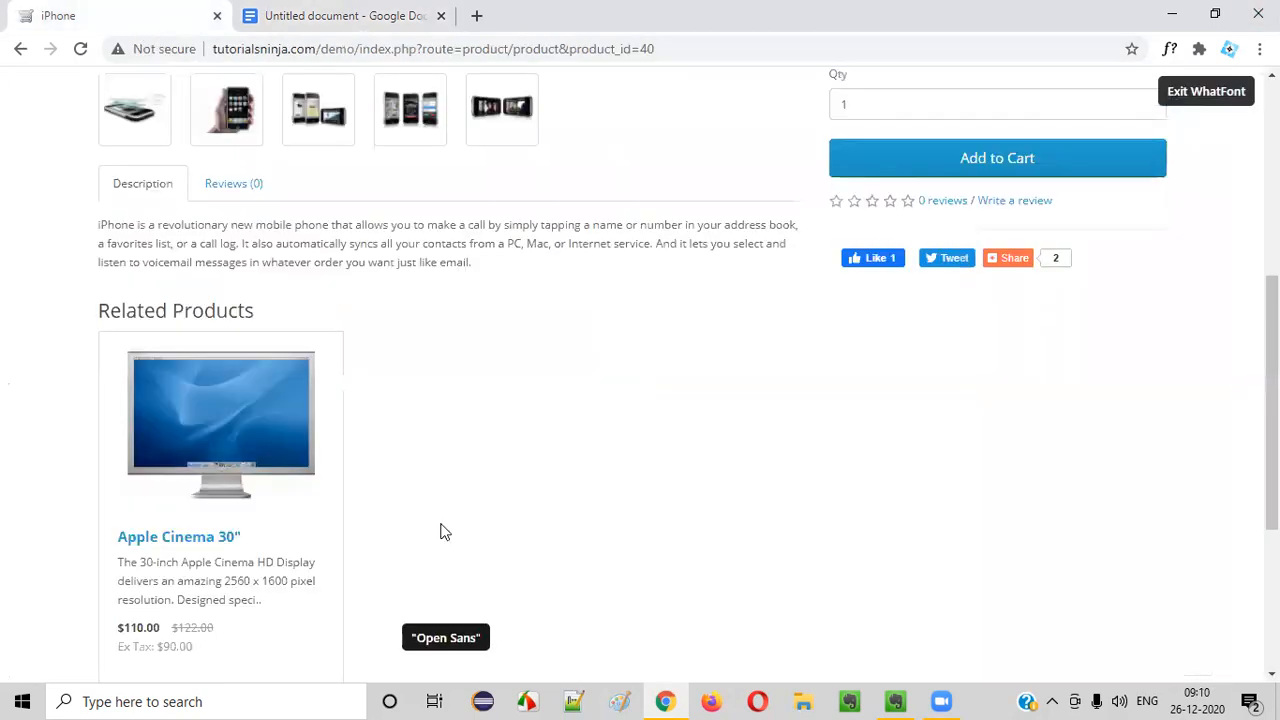
{"action": "mouse_move", "coordinate": [62, 258]}
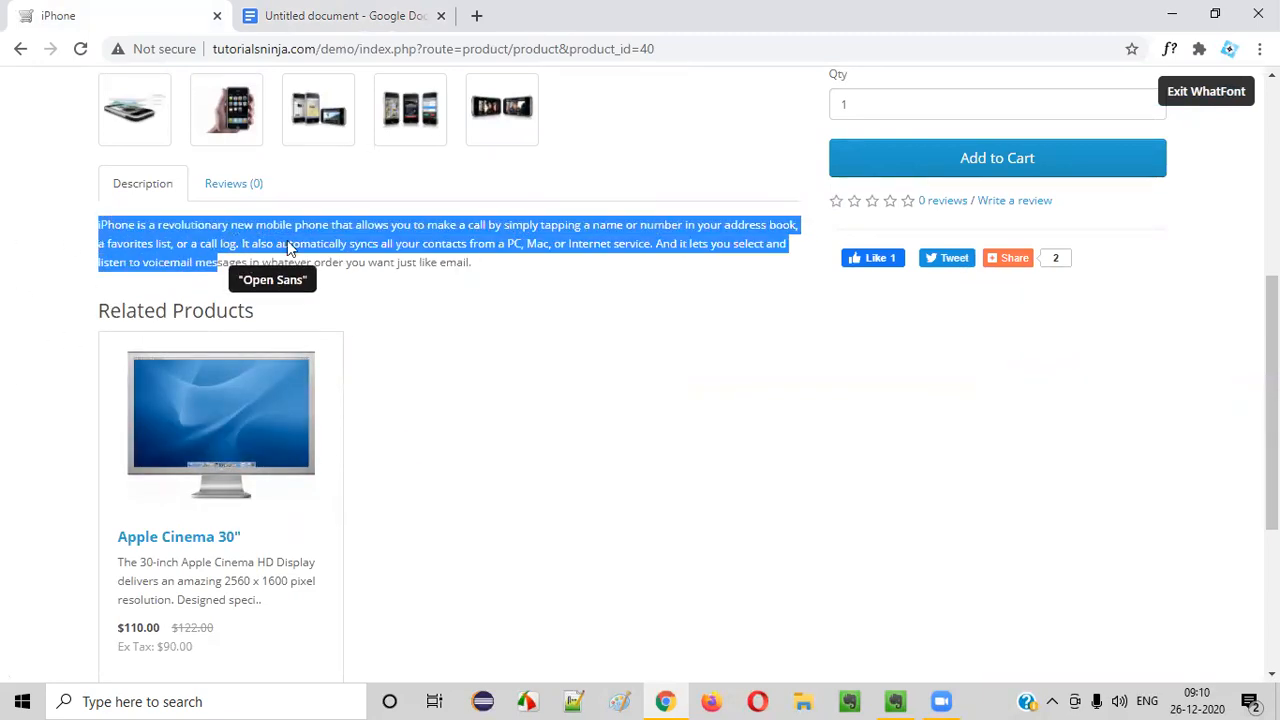
Step: Inspect the iPhone description with WhatFont (Open Sans, 12px, #666666) and dismiss the panel
{"action": "left_click", "coordinate": [300, 262]}
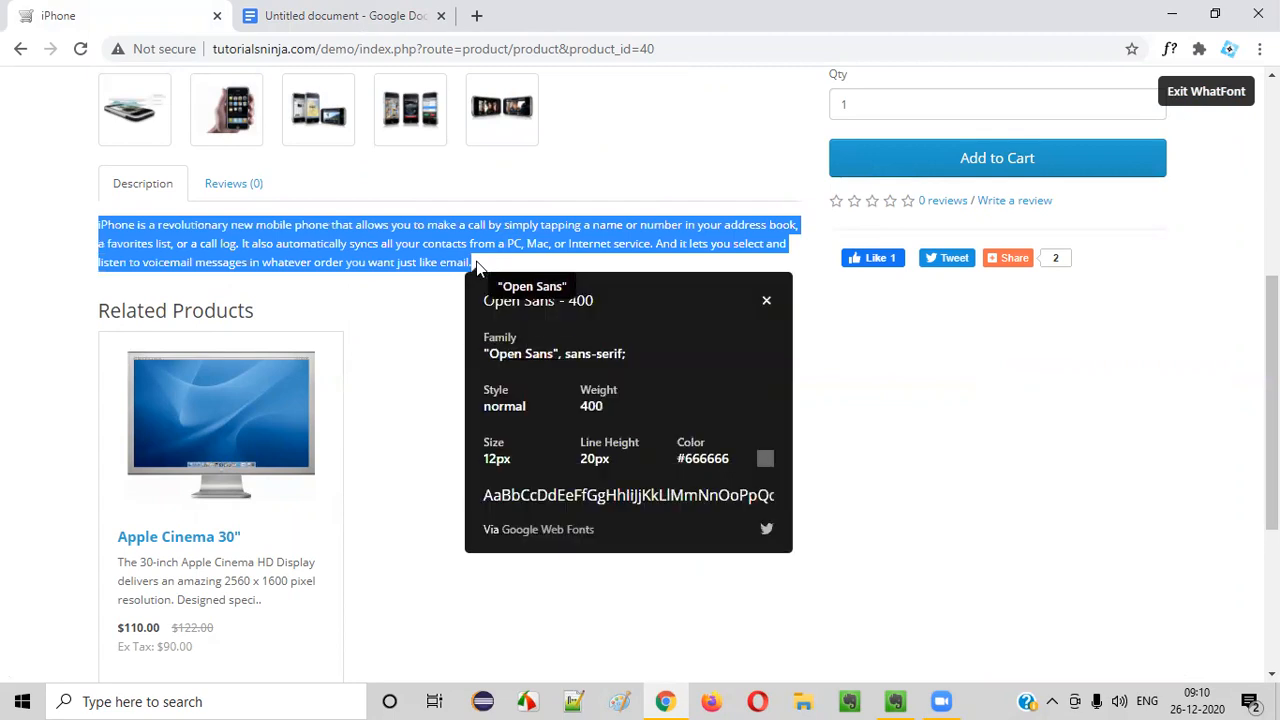
{"action": "mouse_move", "coordinate": [770, 466]}
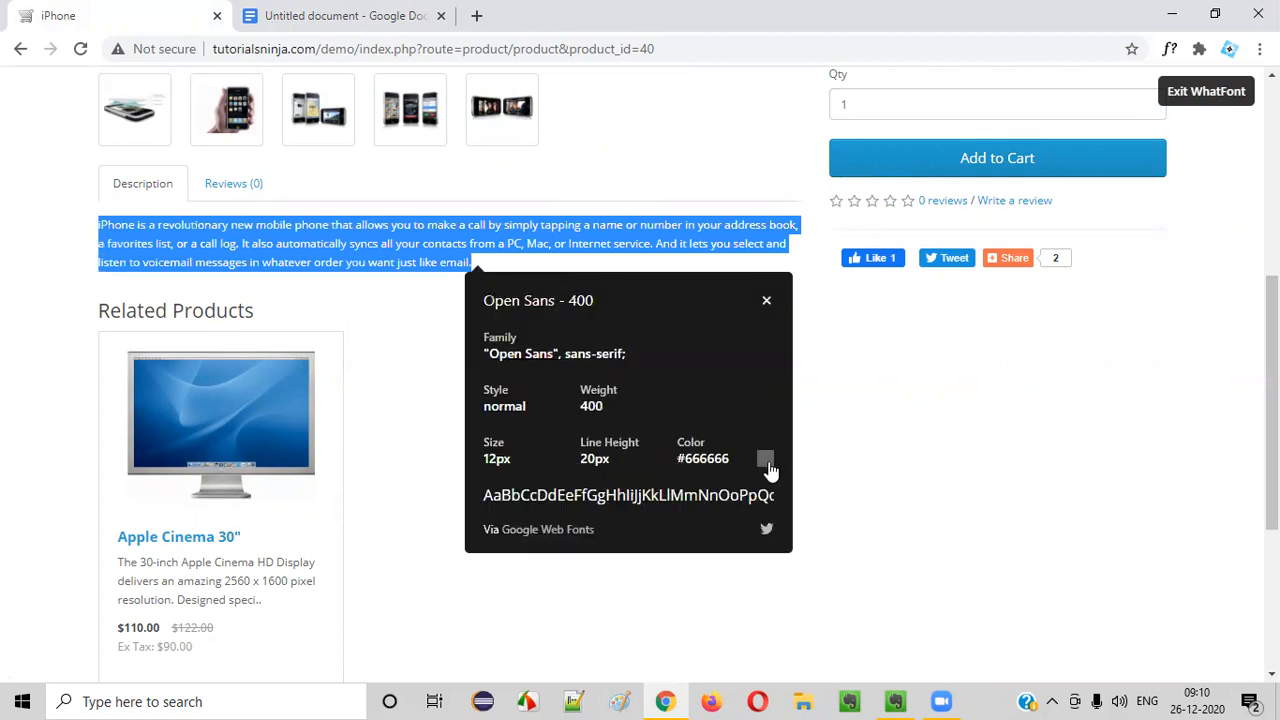
{"action": "mouse_move", "coordinate": [1176, 68]}
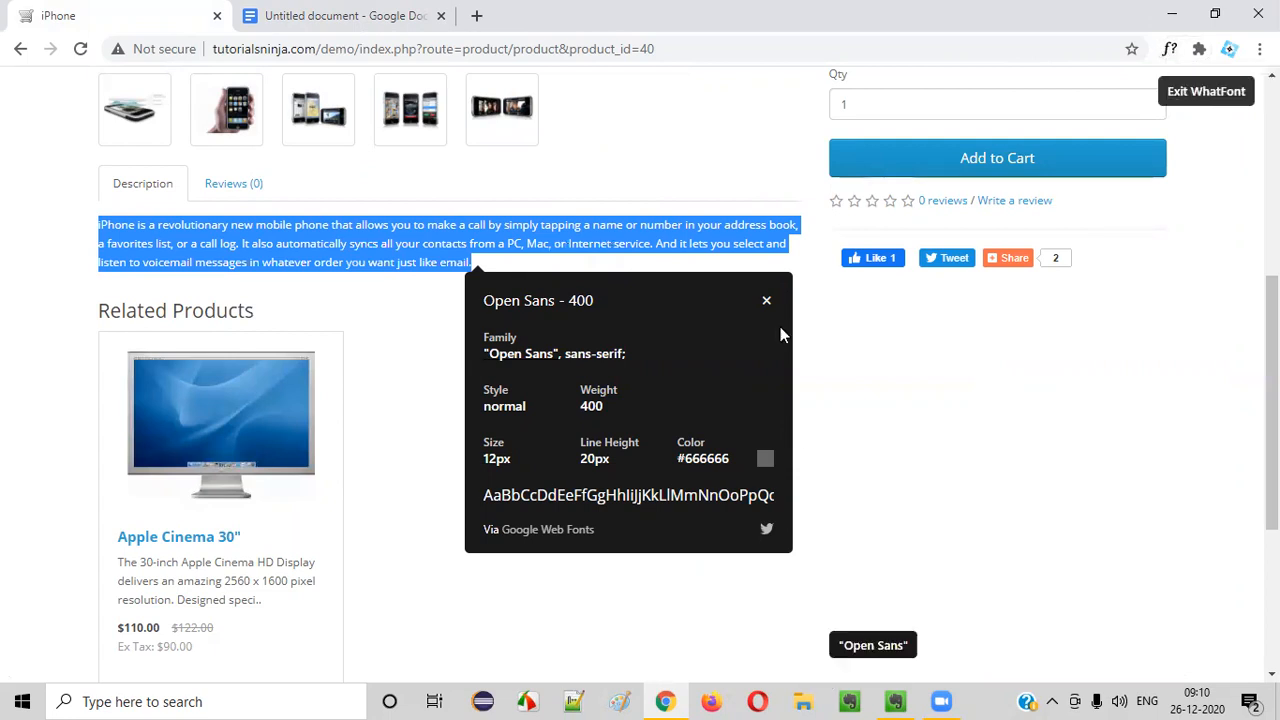
{"action": "left_click", "coordinate": [894, 700]}
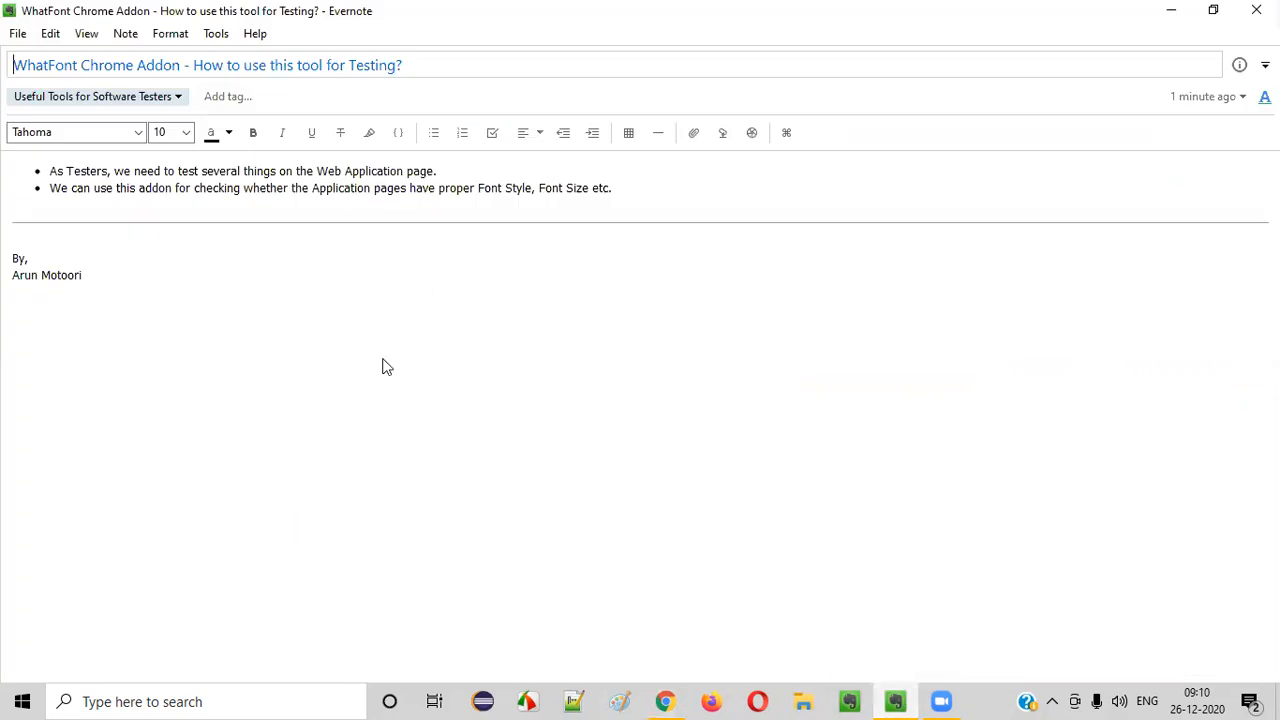
{"action": "mouse_move", "coordinate": [692, 262]}
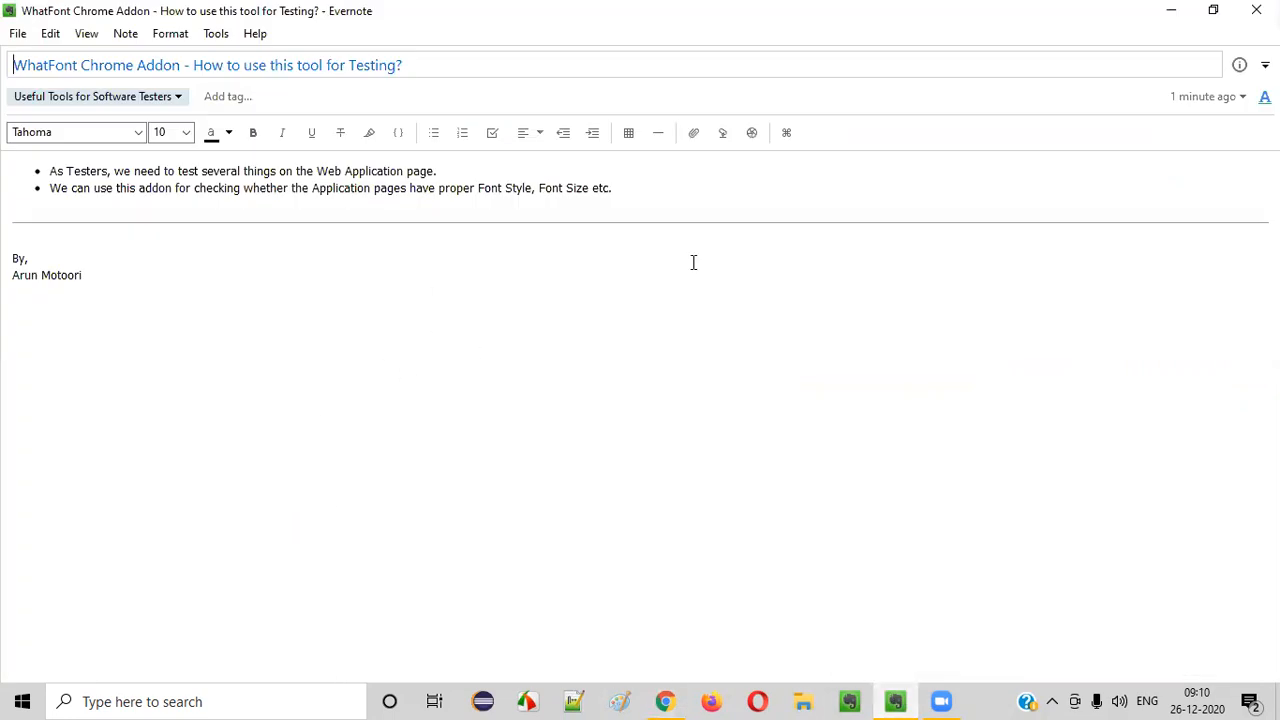